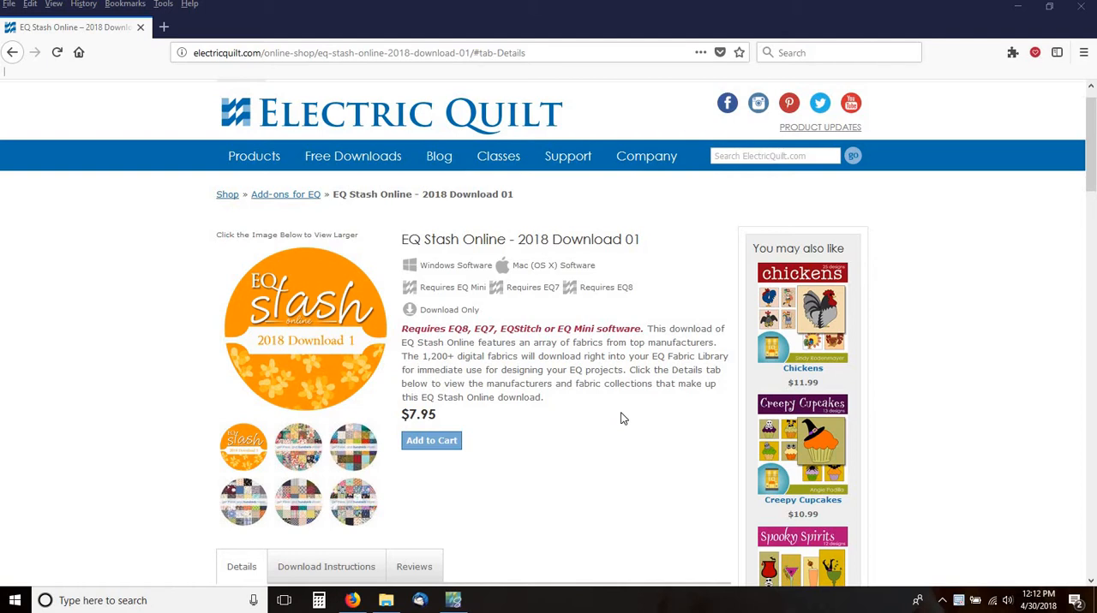
mouse_move(631, 446)
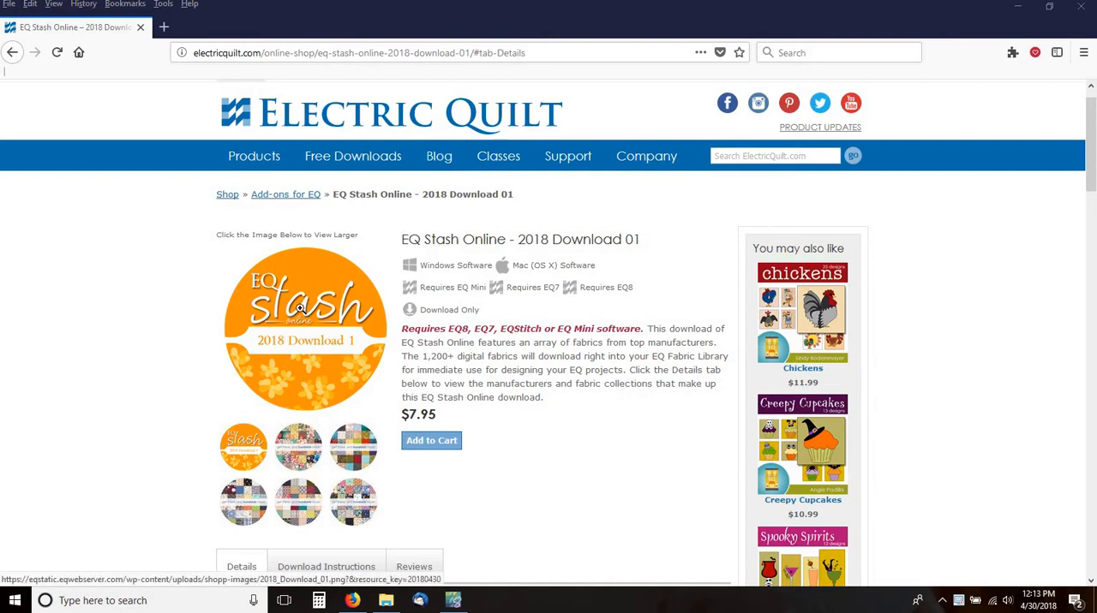
mouse_move(274, 369)
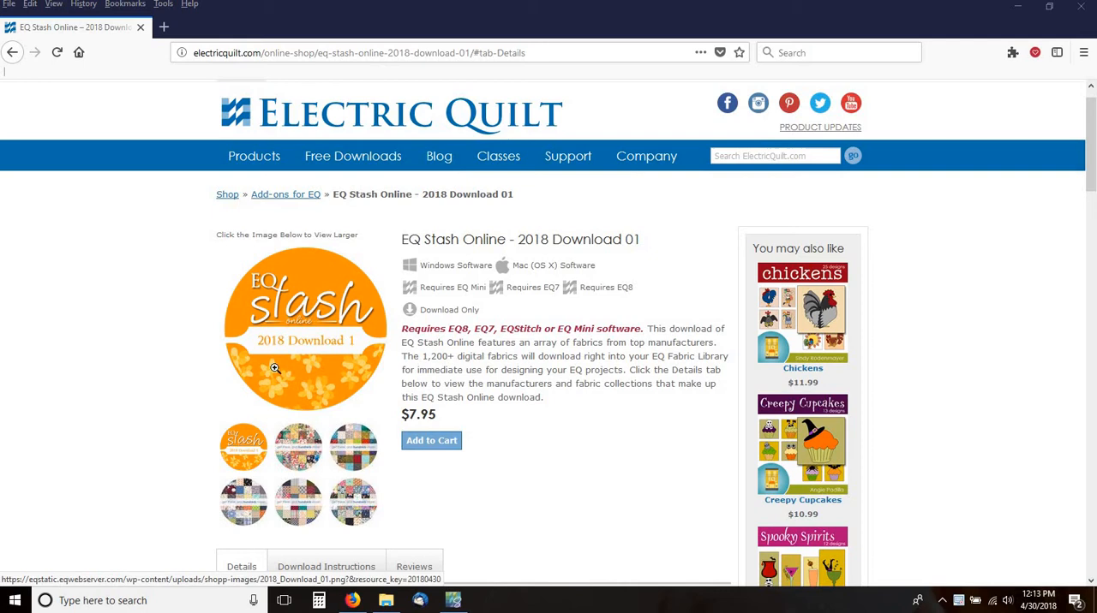
mouse_move(589, 455)
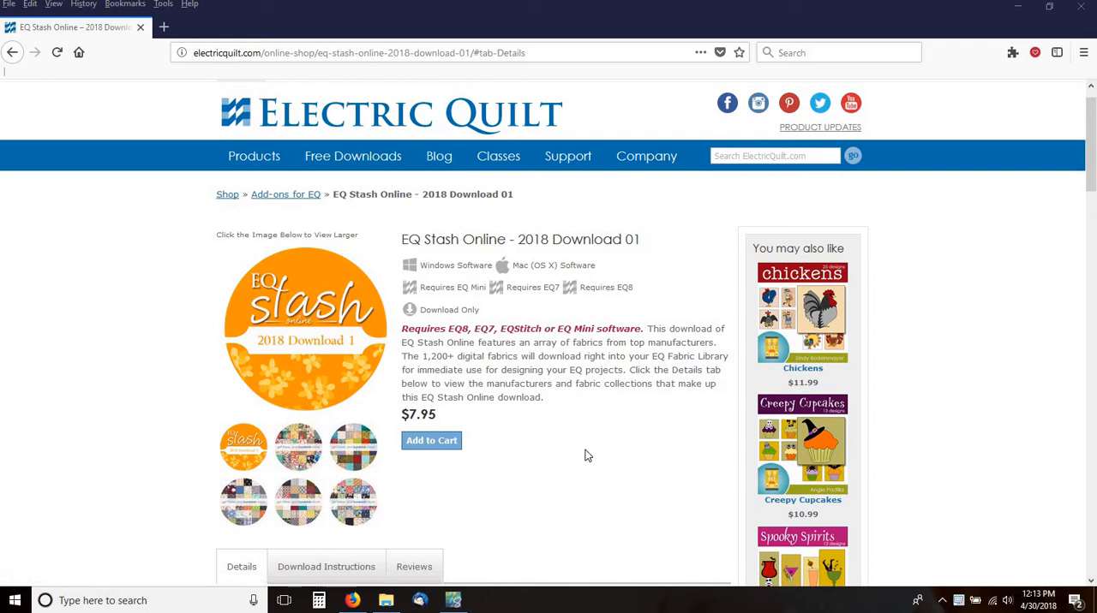
mouse_move(397, 484)
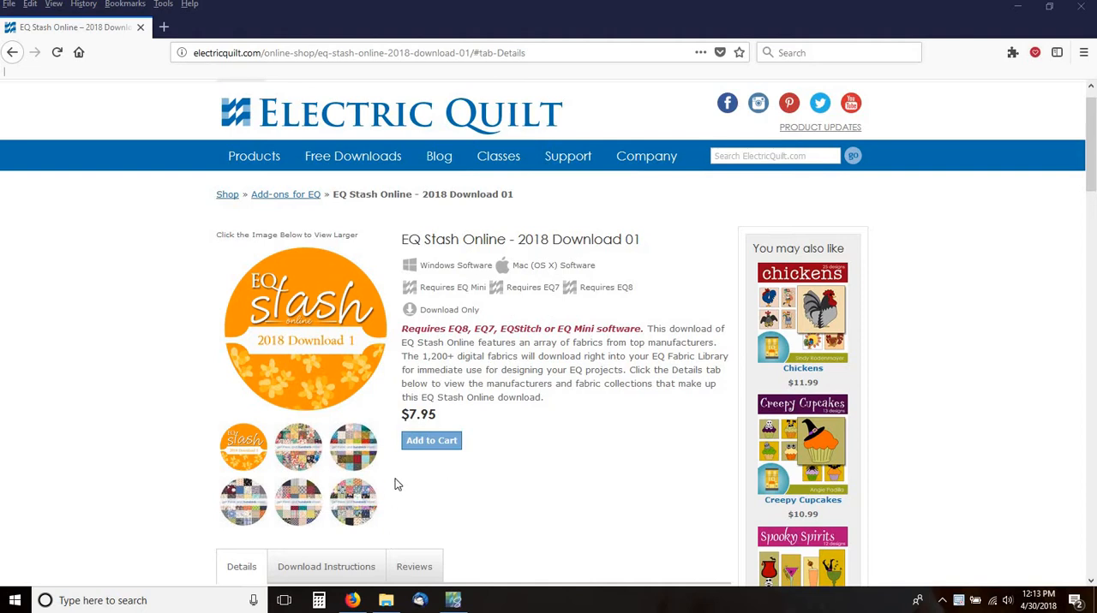
mouse_move(329, 388)
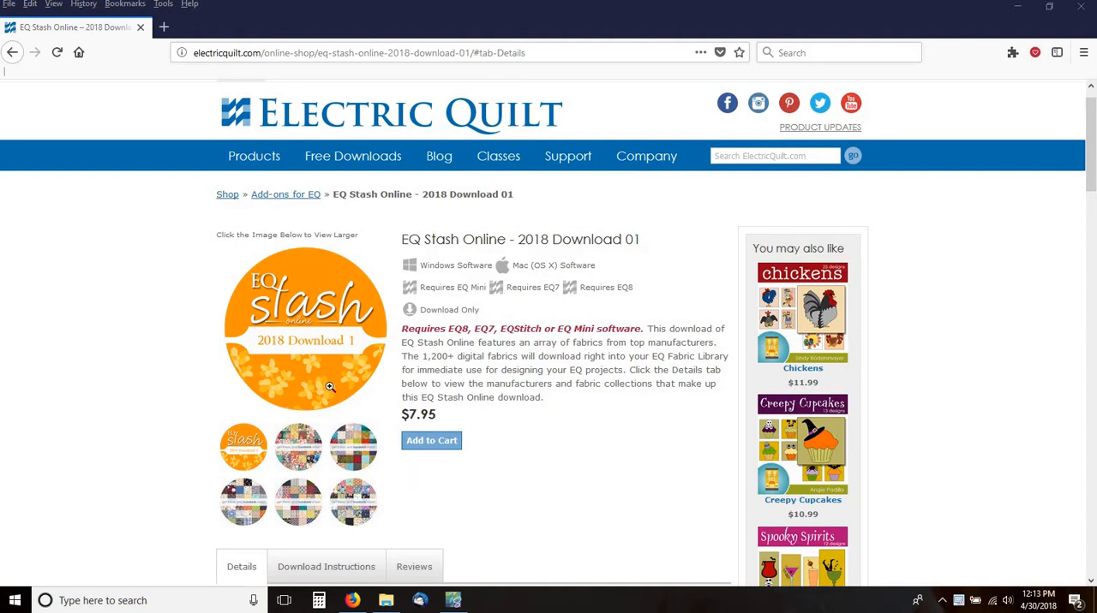
mouse_move(610, 460)
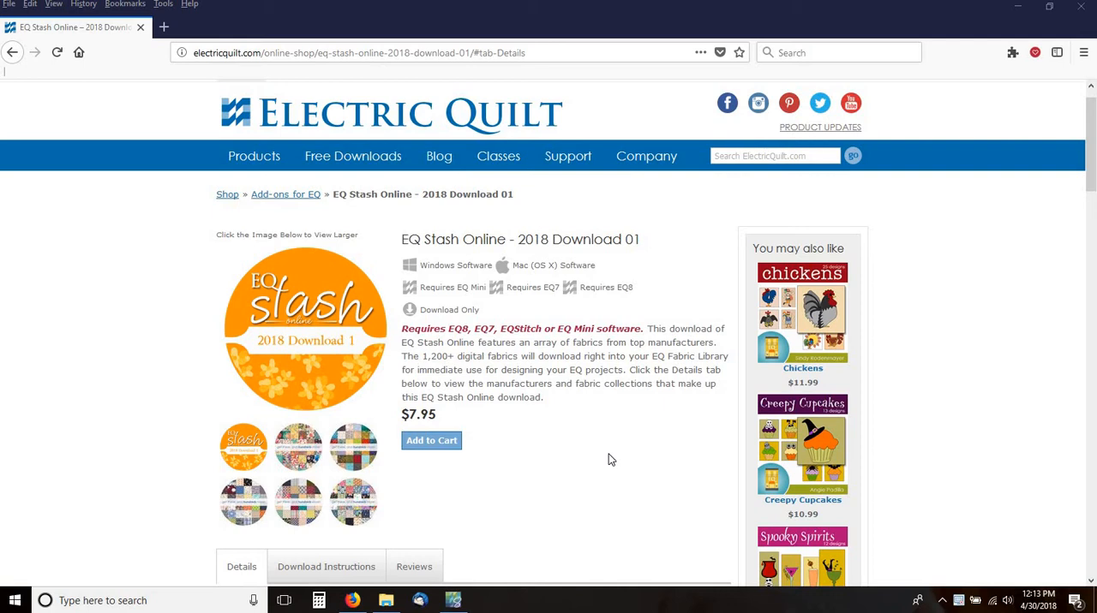
mouse_move(500, 442)
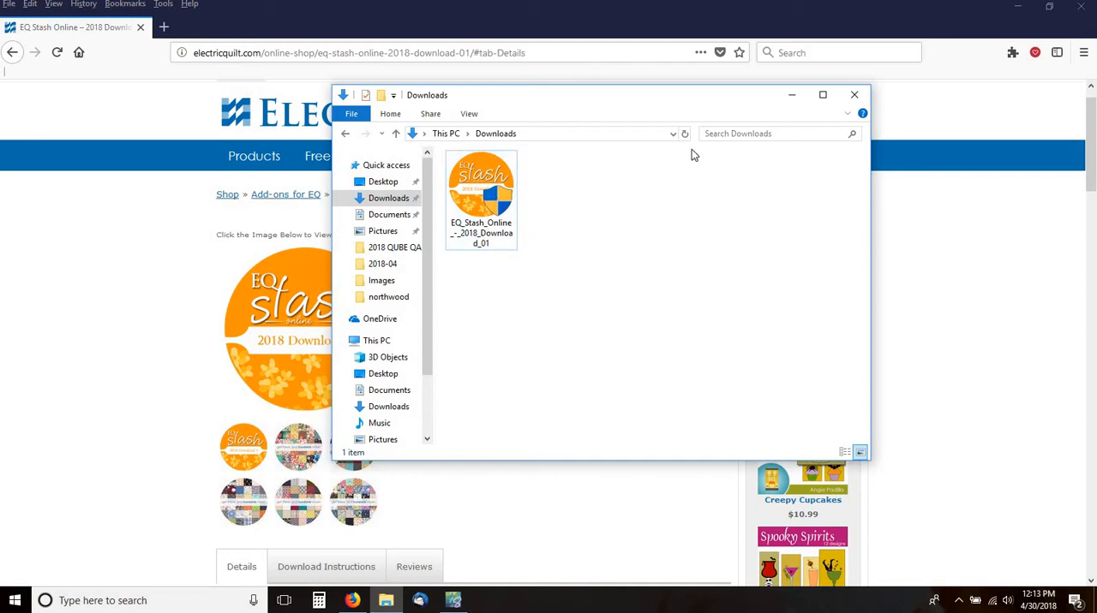
mouse_move(692, 108)
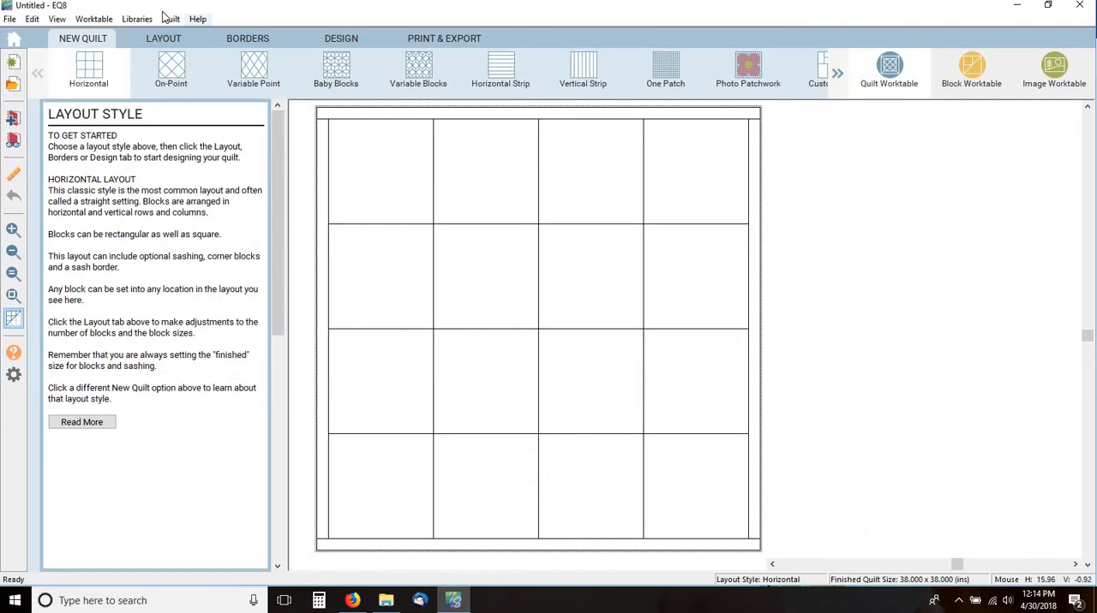
- Show the Fabric Library with EQ Stash Online expanded to list its 2018 Download 01 collections
click(137, 17)
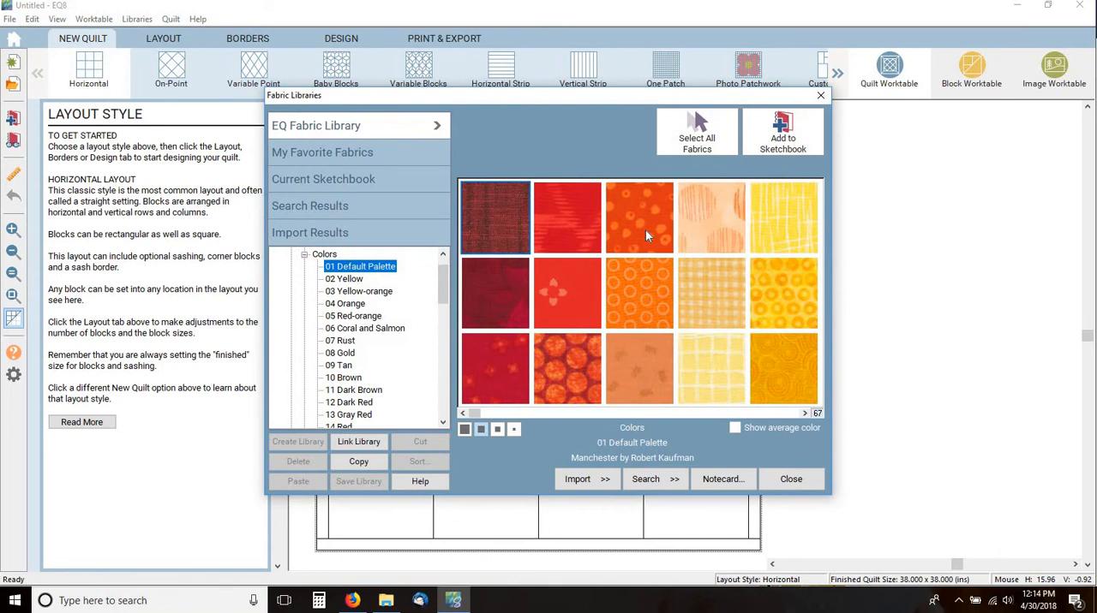
scroll(down, 3)
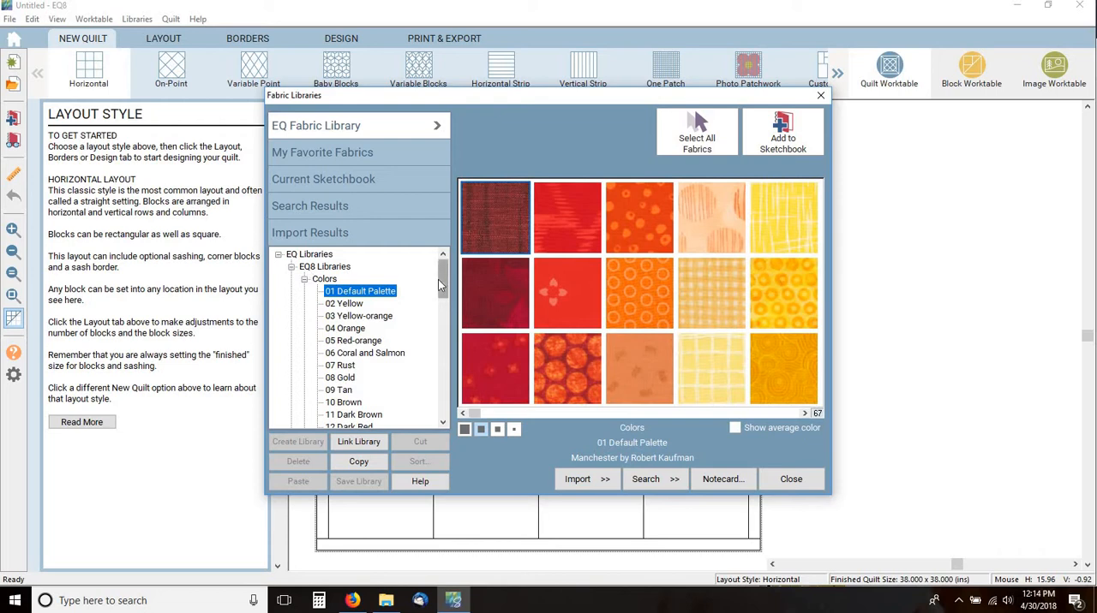
scroll(down, 3)
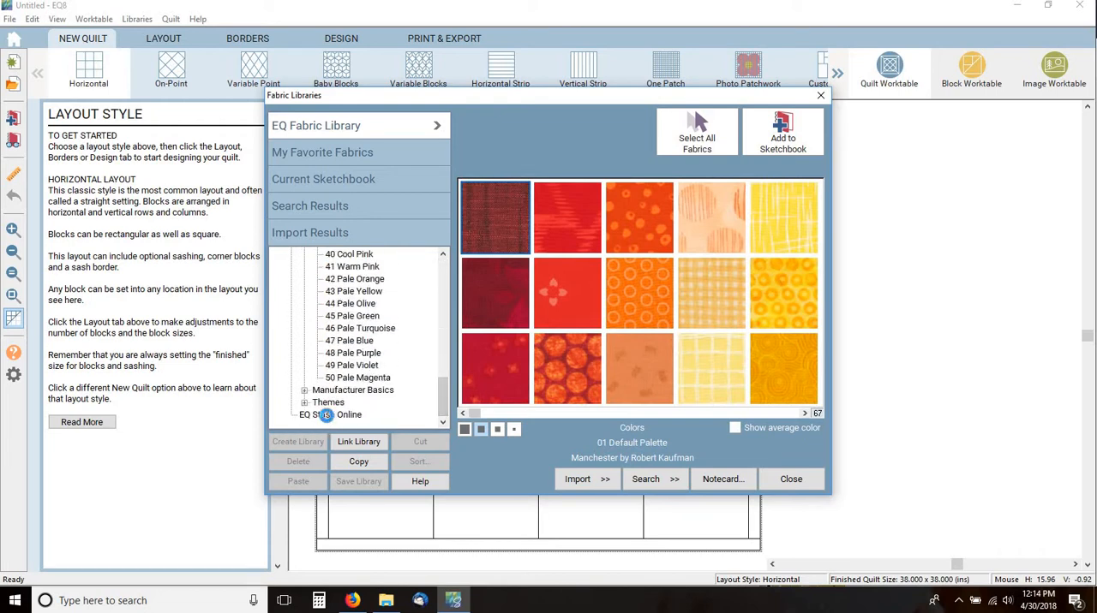
click(329, 415)
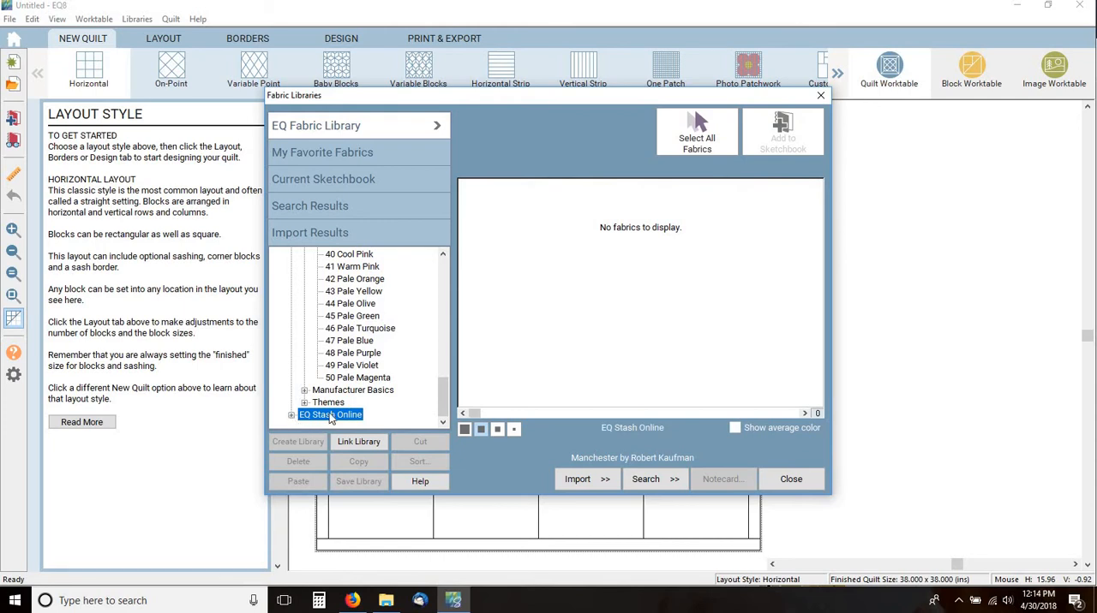
click(291, 414)
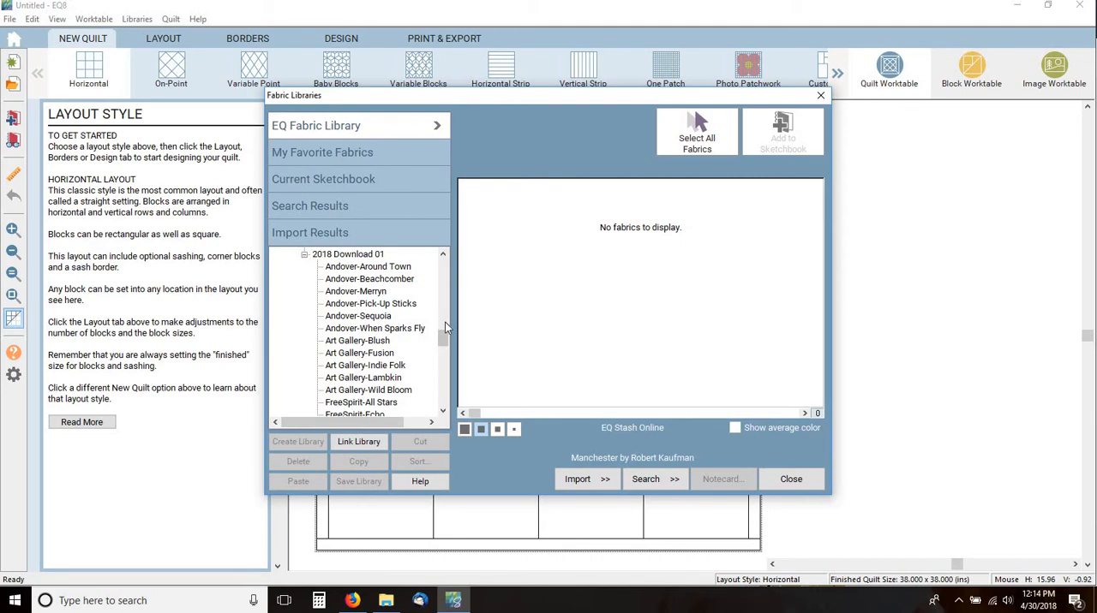
mouse_move(367, 271)
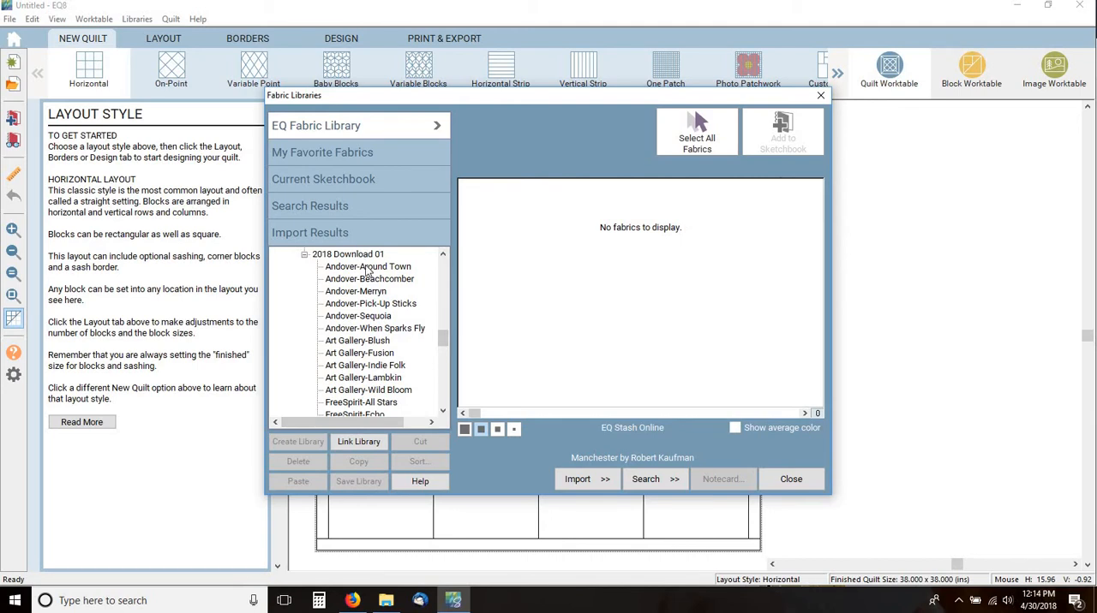
- Preview Andover Around Town, Beachcomber, Pick-Up Sticks and When Sparks Fly, ending on Art Gallery-Blush
click(367, 267)
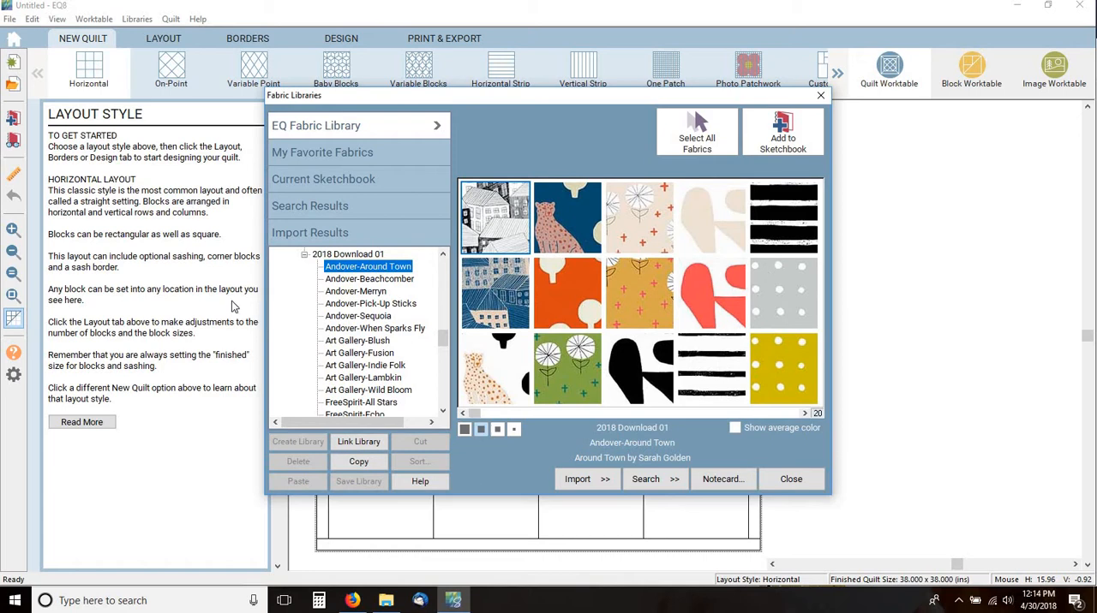
click(370, 277)
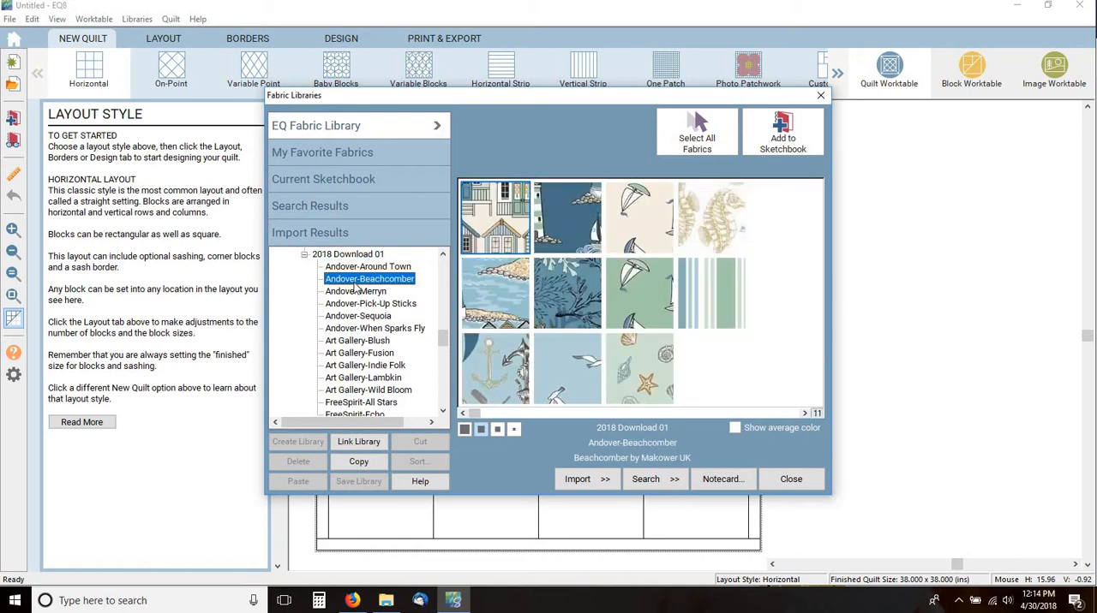
click(370, 304)
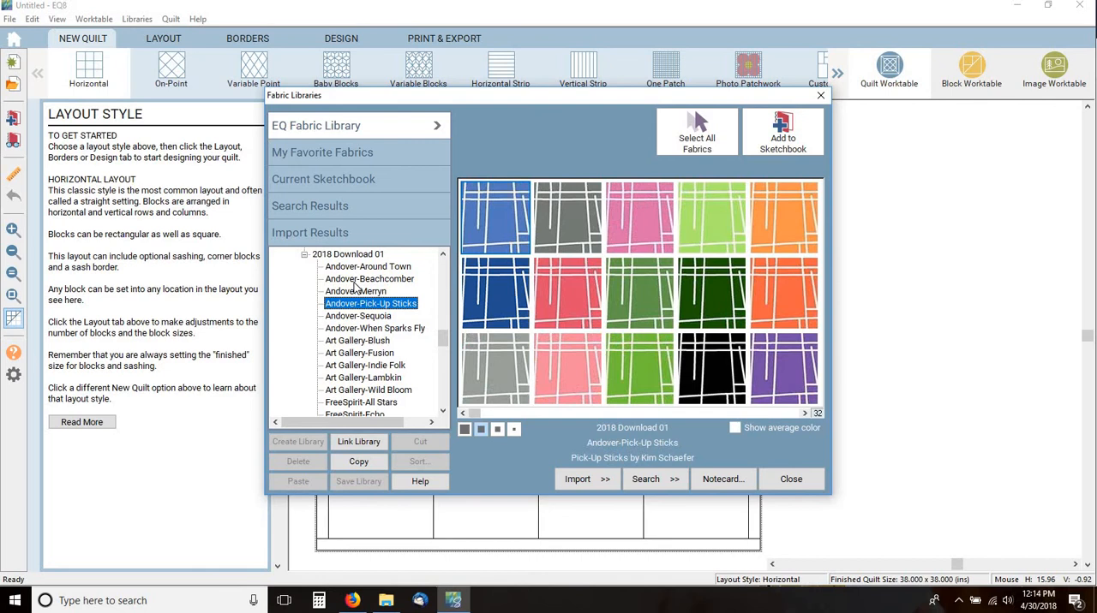
click(374, 329)
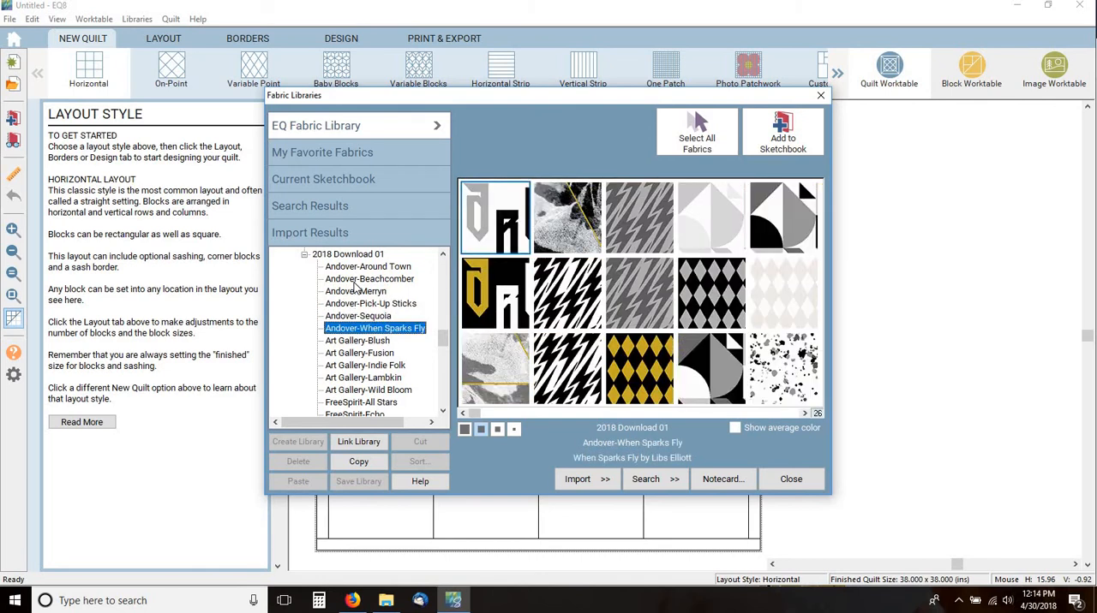
click(357, 340)
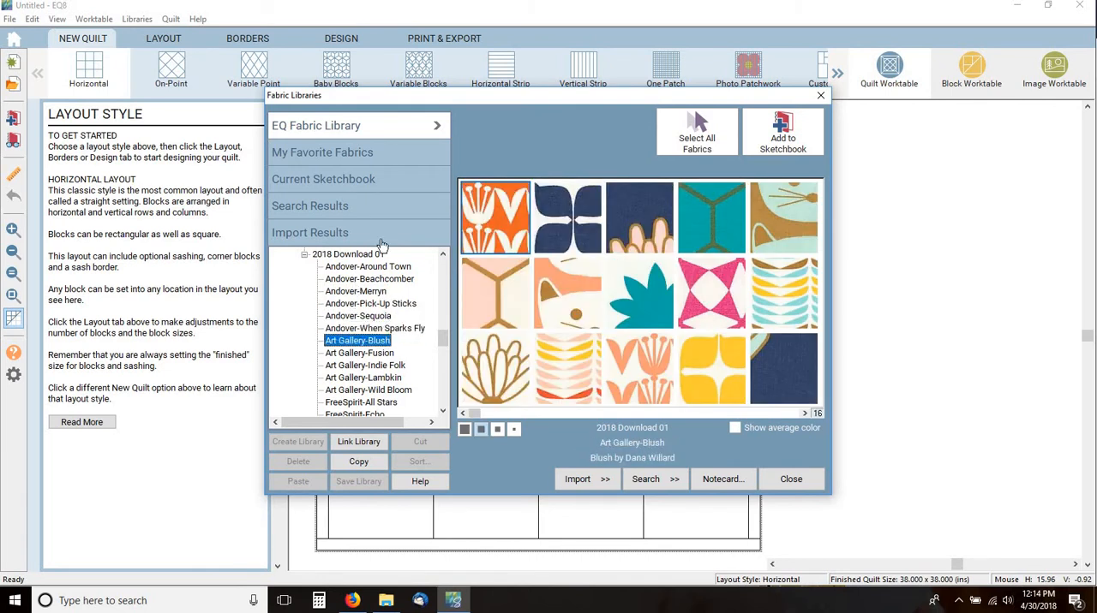
click(567, 293)
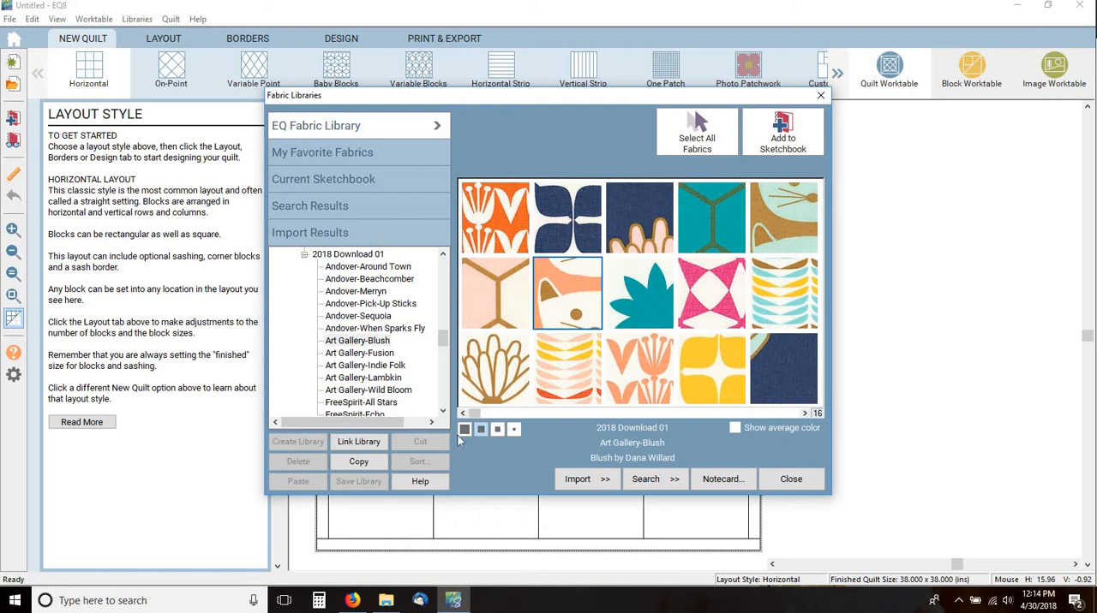
mouse_move(465, 428)
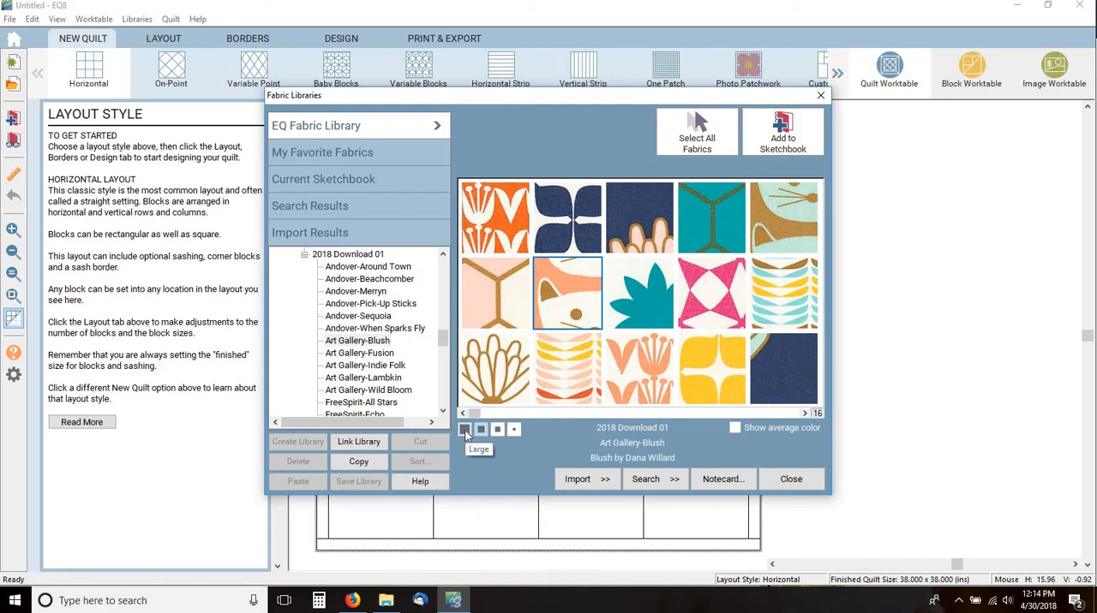
- Display the Art Gallery-Blush swatches at large size after briefly trying the small size
click(465, 428)
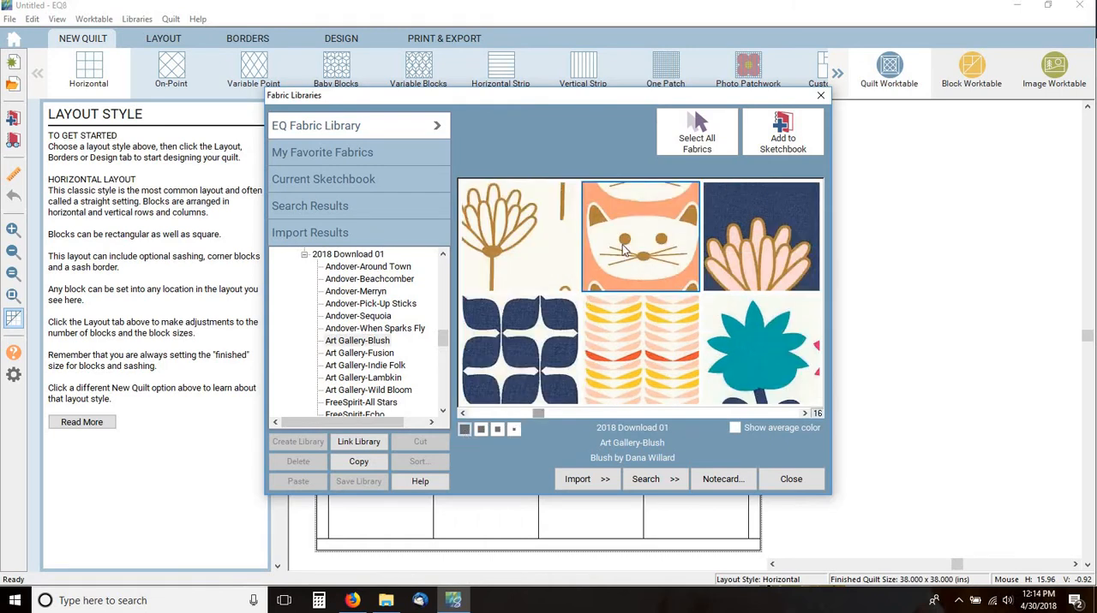
click(480, 430)
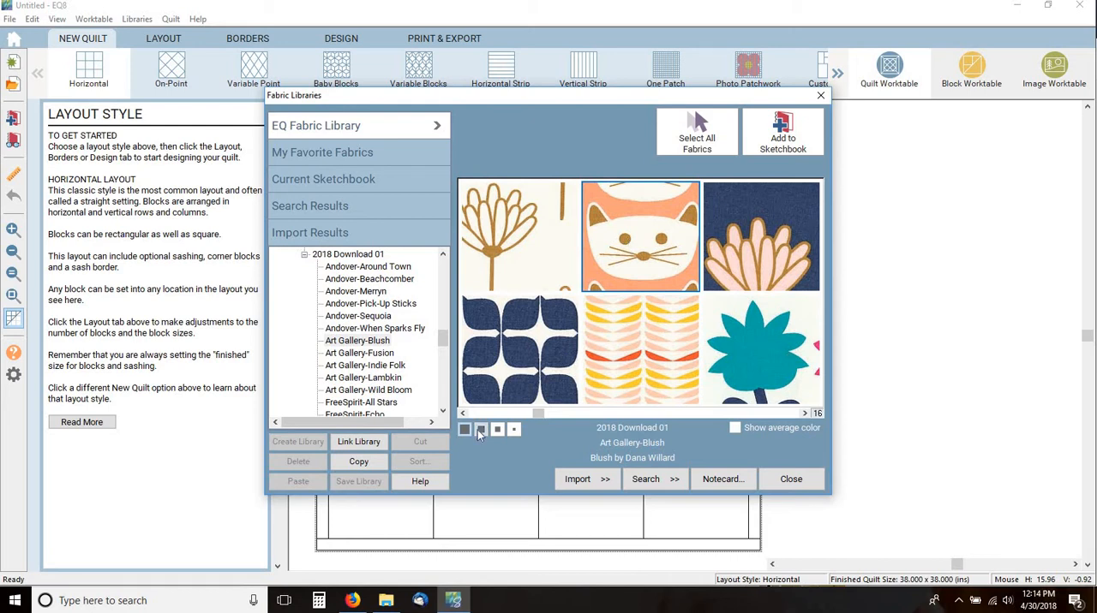
click(514, 428)
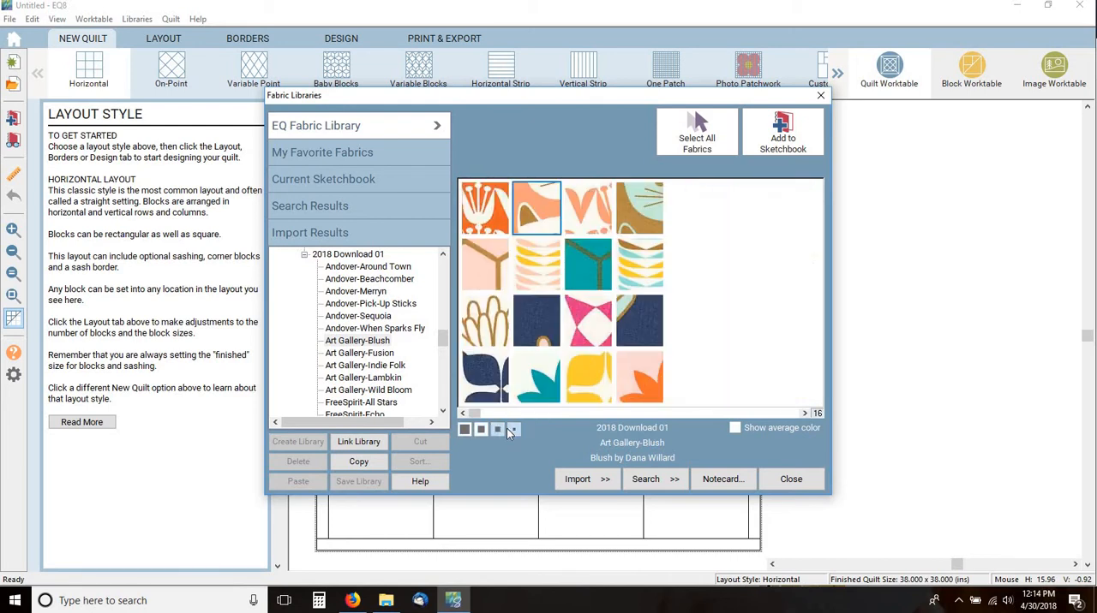
click(514, 428)
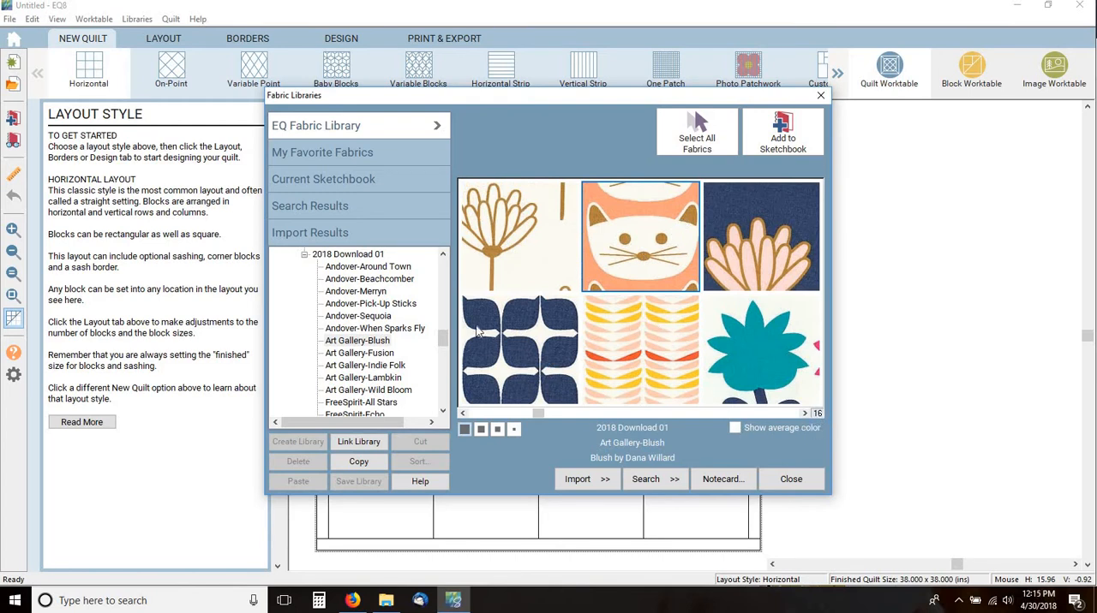
- Preview the Andover Sequoia and When Sparks Fly lines and Art Gallery Blush and Indie Folk
click(374, 329)
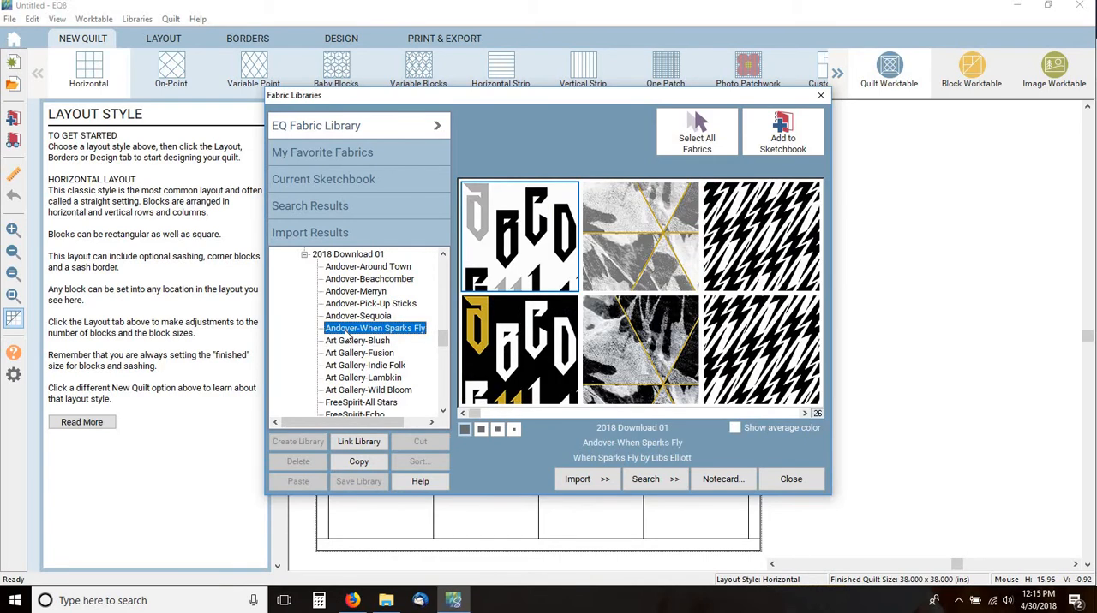
click(357, 339)
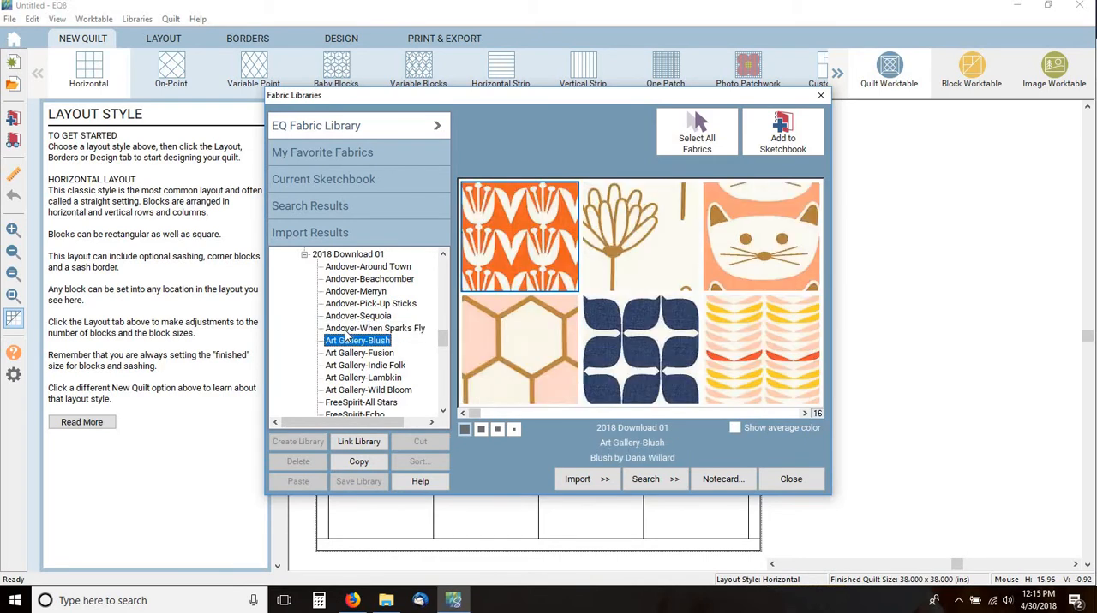
click(365, 365)
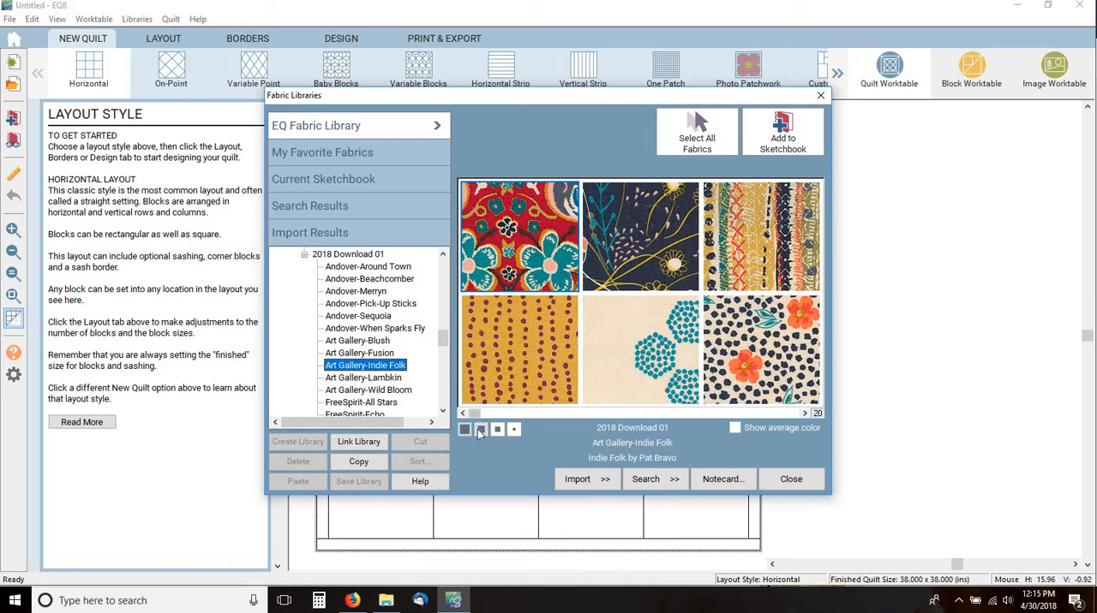
click(358, 315)
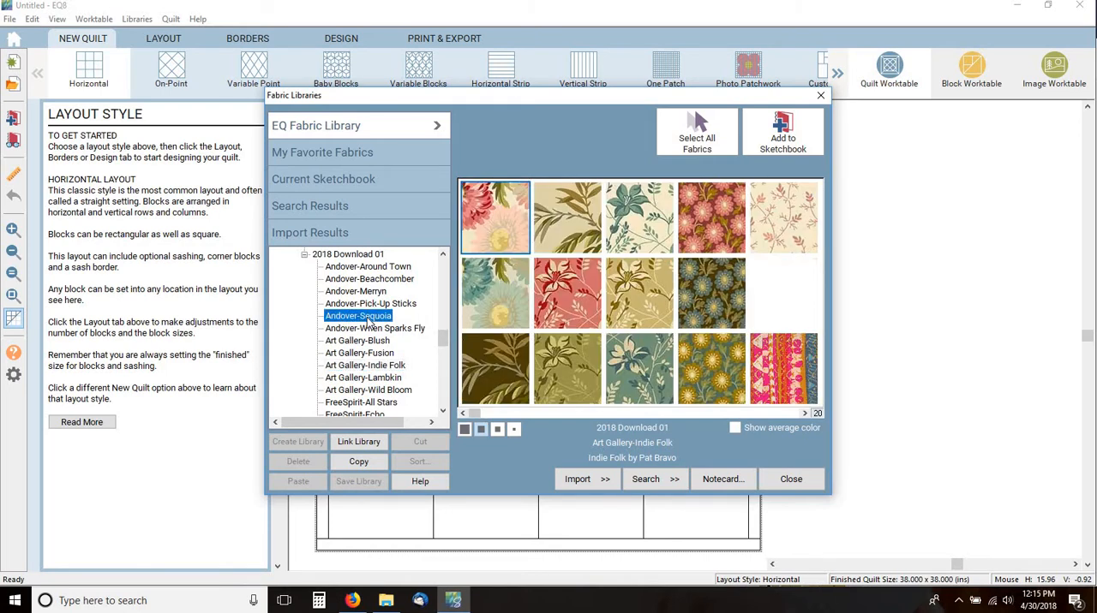
click(356, 316)
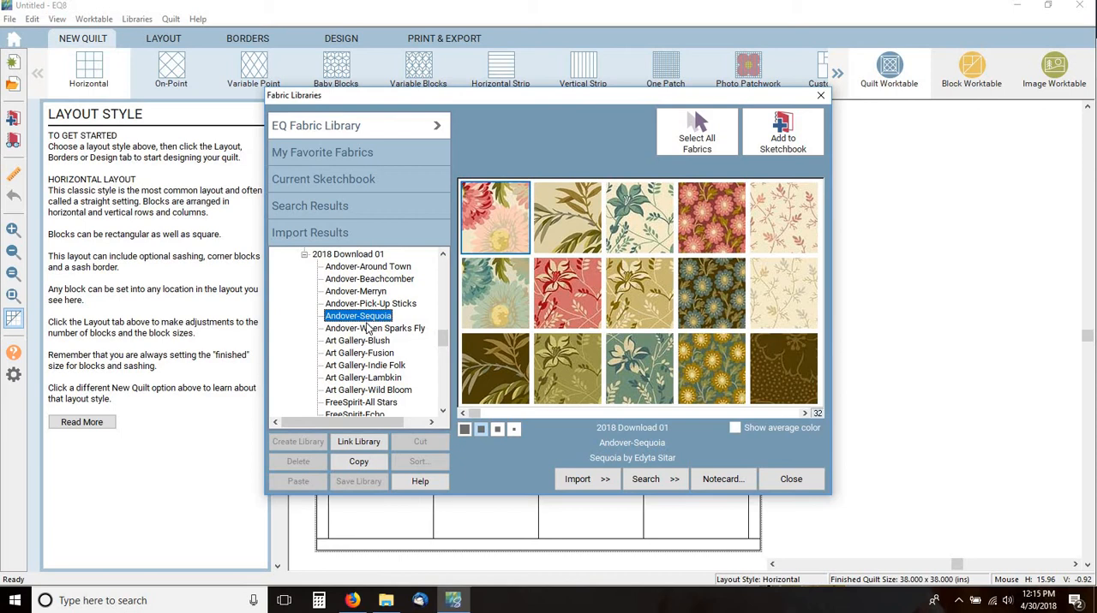
click(373, 329)
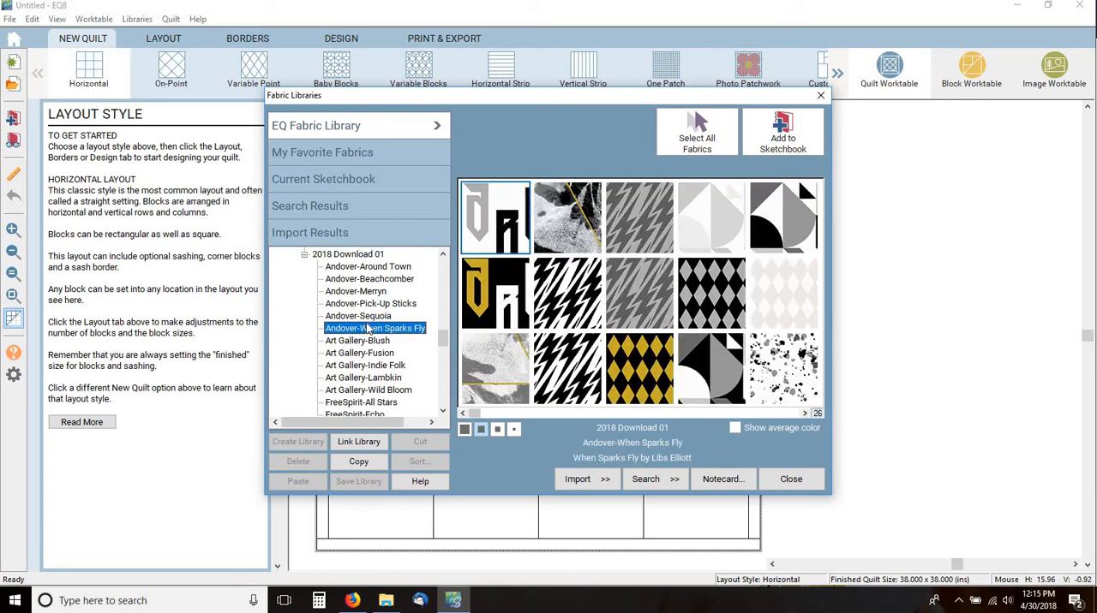
click(357, 340)
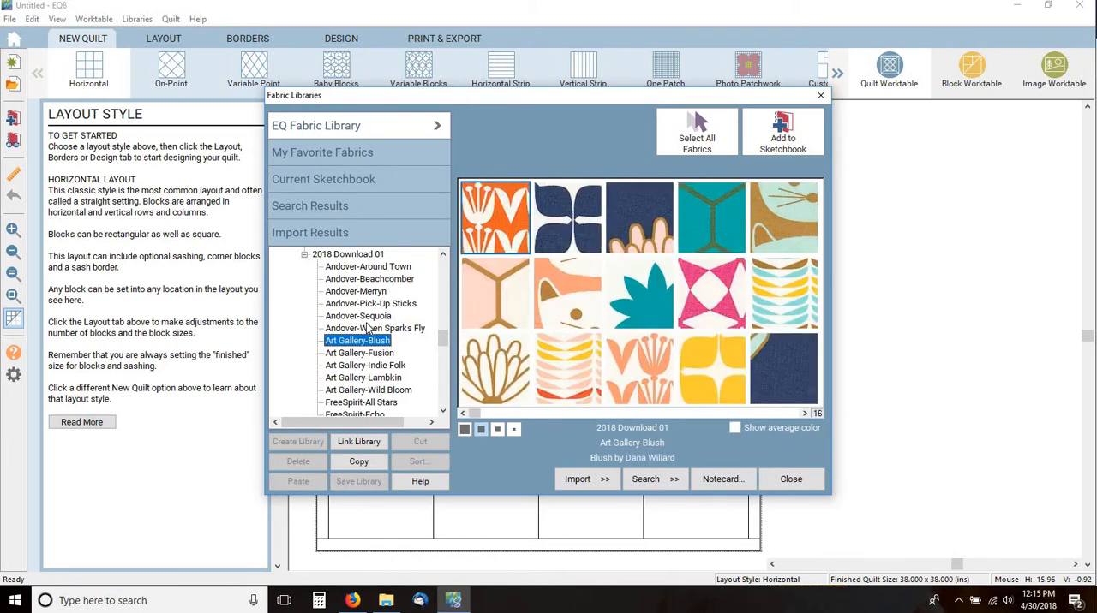
- Preview Art Gallery Fusion and Wild Bloom, then Hoffman All-Purpose Flower, Double Dutch and Full Moon at larger size
click(360, 352)
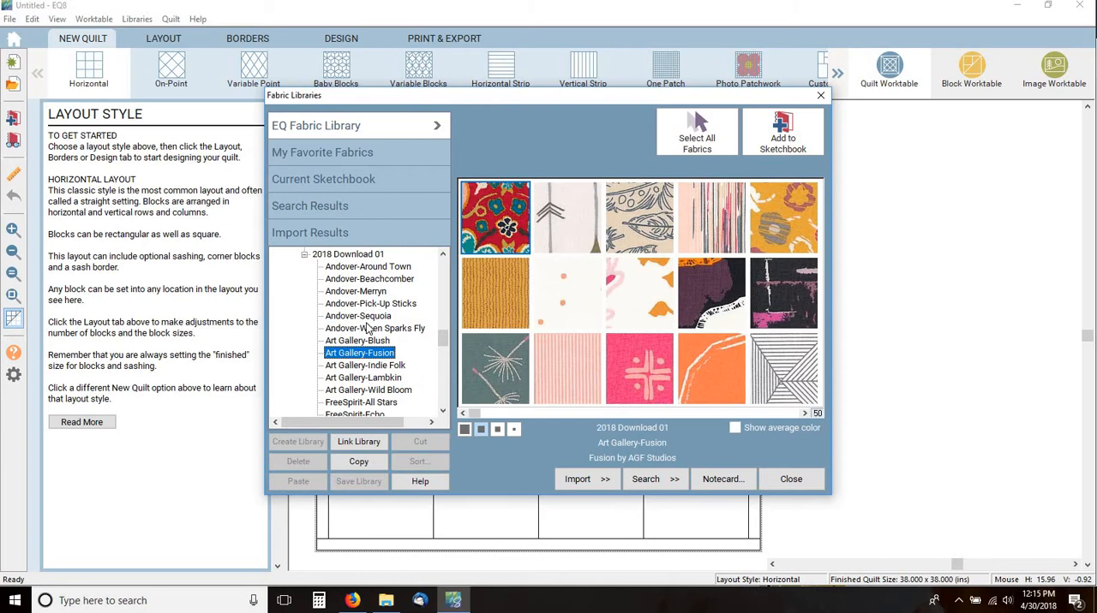
click(368, 391)
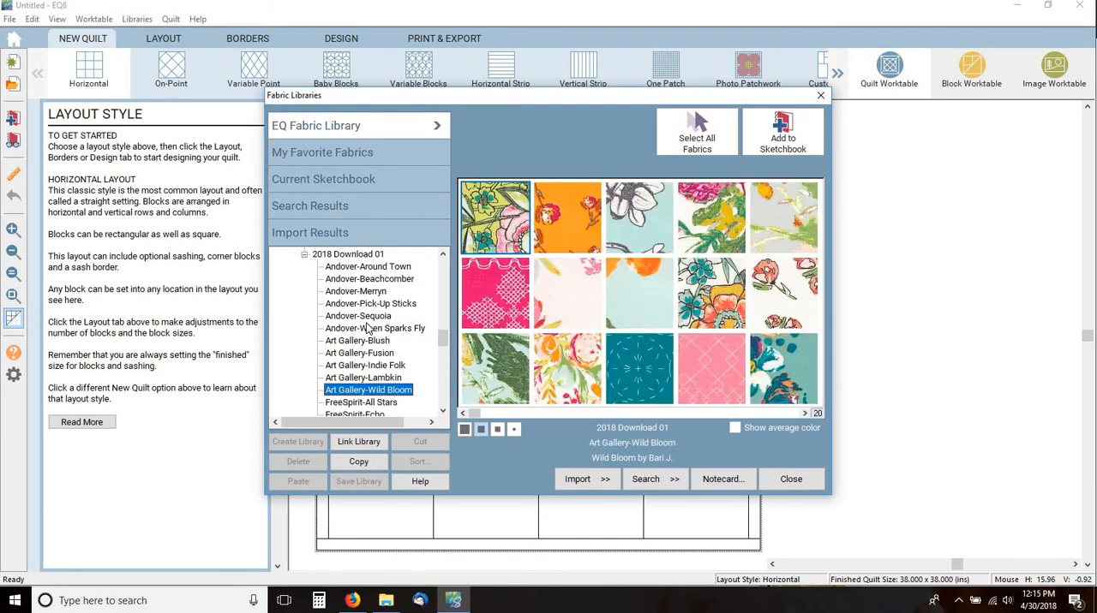
click(360, 403)
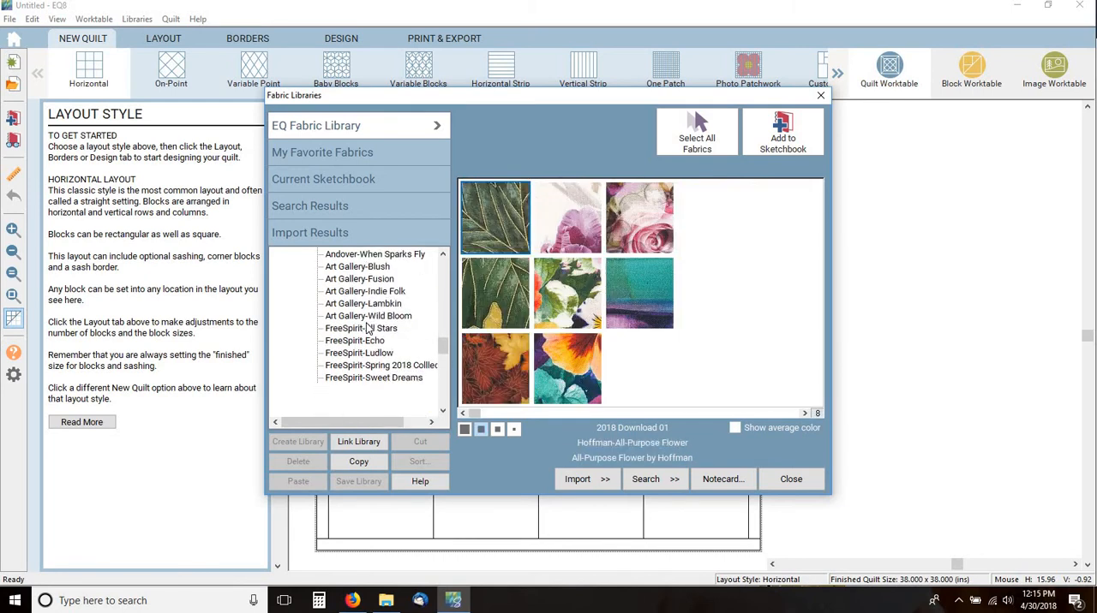
click(370, 403)
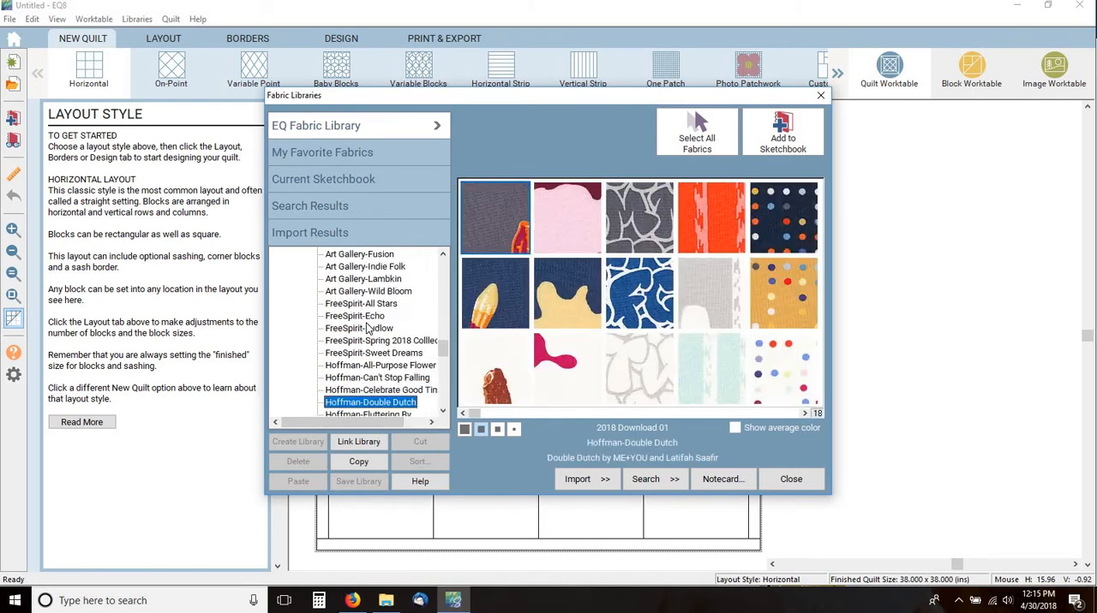
click(363, 403)
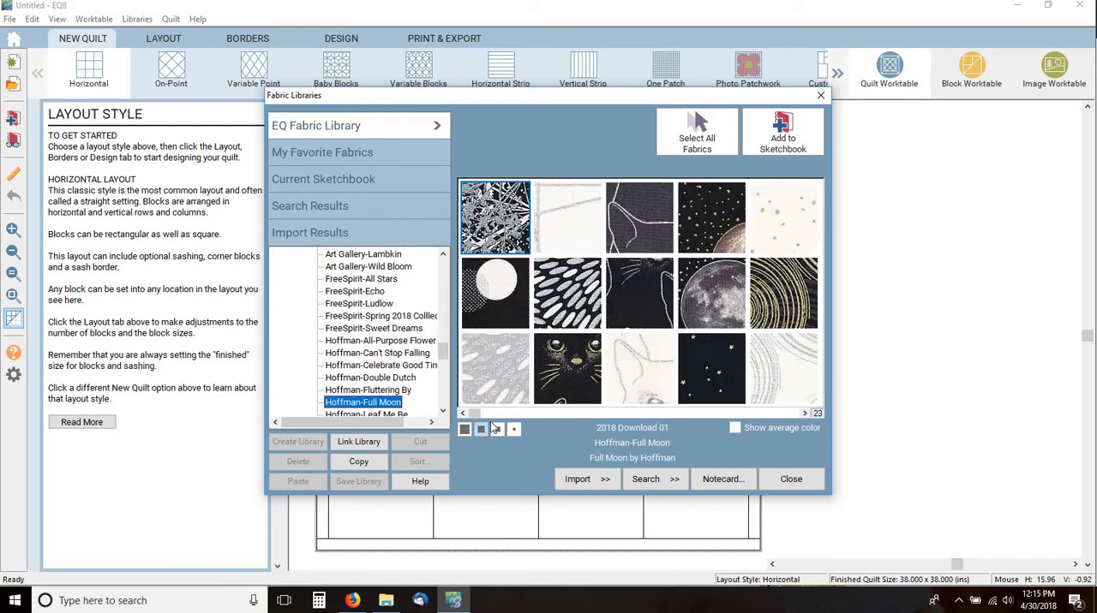
click(497, 429)
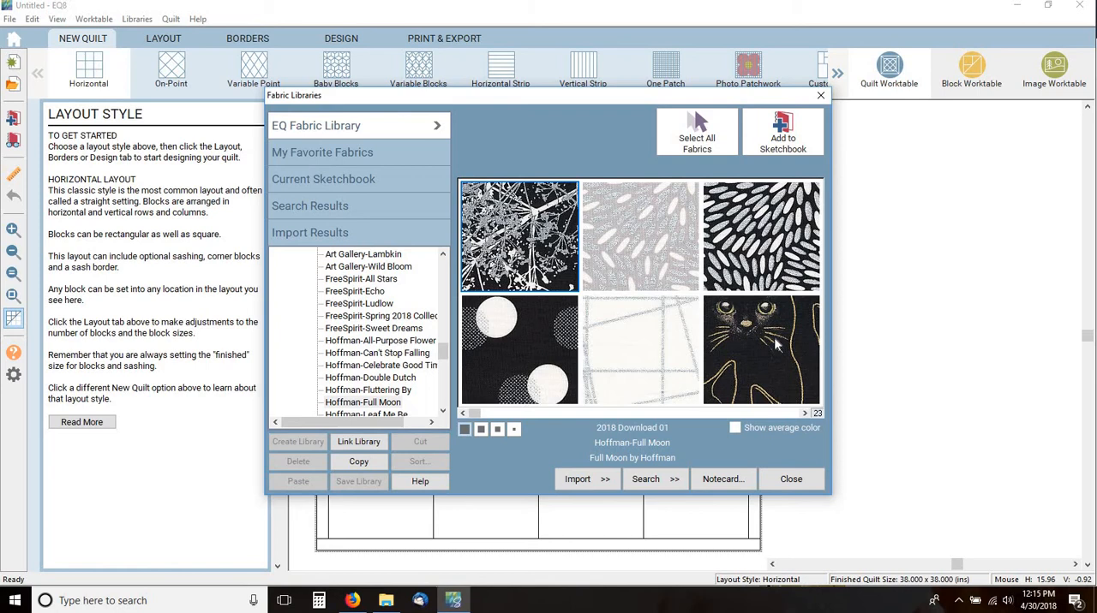
mouse_move(374, 408)
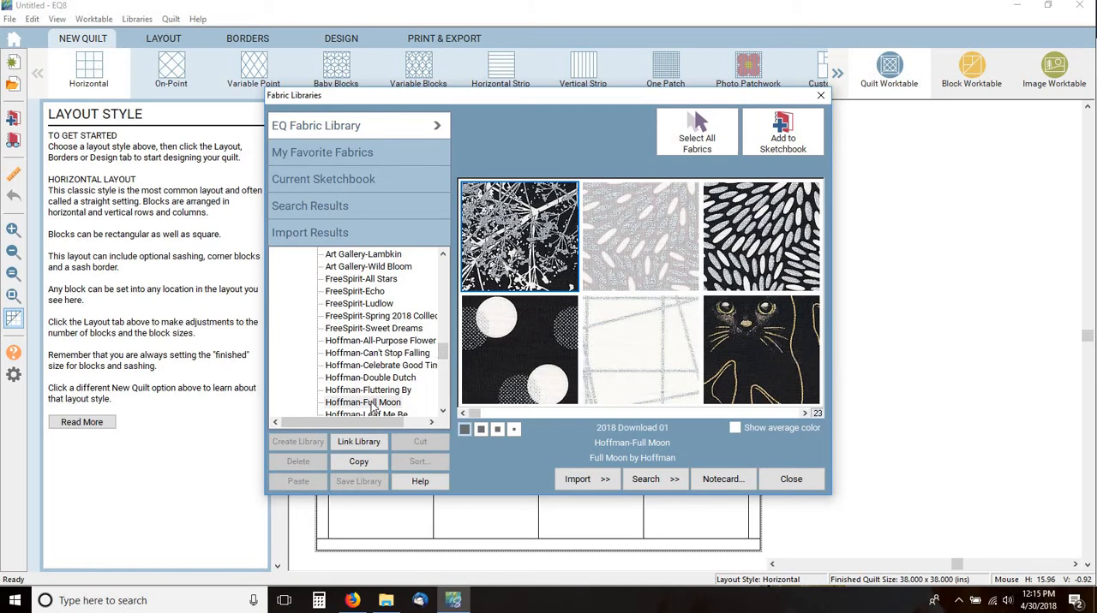
- Preview Hoffman Sparkle + Fade and Michael Miller Flower Shop, ending on the Fantasy Woods hedgehog prints
click(366, 403)
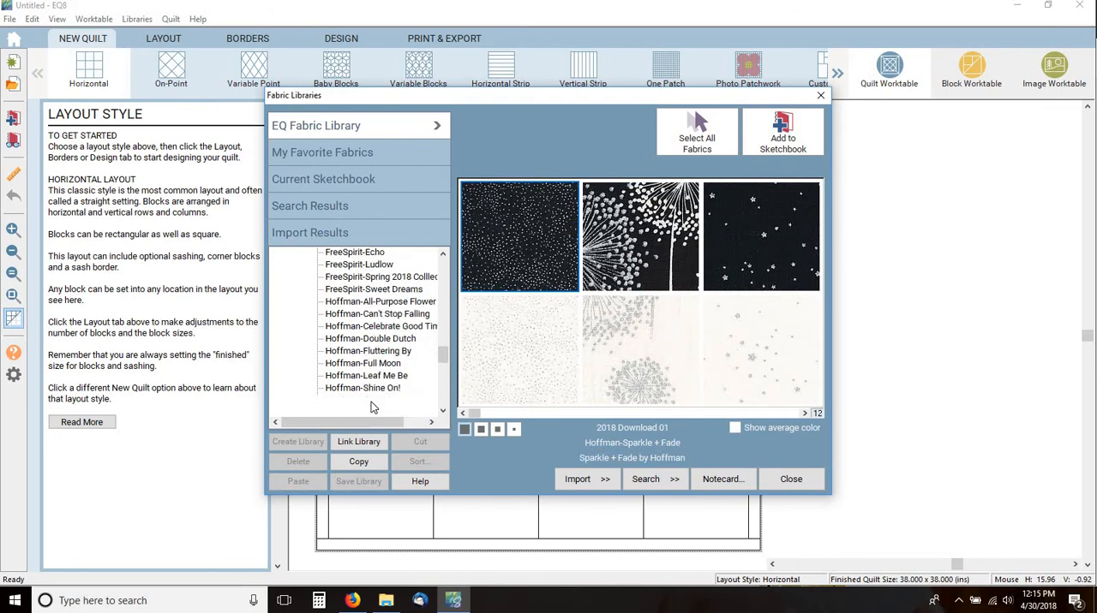
click(381, 403)
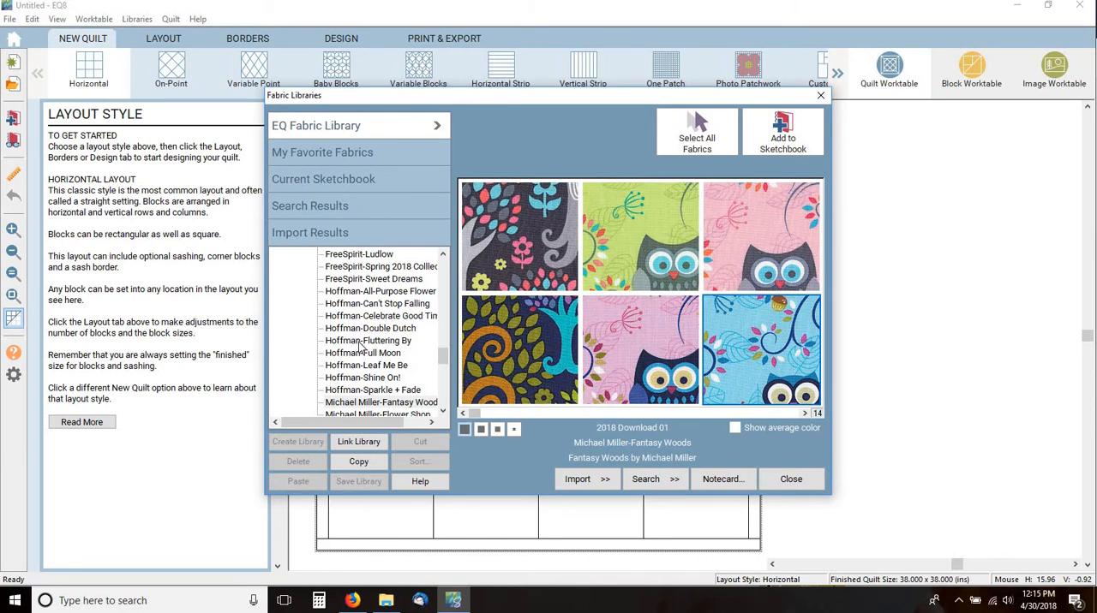
scroll(down, 3)
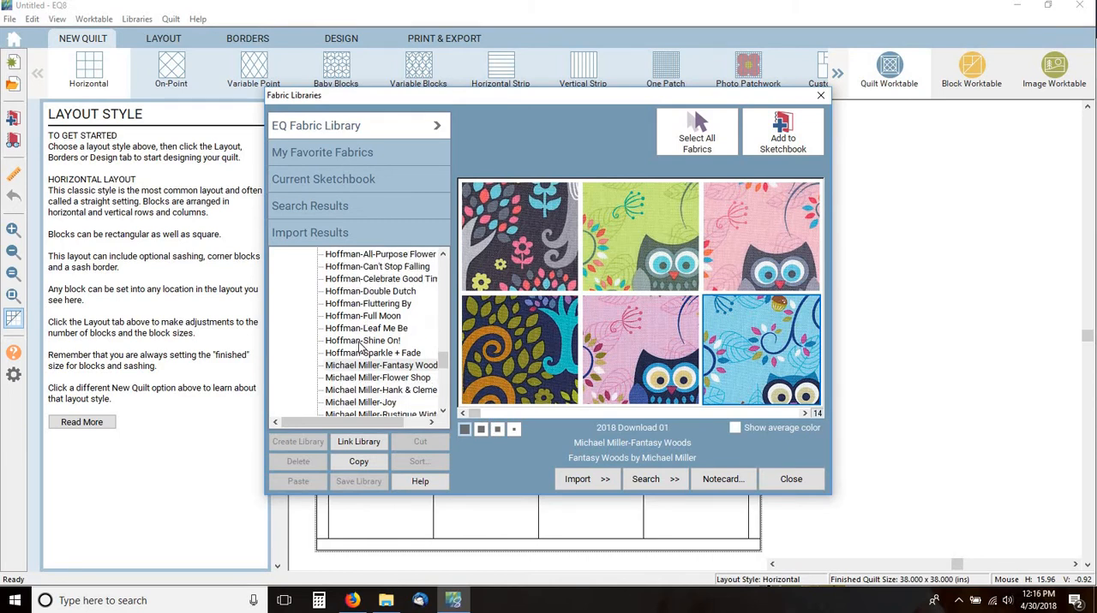
click(377, 303)
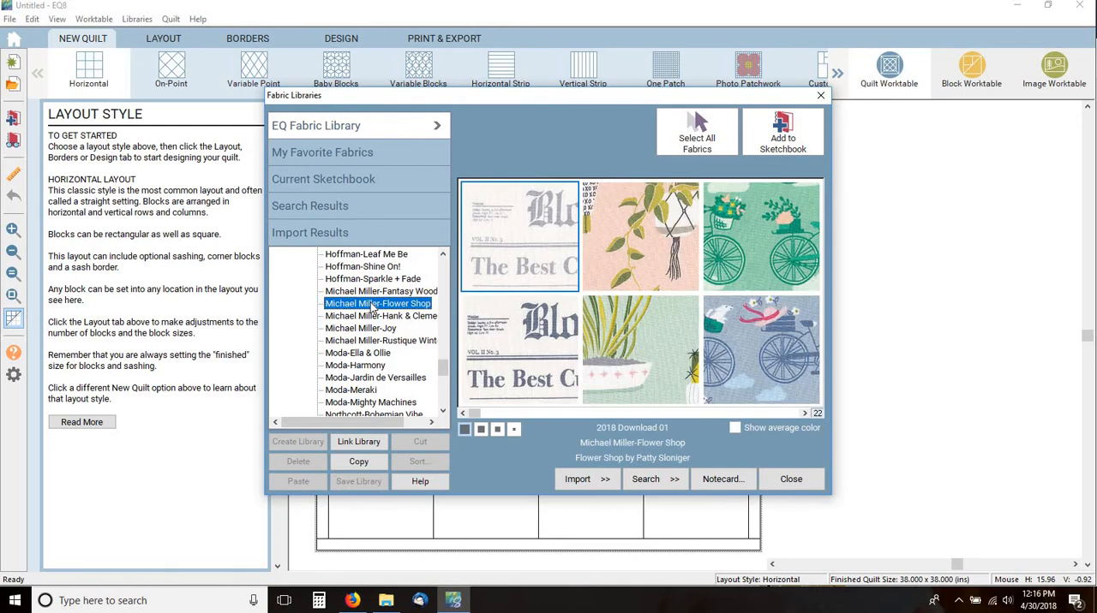
click(380, 291)
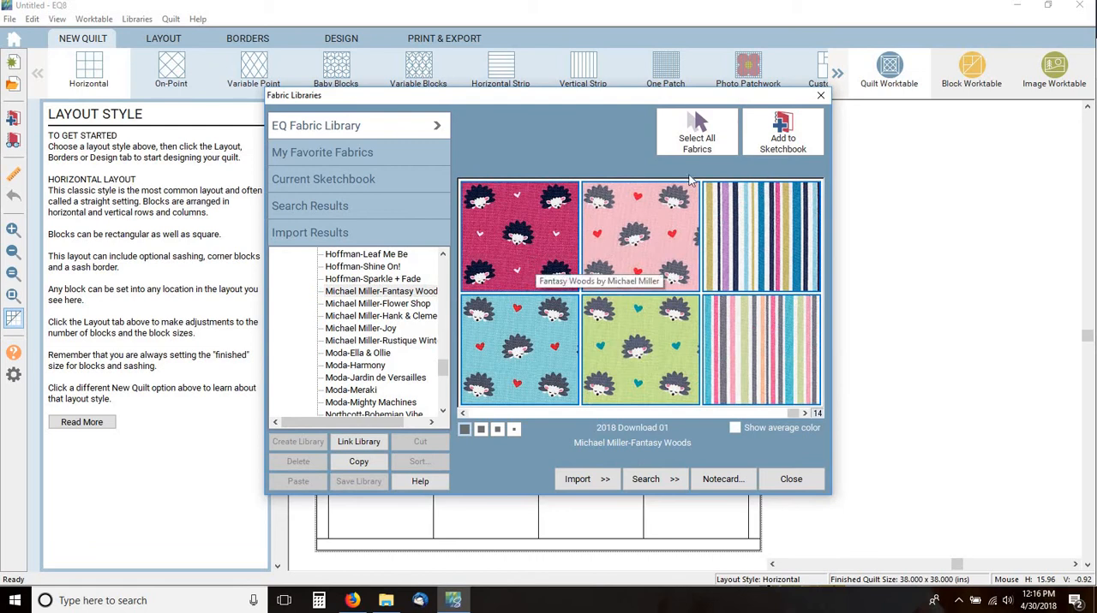
- Add the Fantasy Woods fabrics to the sketchbook, then preview Flower Shop and Rustique Winter
click(308, 206)
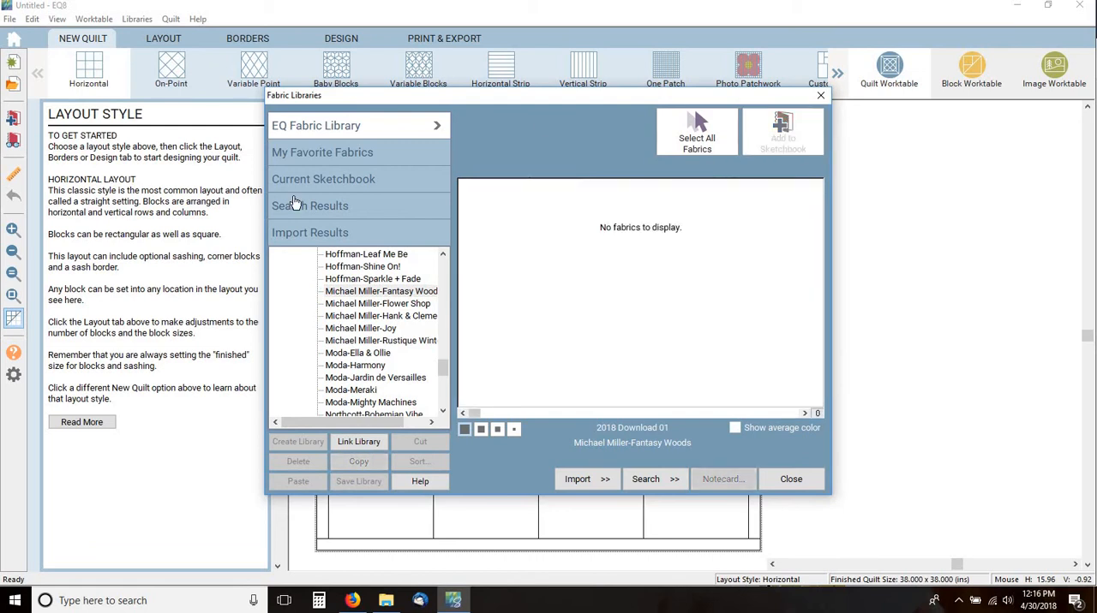
click(377, 304)
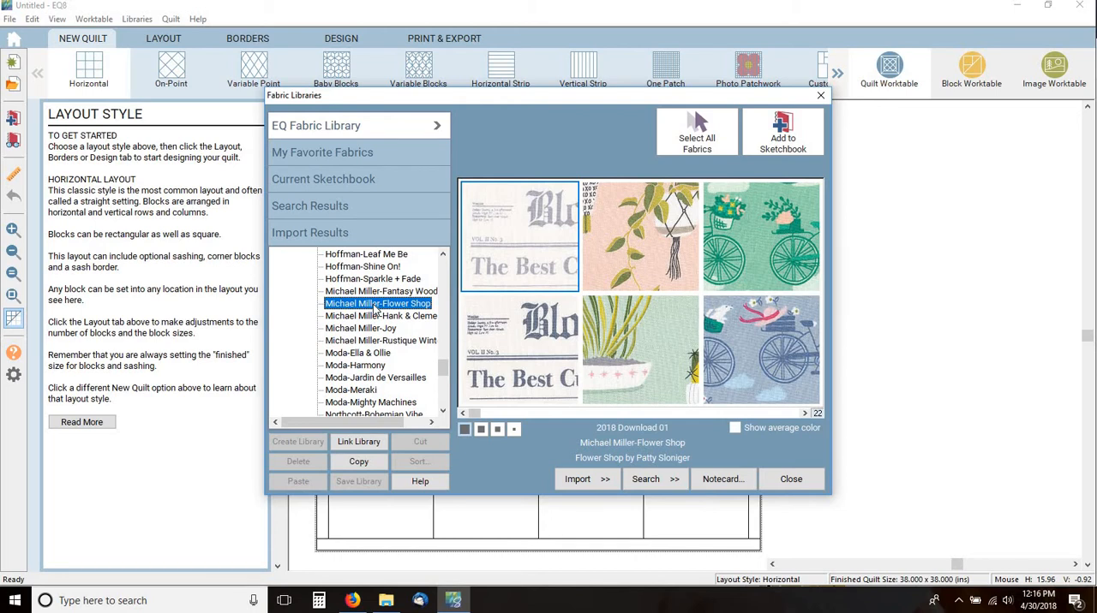
click(380, 291)
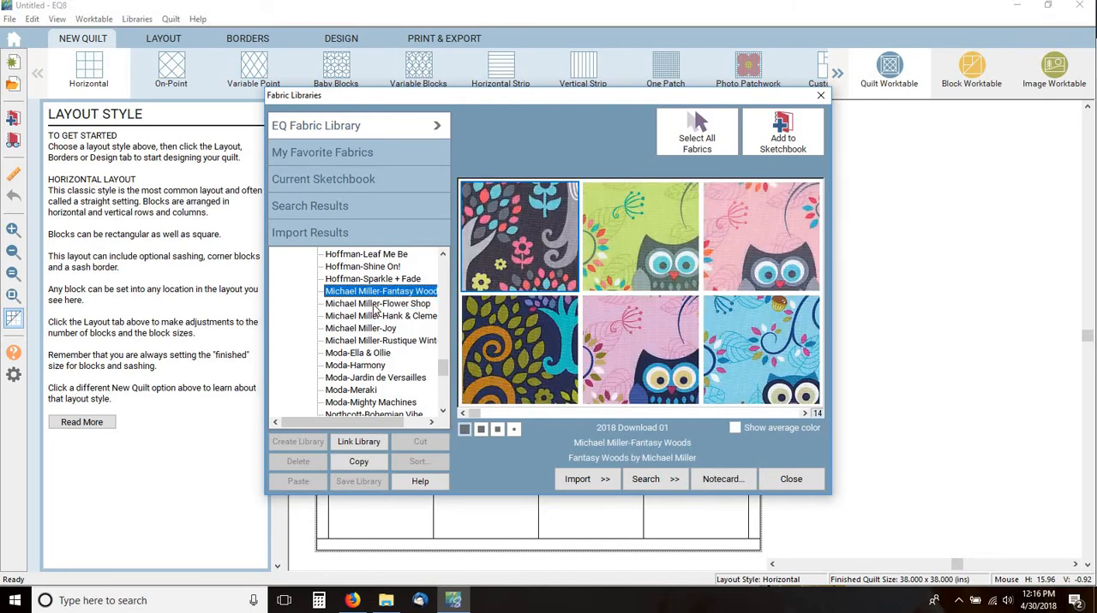
click(377, 303)
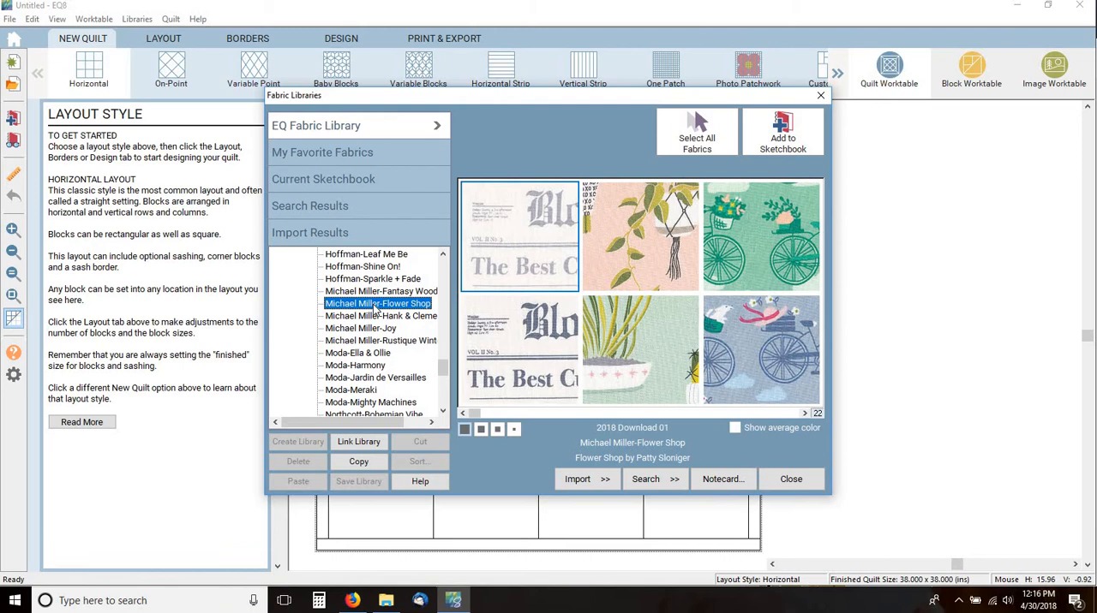
click(380, 339)
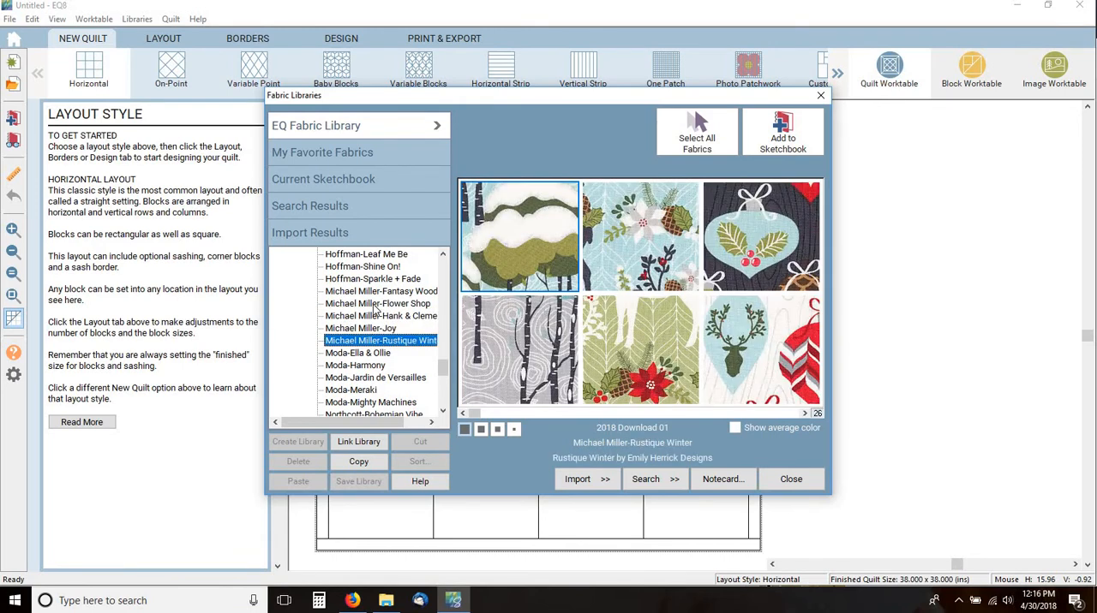
- Preview Moda, Riley Blake, Robert Kaufman and Timeless Treasures-Wallflowers lines, then close the library
click(356, 353)
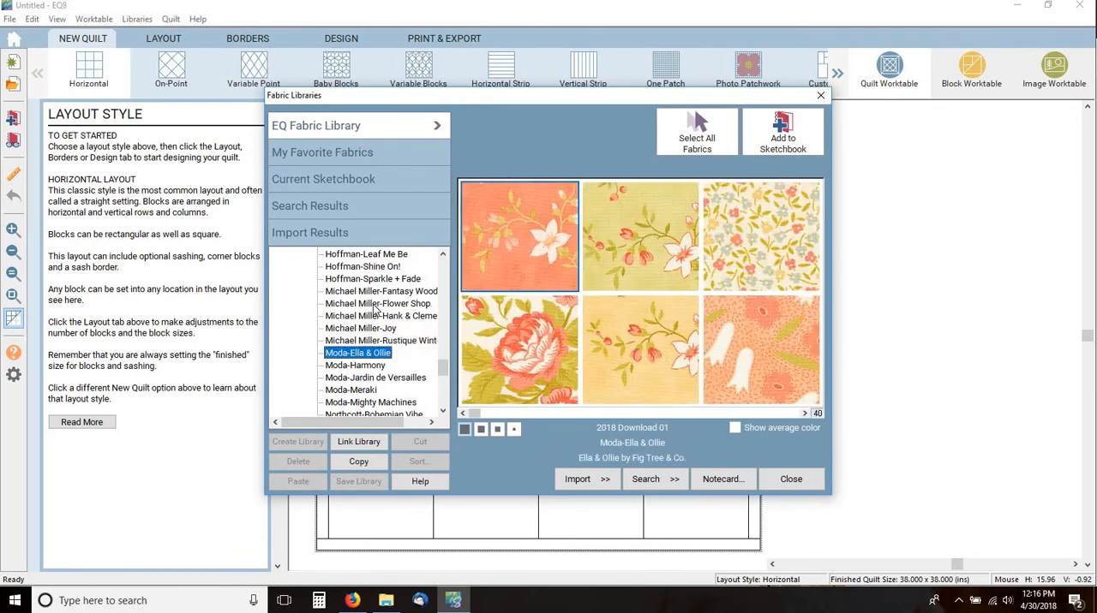
click(349, 391)
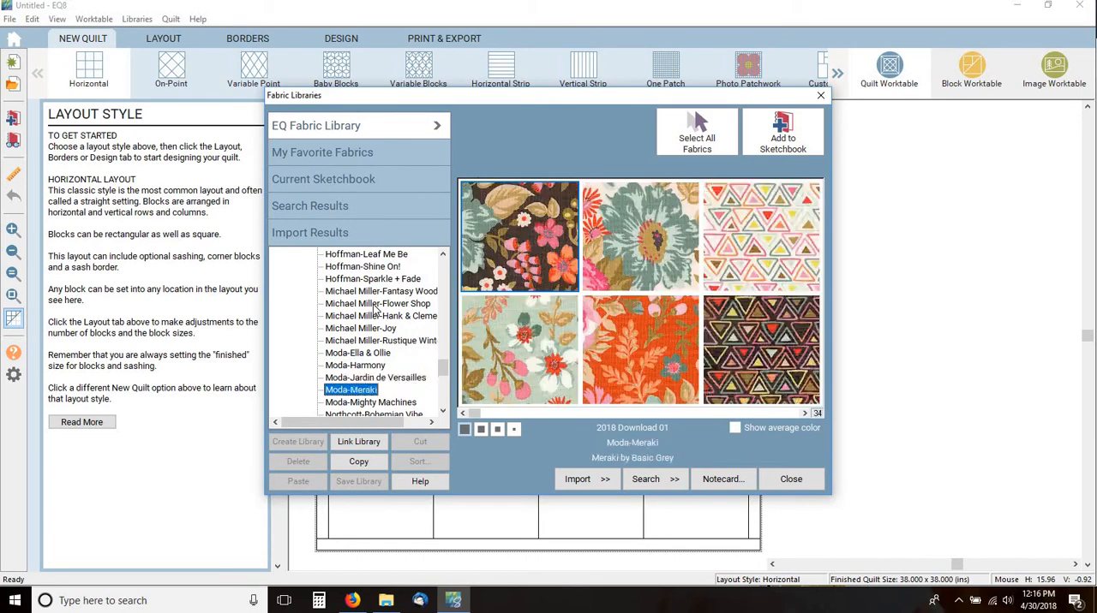
click(370, 403)
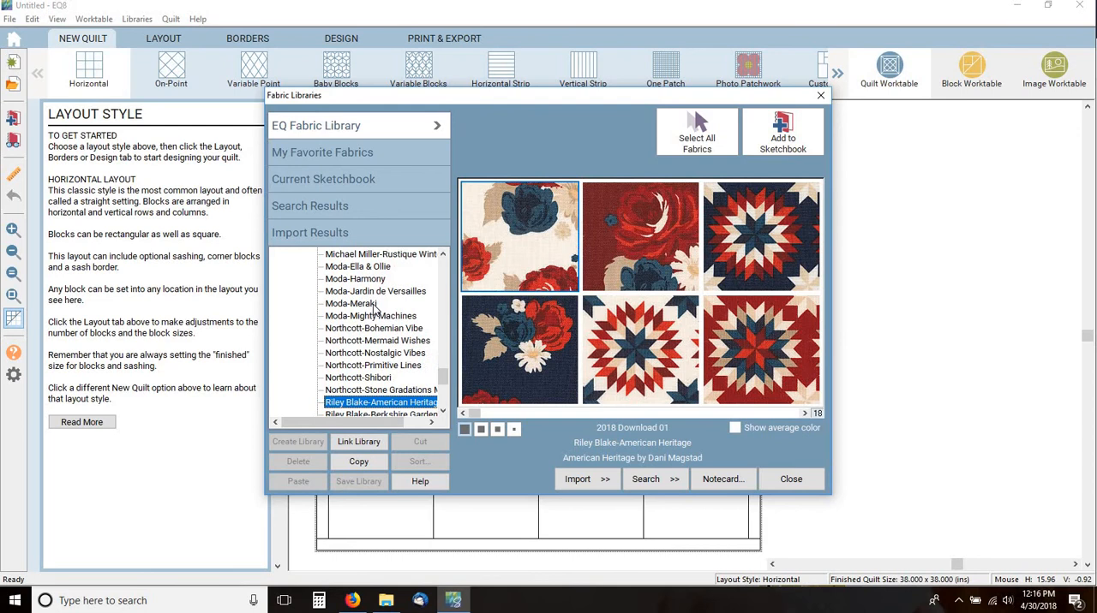
click(380, 402)
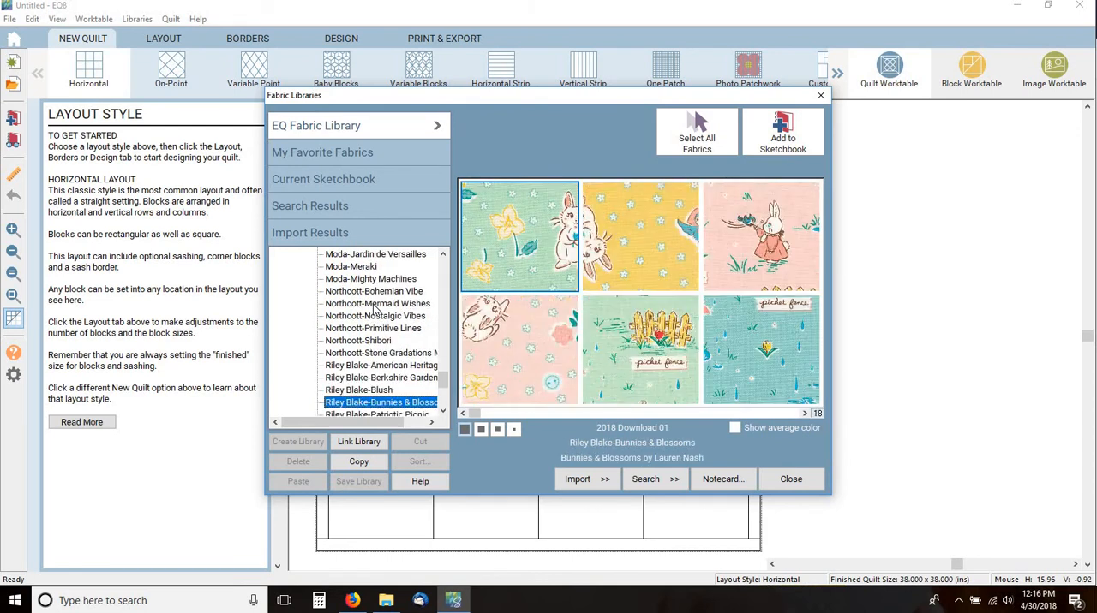
click(380, 403)
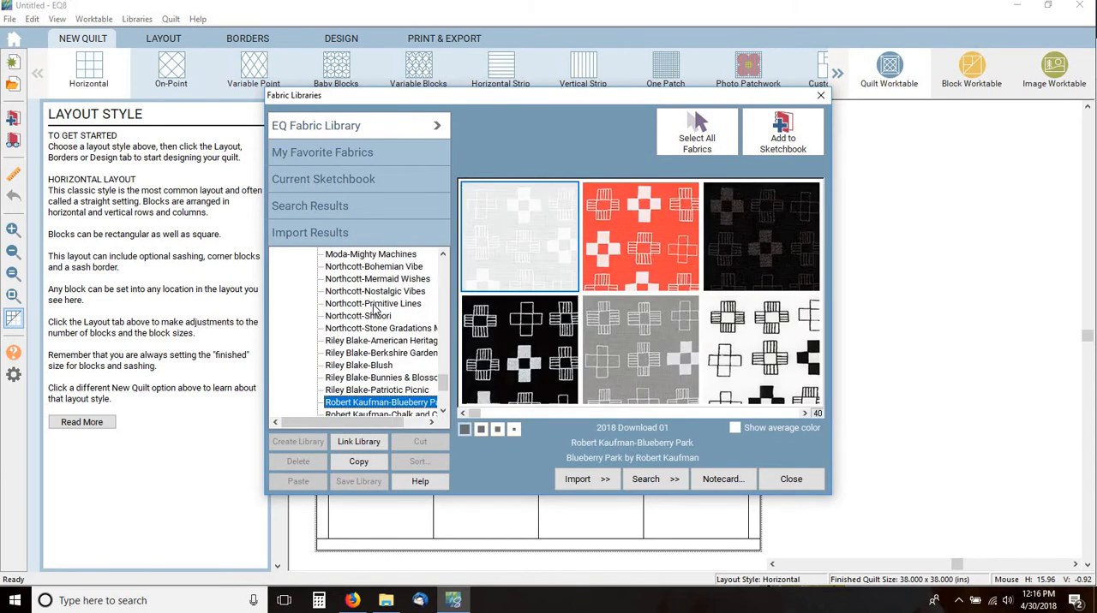
click(381, 402)
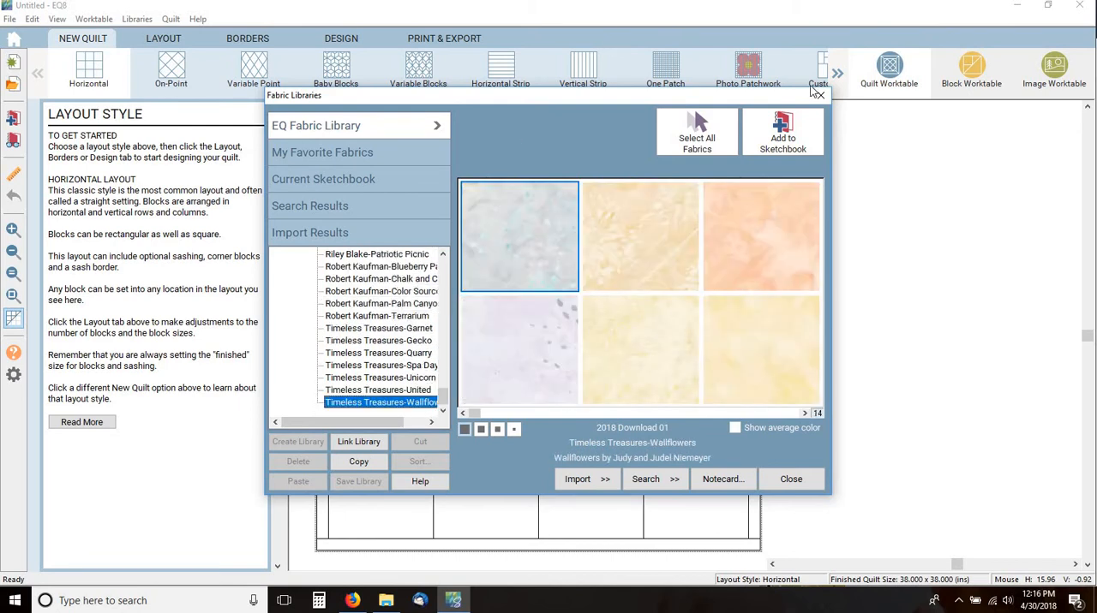
click(788, 479)
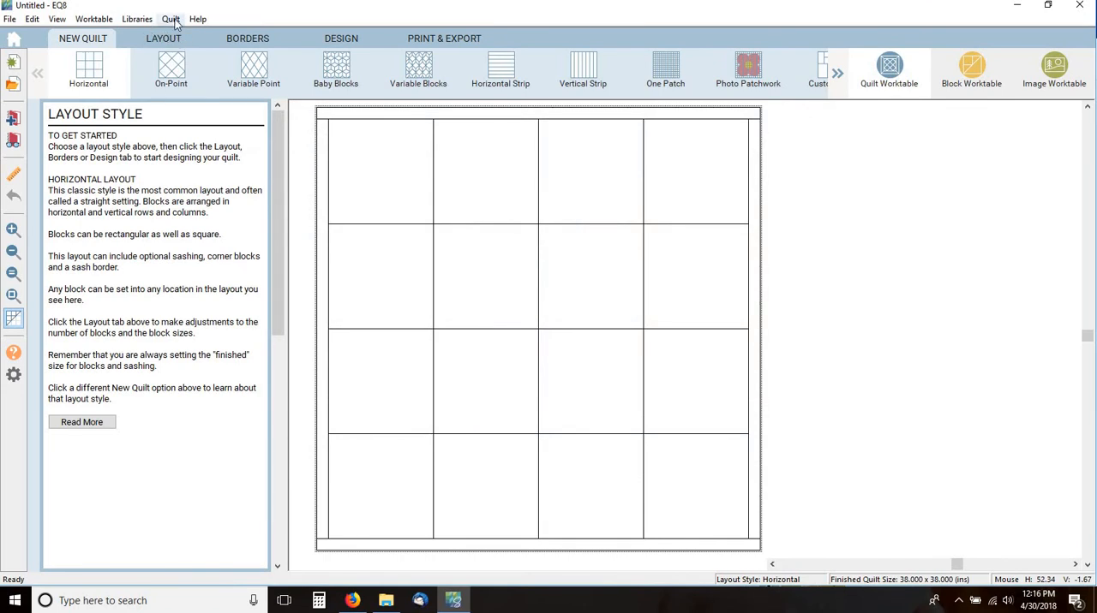
mouse_move(196, 33)
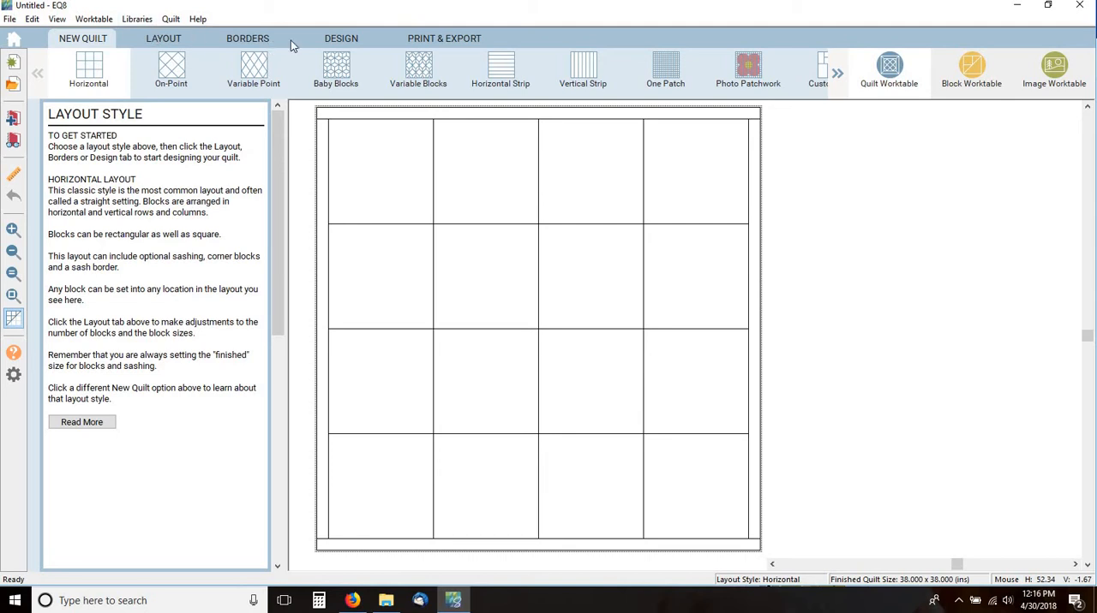
- Switch to the Design stage and show the sketchbook fabrics in Fabric Tools
click(339, 38)
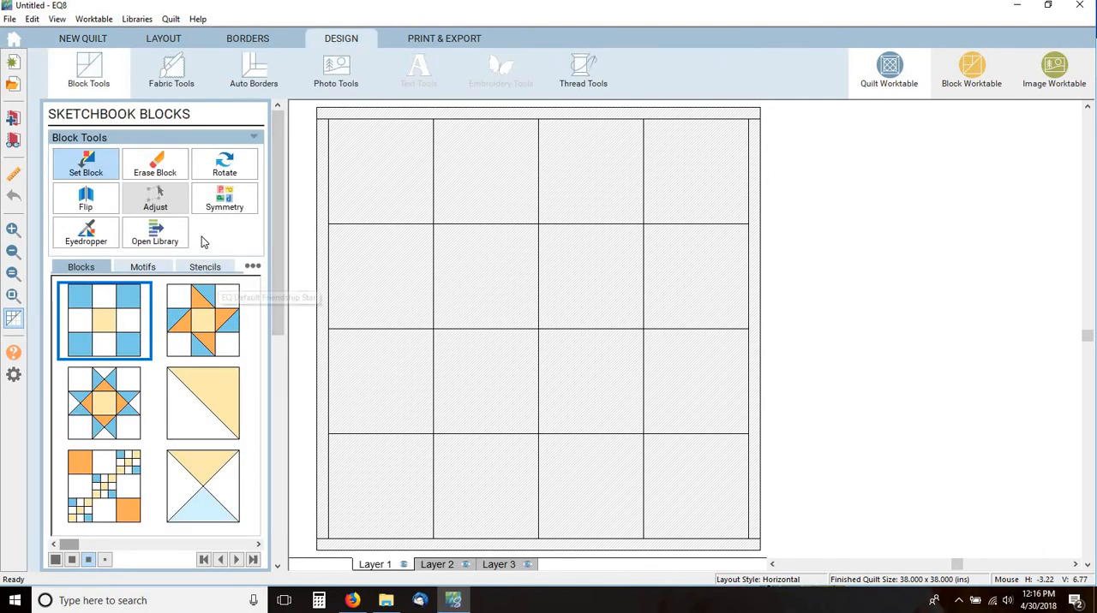
click(171, 72)
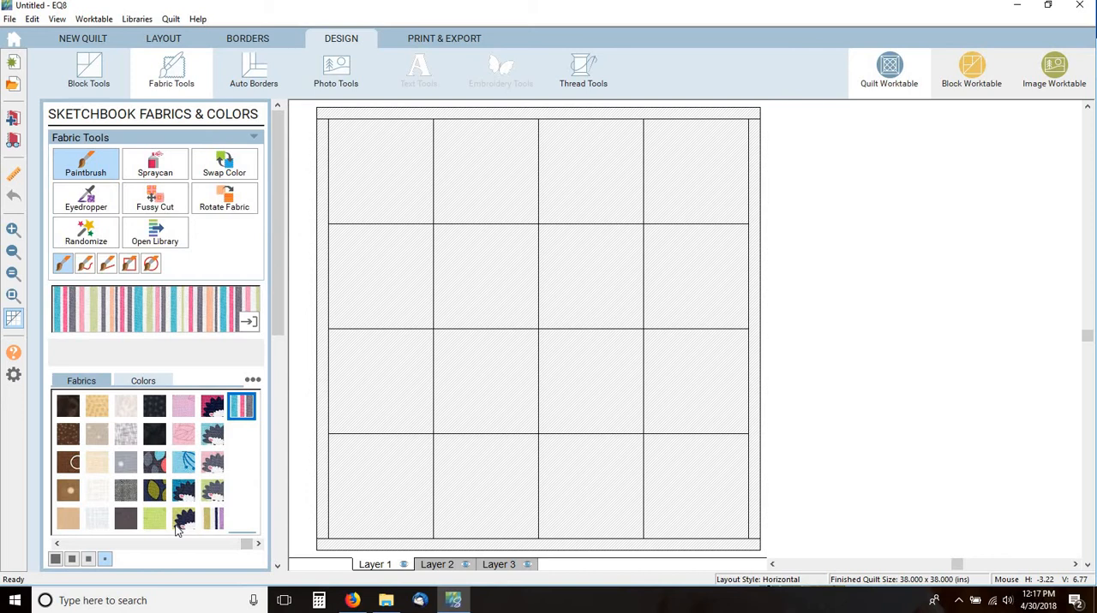
- Paint the top-left and next diagonal blocks with dark floral, floral and green owl fabrics
click(155, 462)
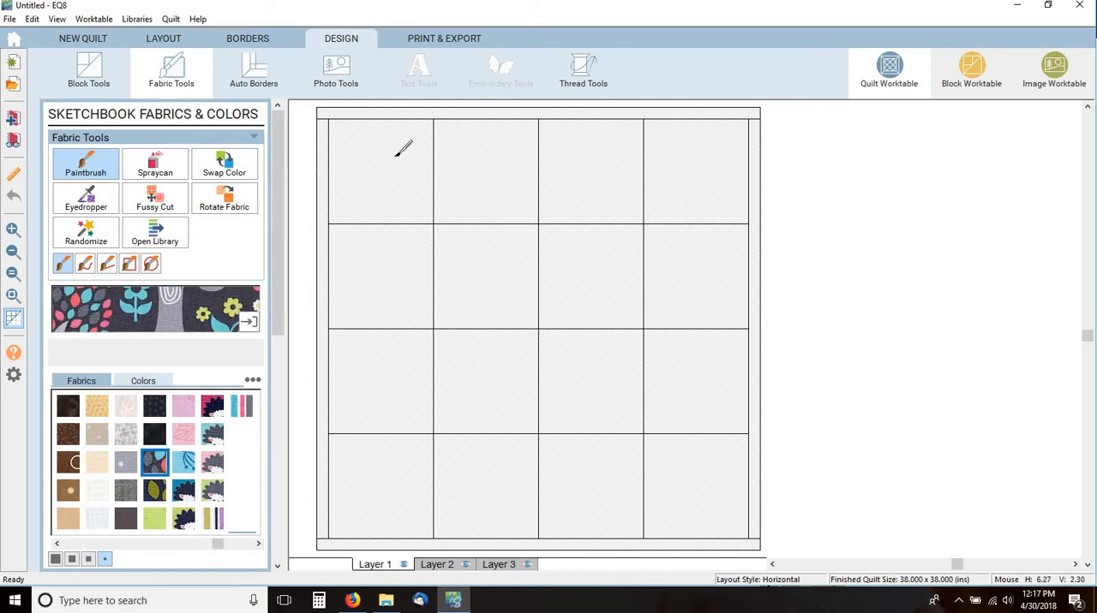
click(380, 171)
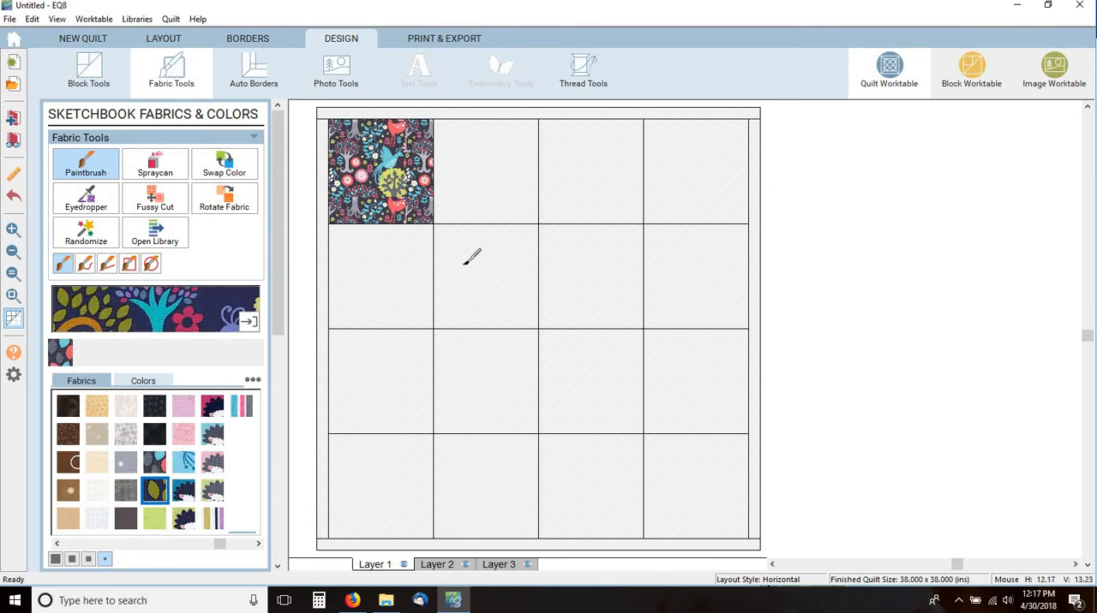
click(485, 276)
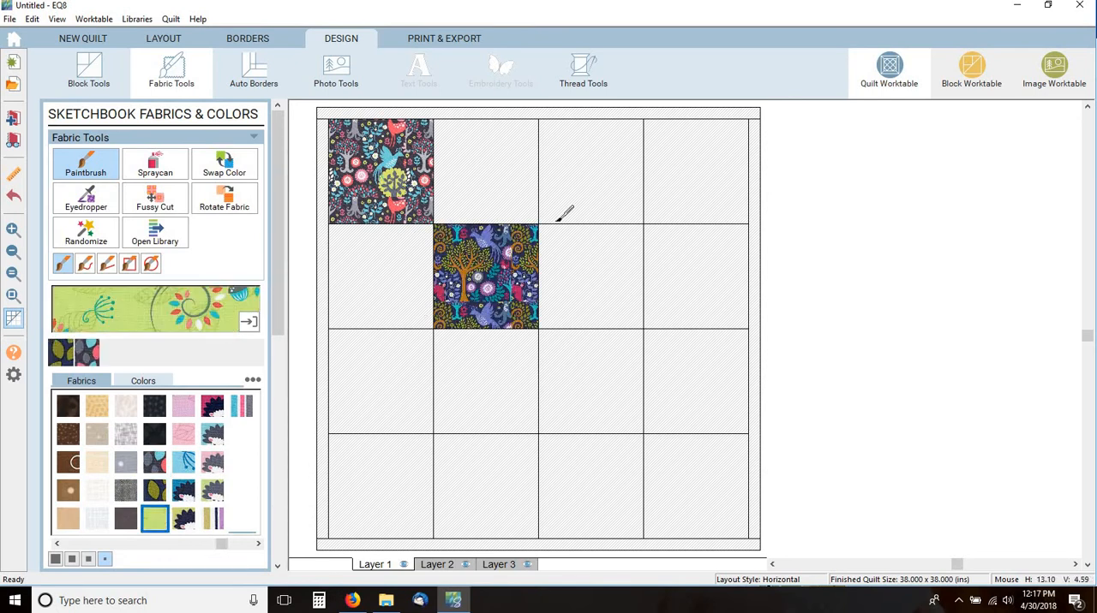
click(591, 380)
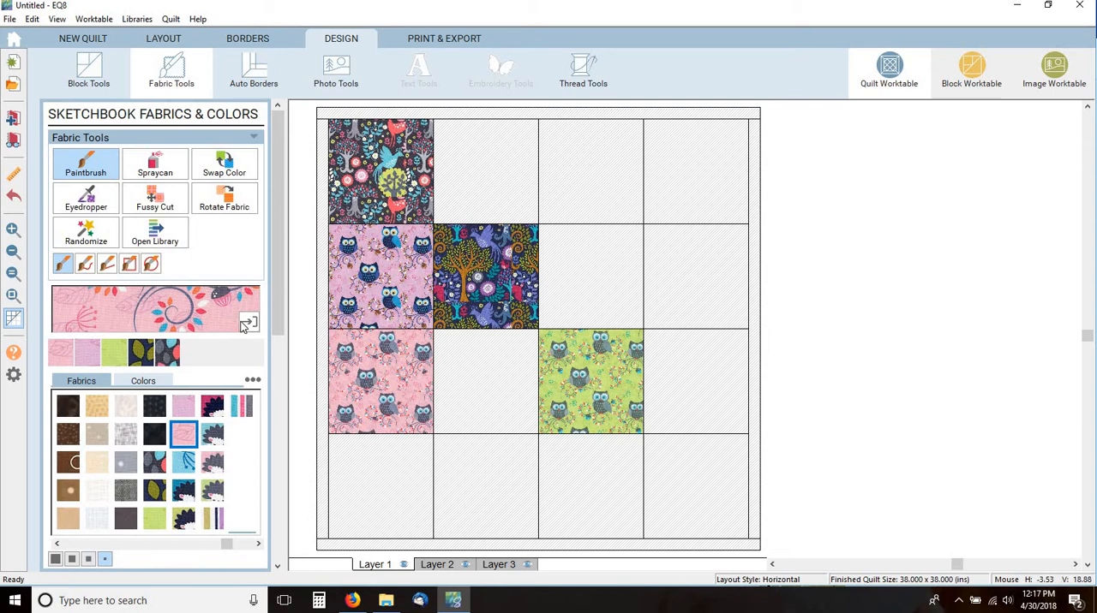
mouse_move(248, 324)
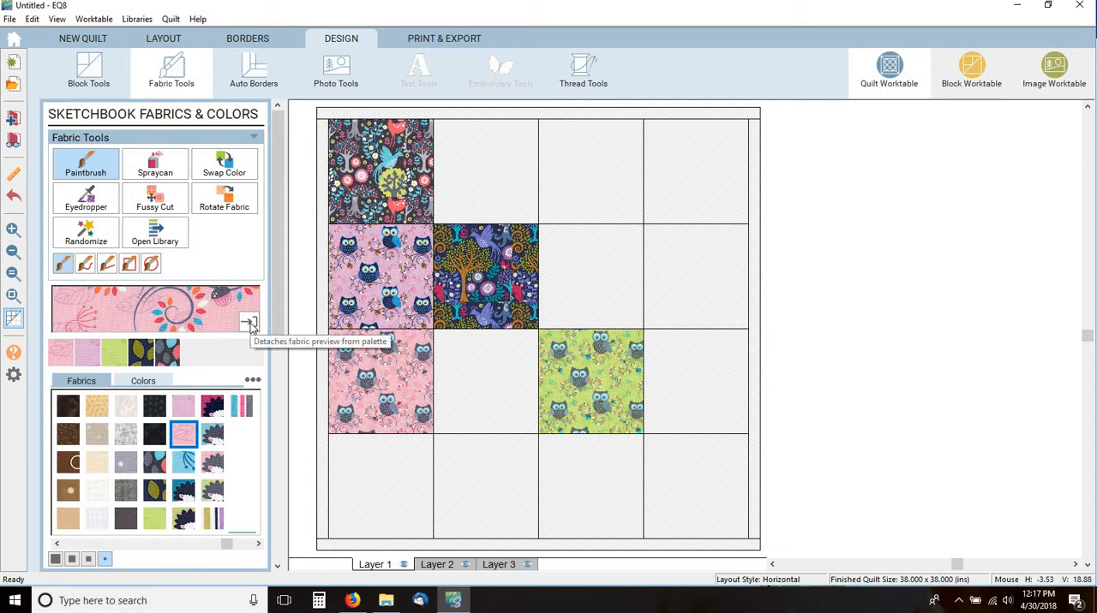
- Paint further blocks with blue hedgehog, yellow, pink, blue, striped and dotted Fantasy Woods prints
click(249, 322)
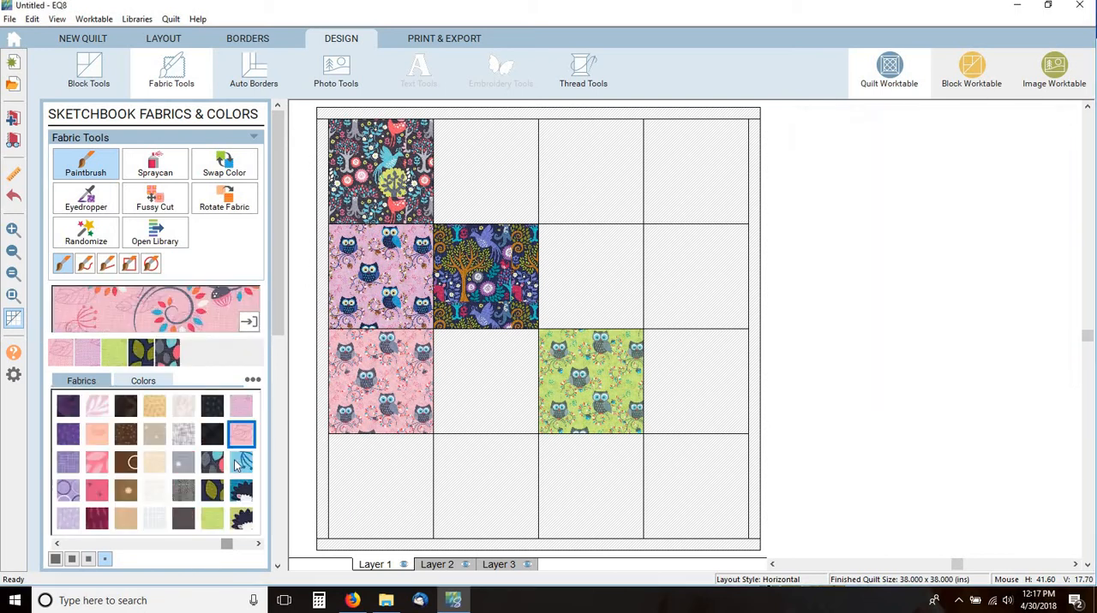
click(241, 463)
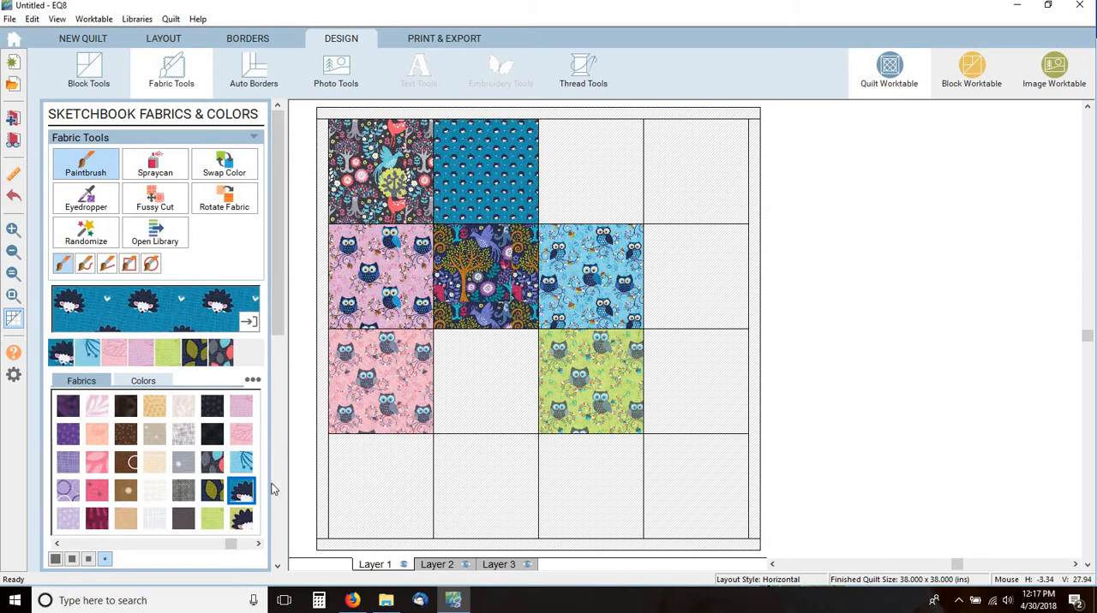
click(240, 517)
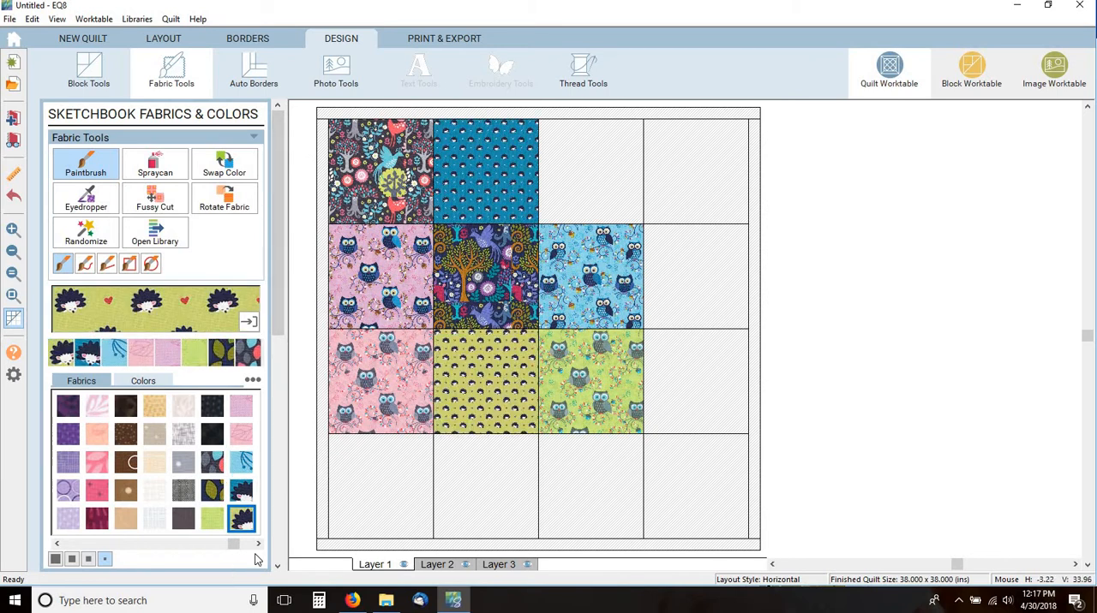
click(257, 544)
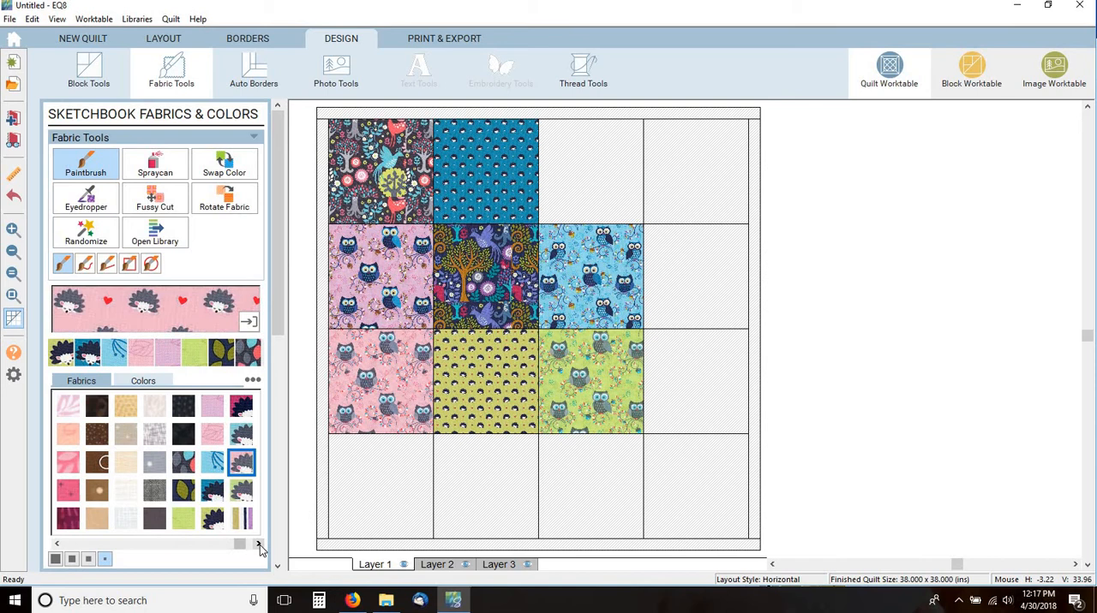
click(258, 544)
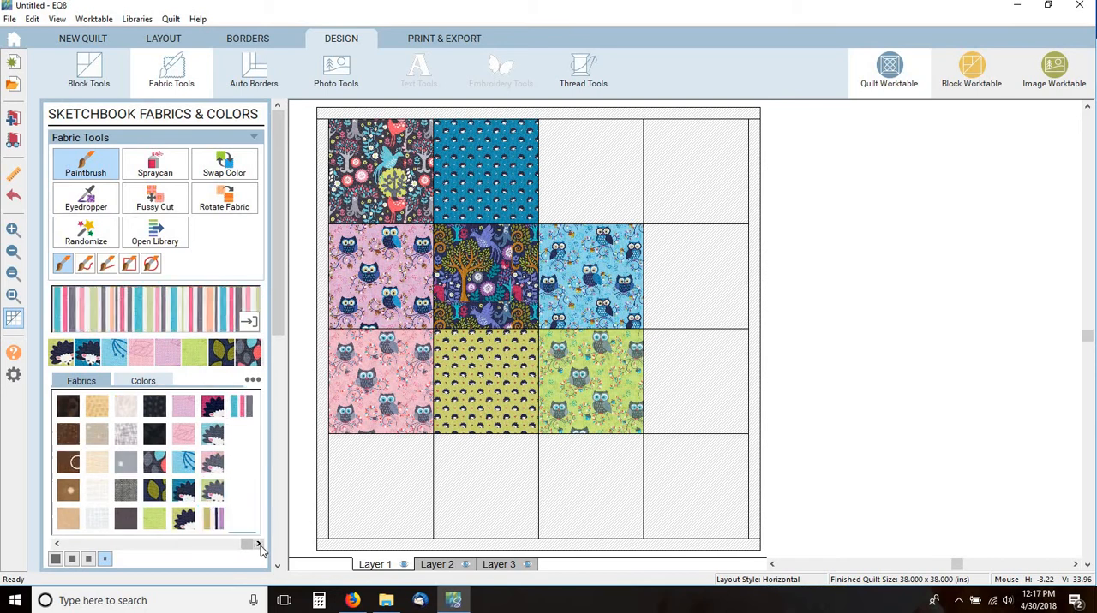
click(213, 404)
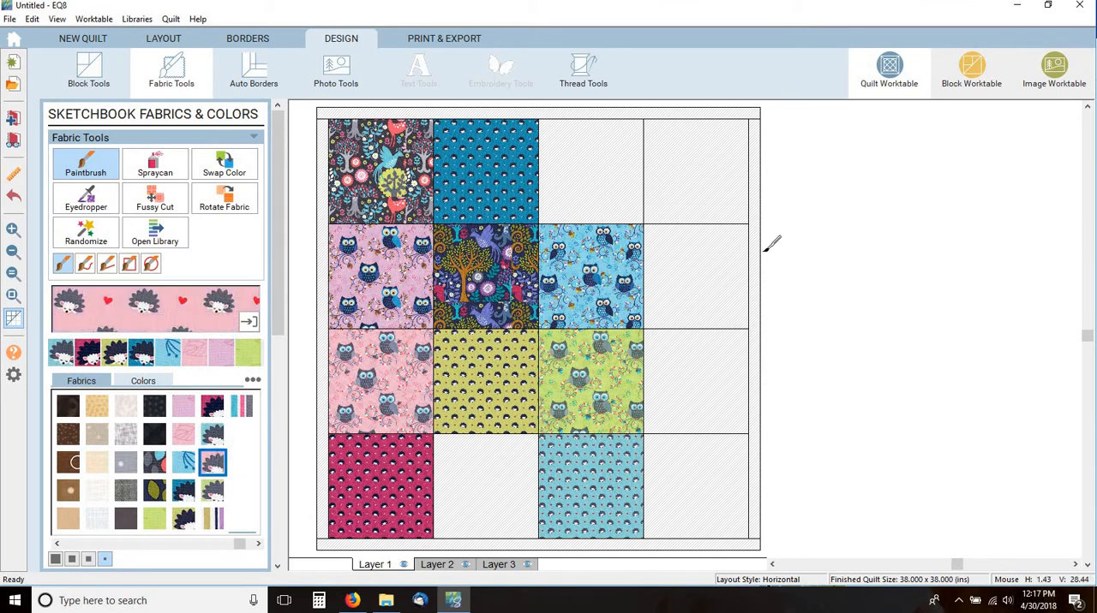
click(694, 274)
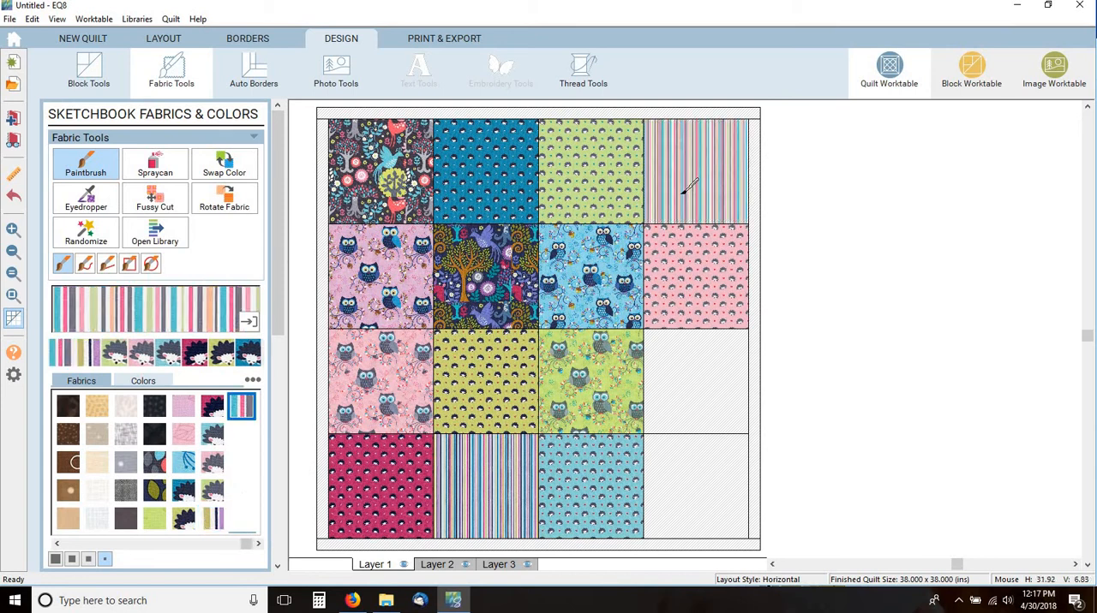
mouse_move(693, 374)
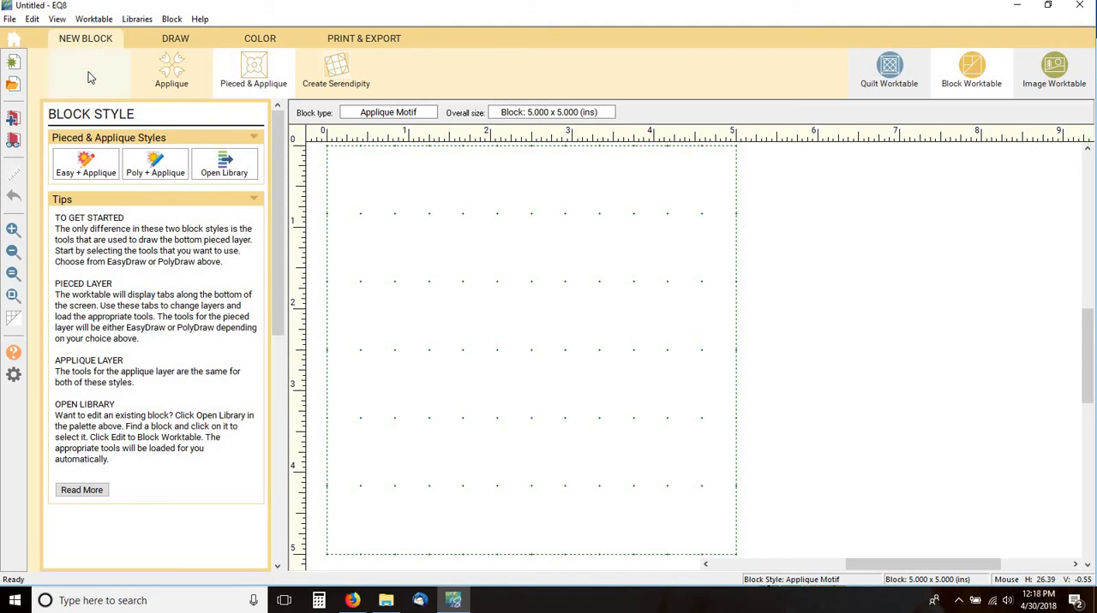
- Add the pieced Mosaic No. 32 block from the Antique Mosaics library to the sketchbook
click(90, 72)
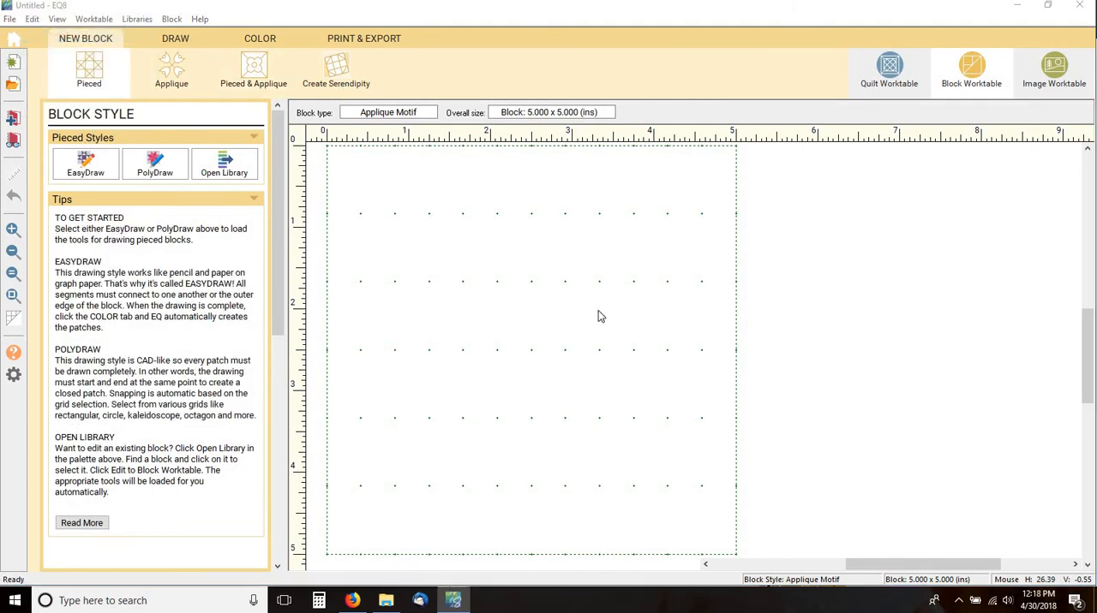
click(222, 163)
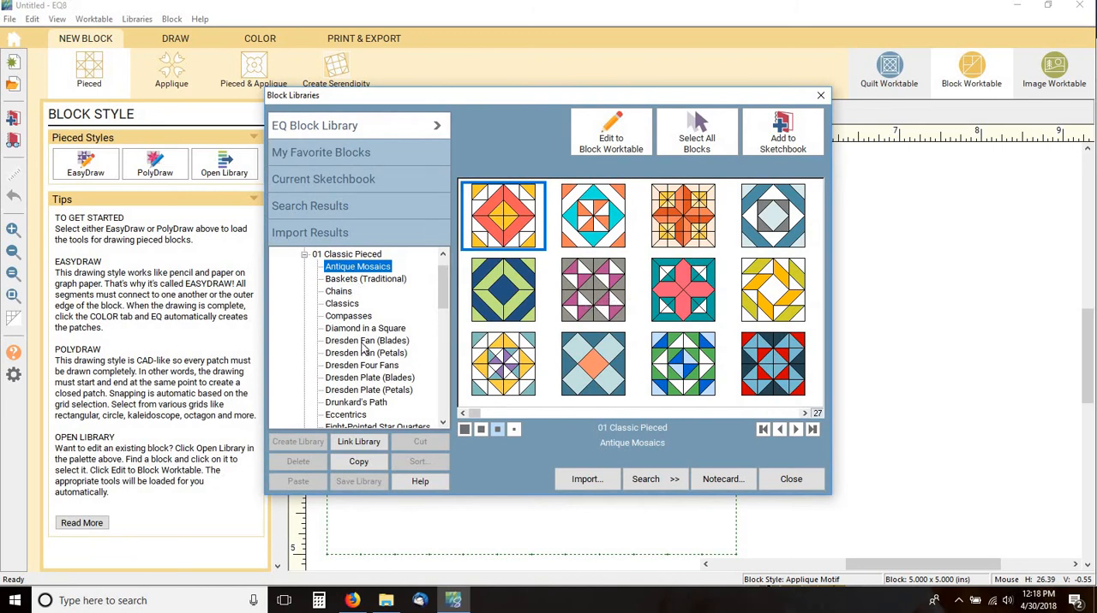
click(593, 363)
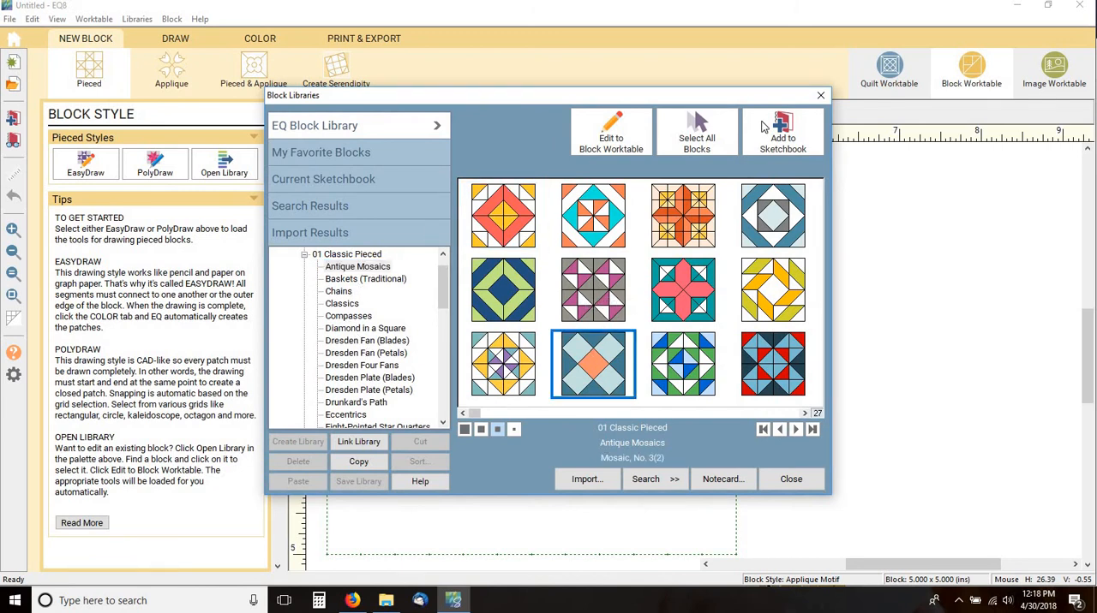
click(789, 480)
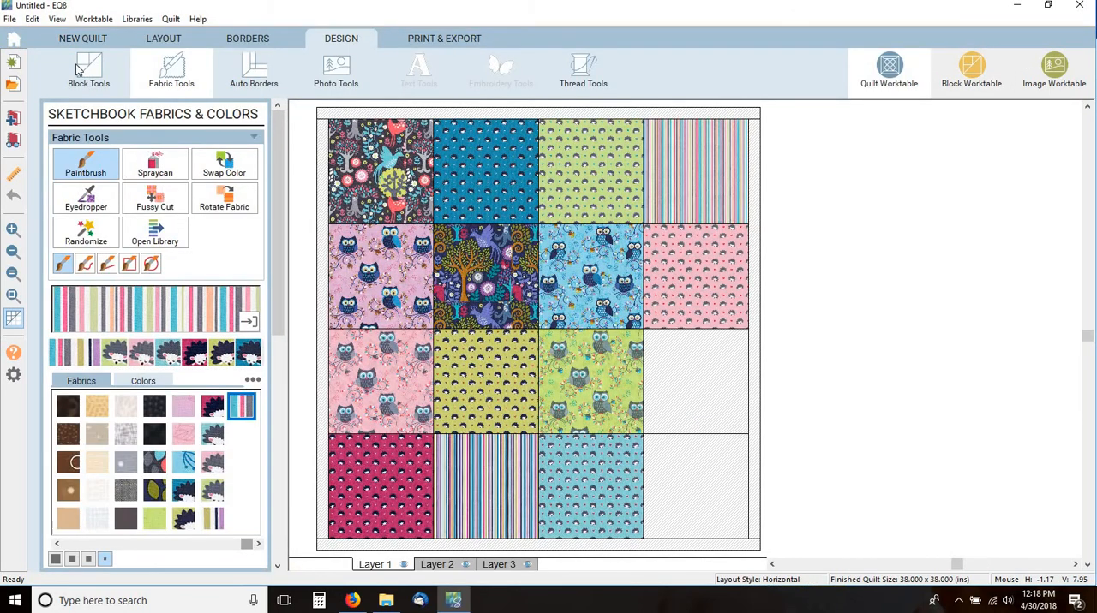
- Set the mosaic block into every block of the quilt layout with Block Tools
click(89, 71)
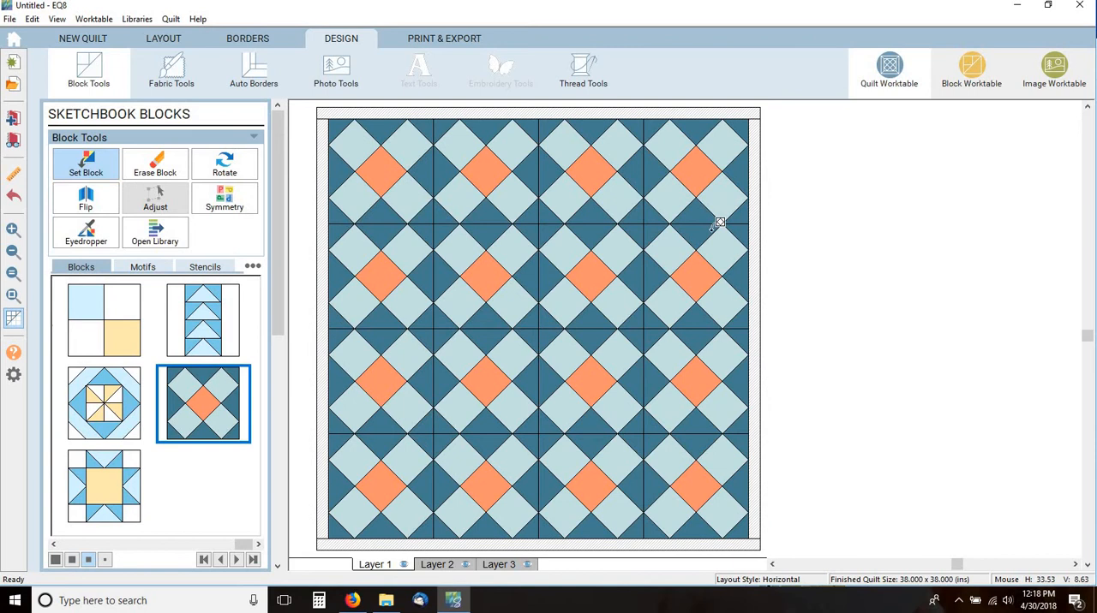
mouse_move(102, 340)
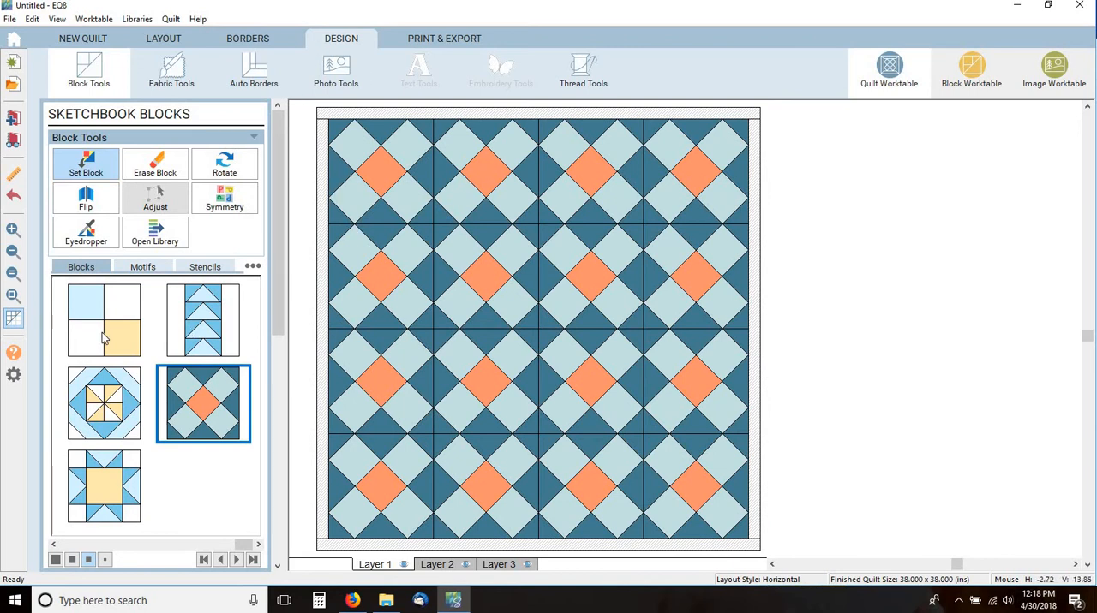
click(103, 320)
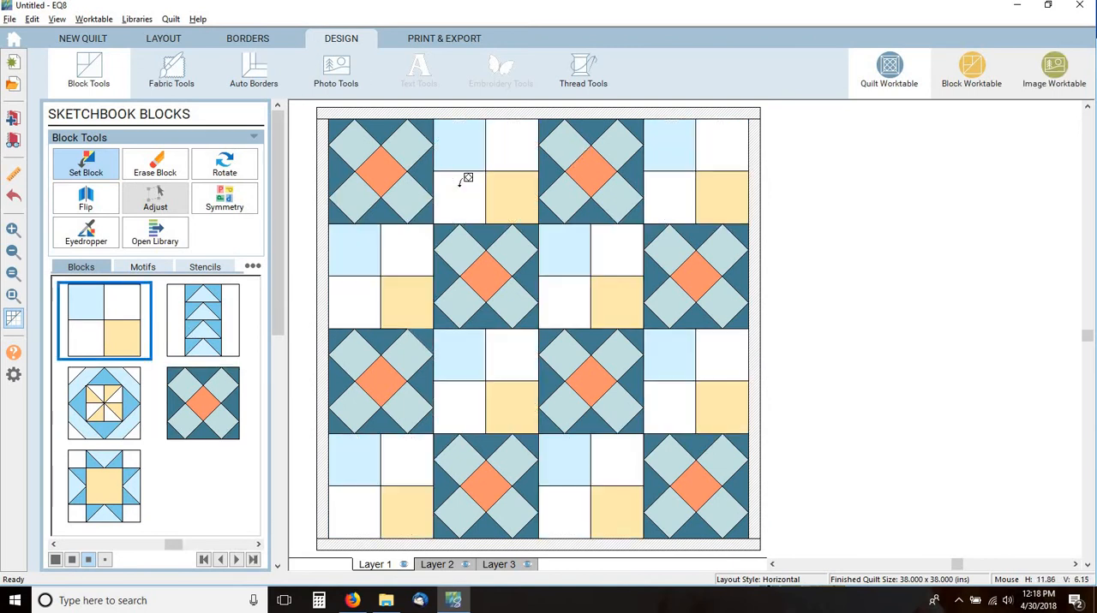
click(202, 403)
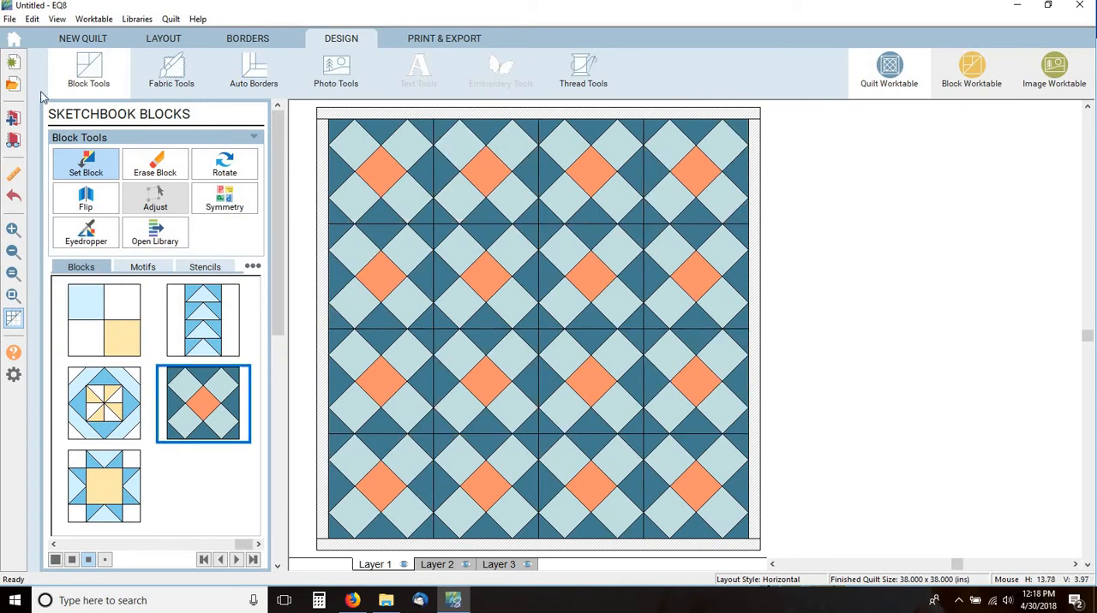
click(172, 72)
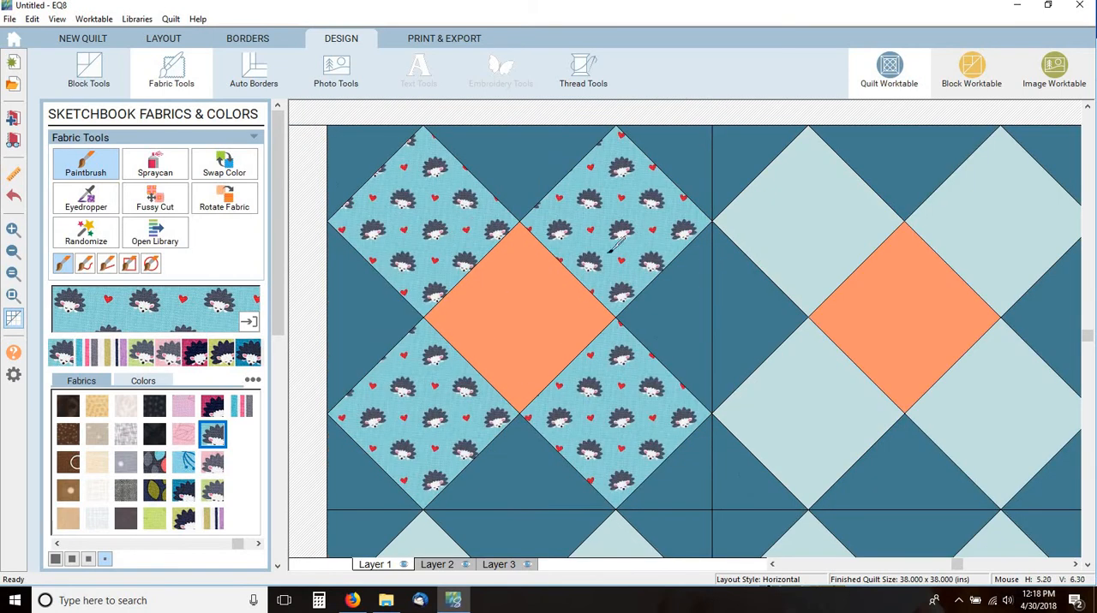
mouse_move(685, 215)
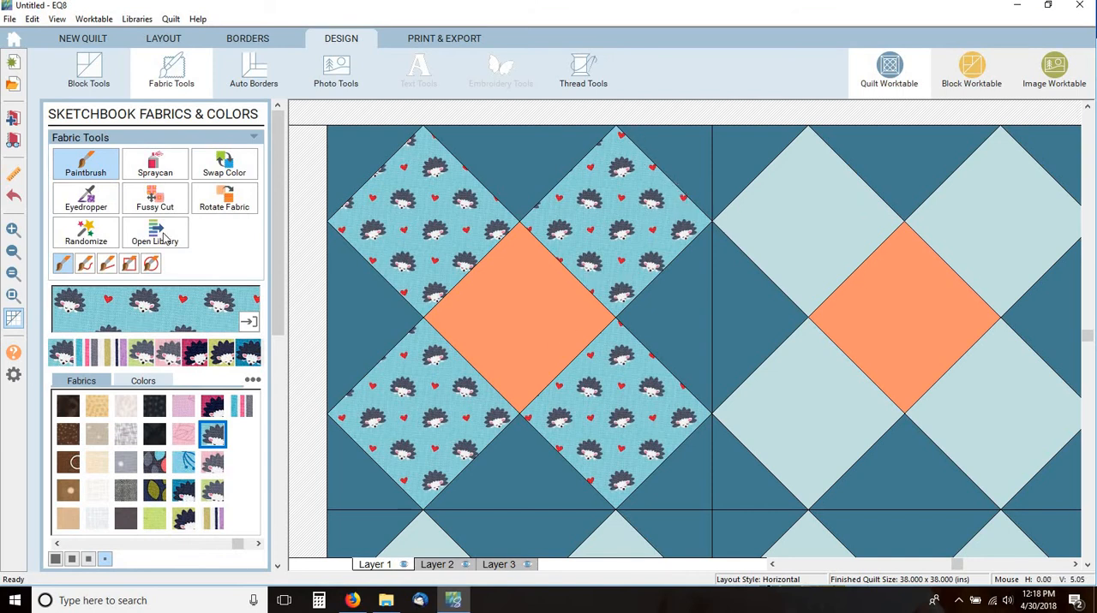
- Rotate the hedgehog fabric 45 degrees in the first block's square patches using Advanced rotation with 4 rotations
click(223, 197)
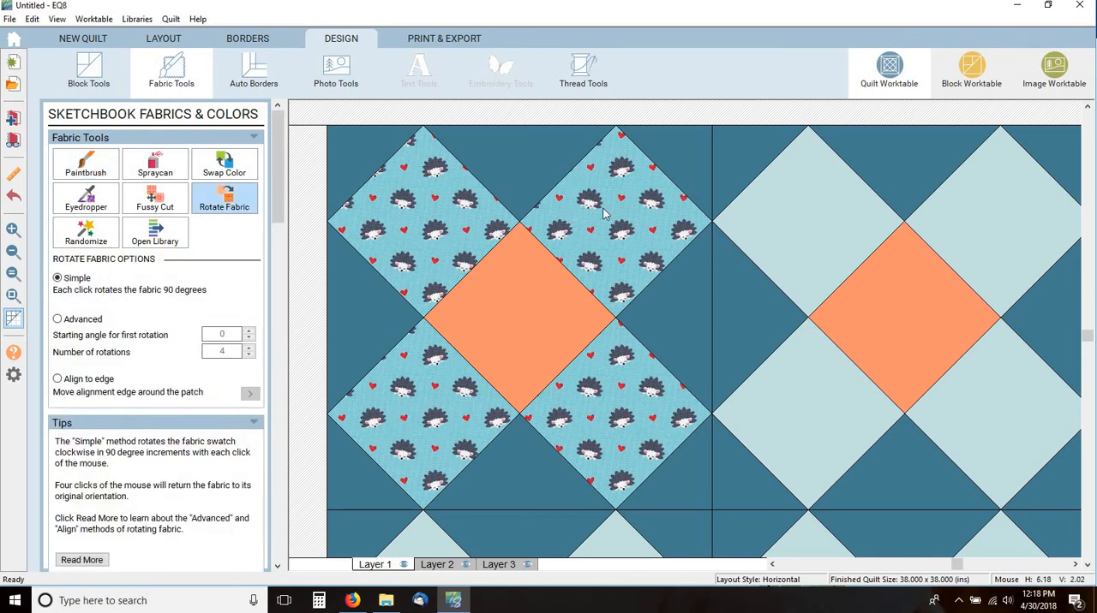
click(617, 205)
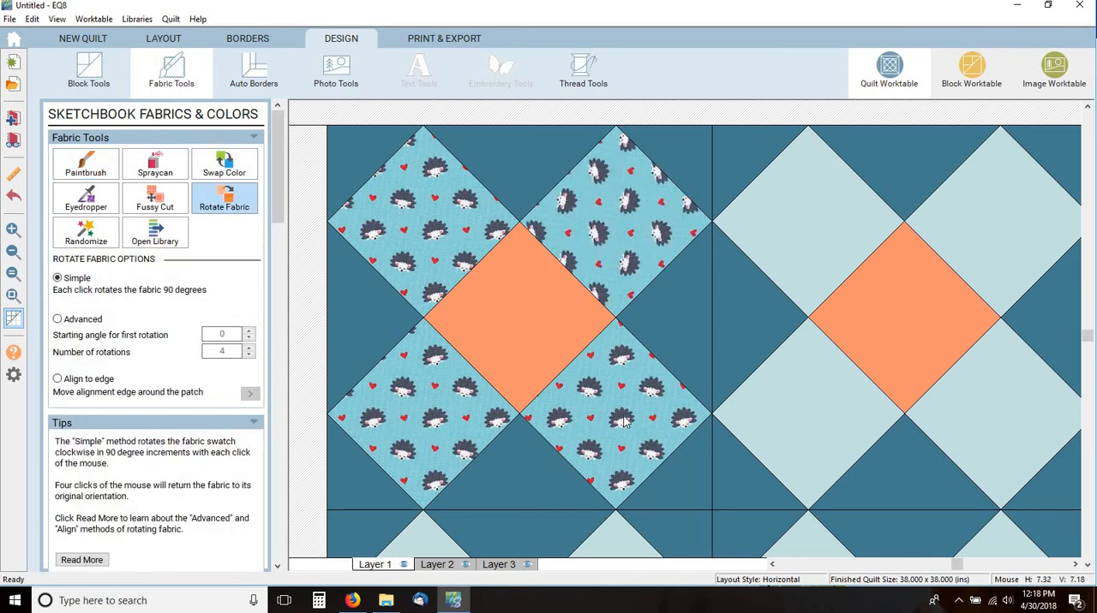
click(617, 209)
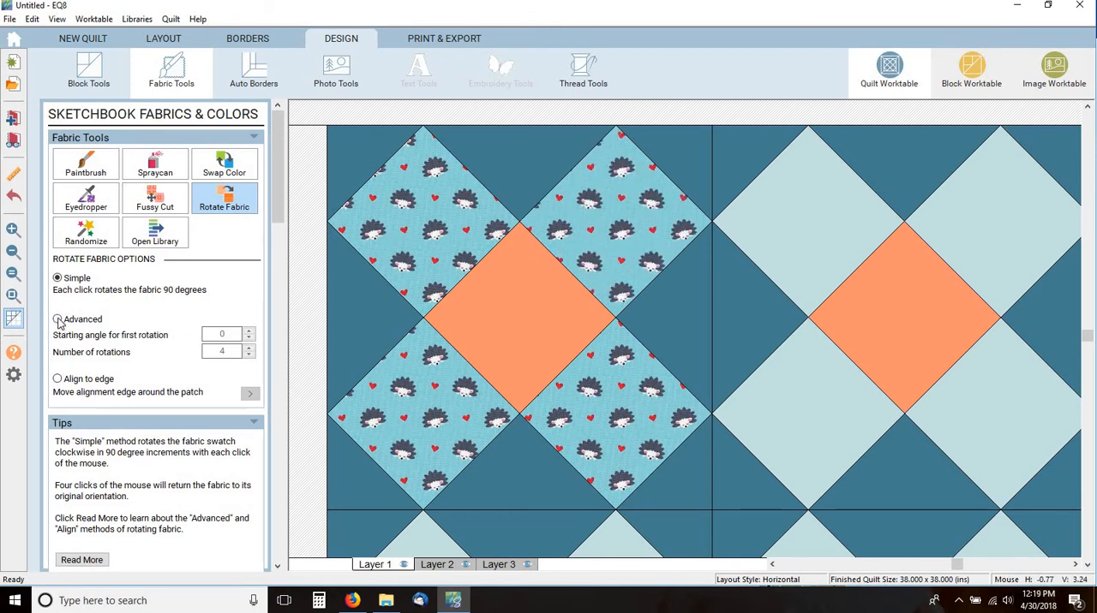
click(58, 318)
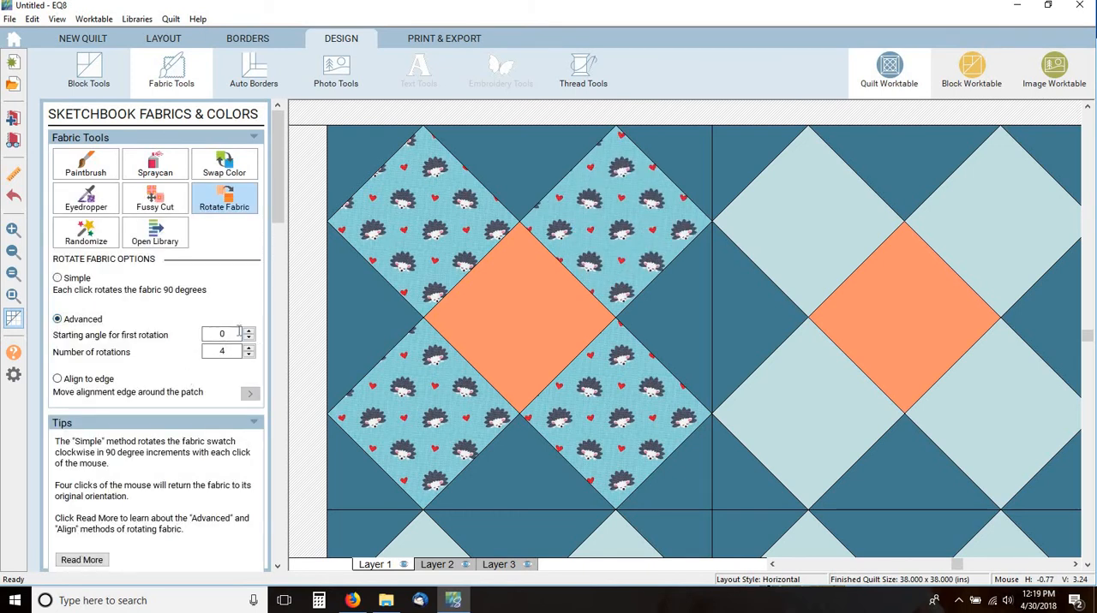
text(45)
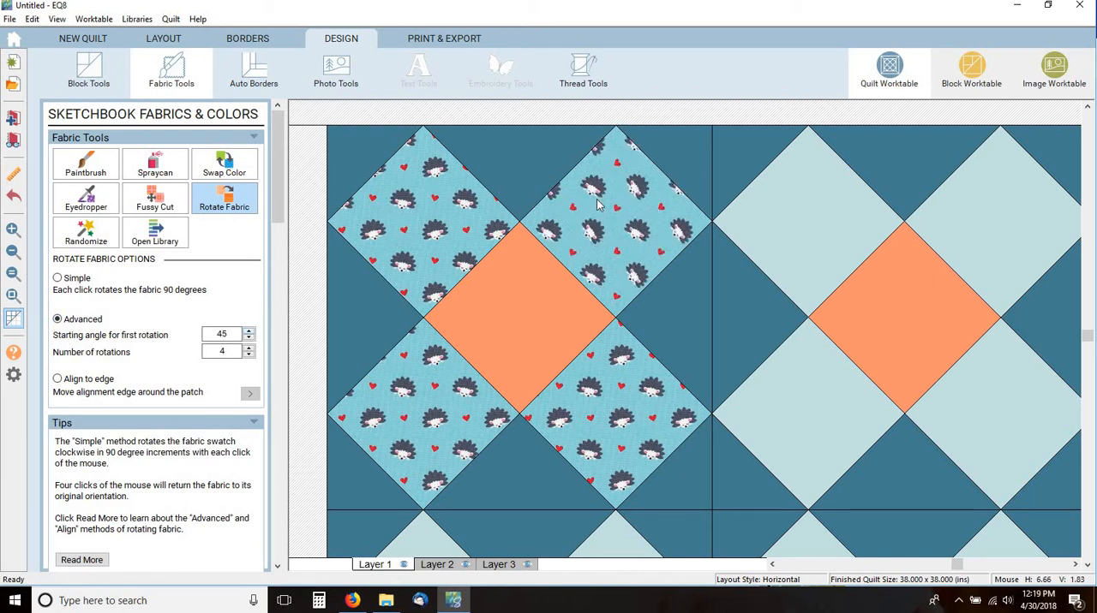
click(616, 420)
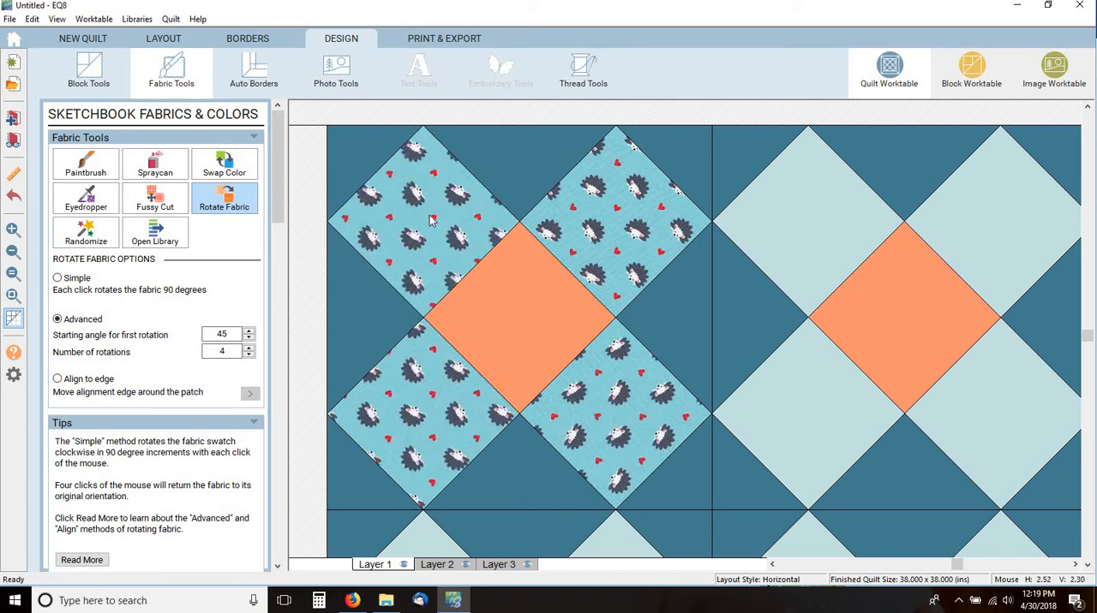
click(419, 214)
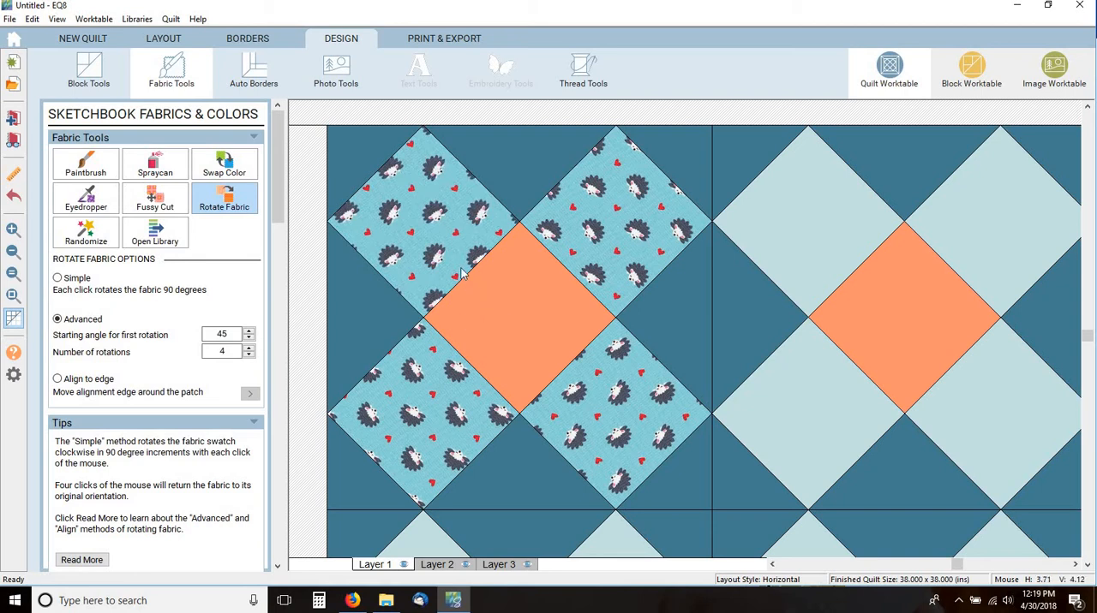
mouse_move(158, 354)
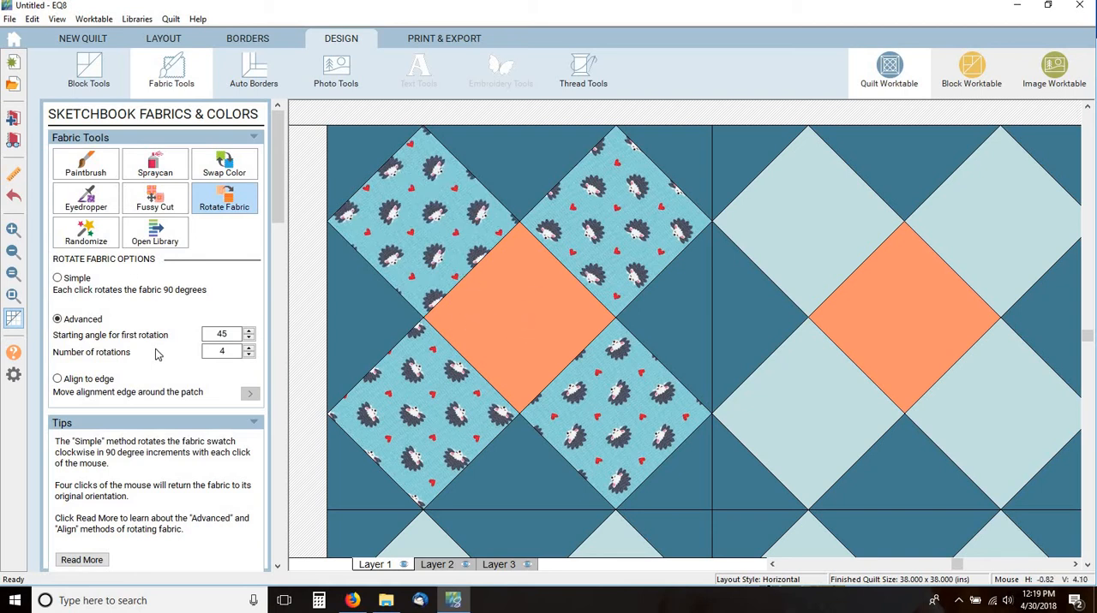
click(154, 162)
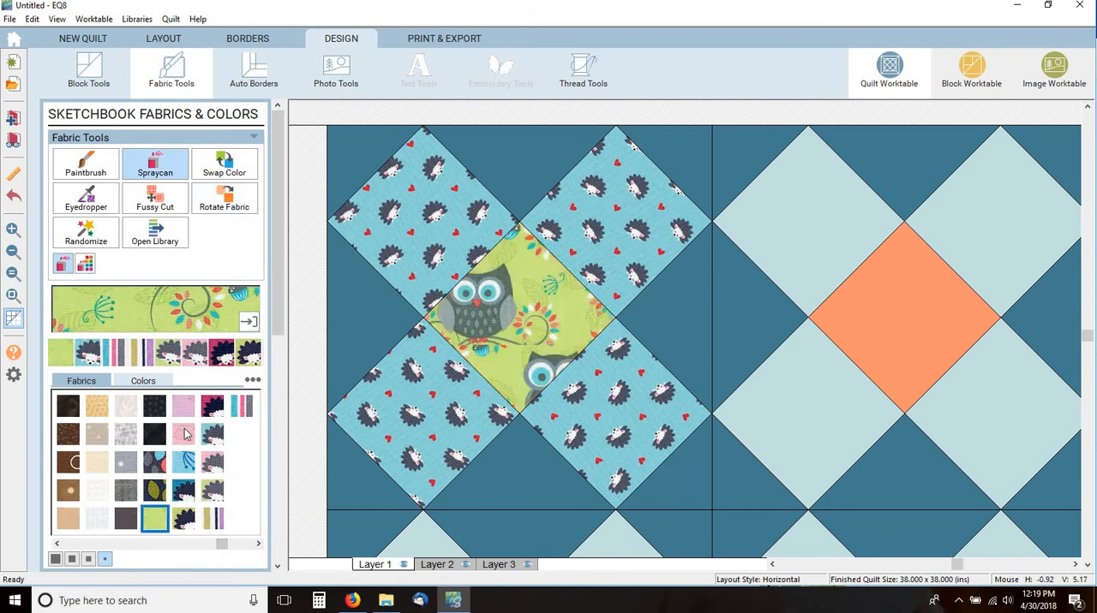
- Try a pink owl fabric, then spray the block background with grey linen fabric
click(183, 435)
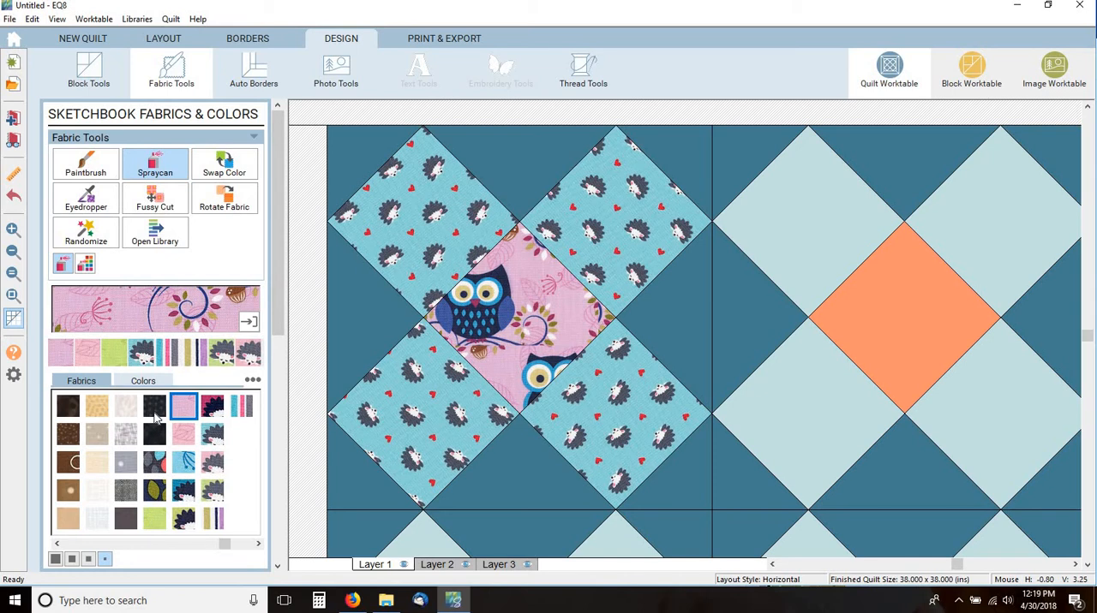
click(125, 490)
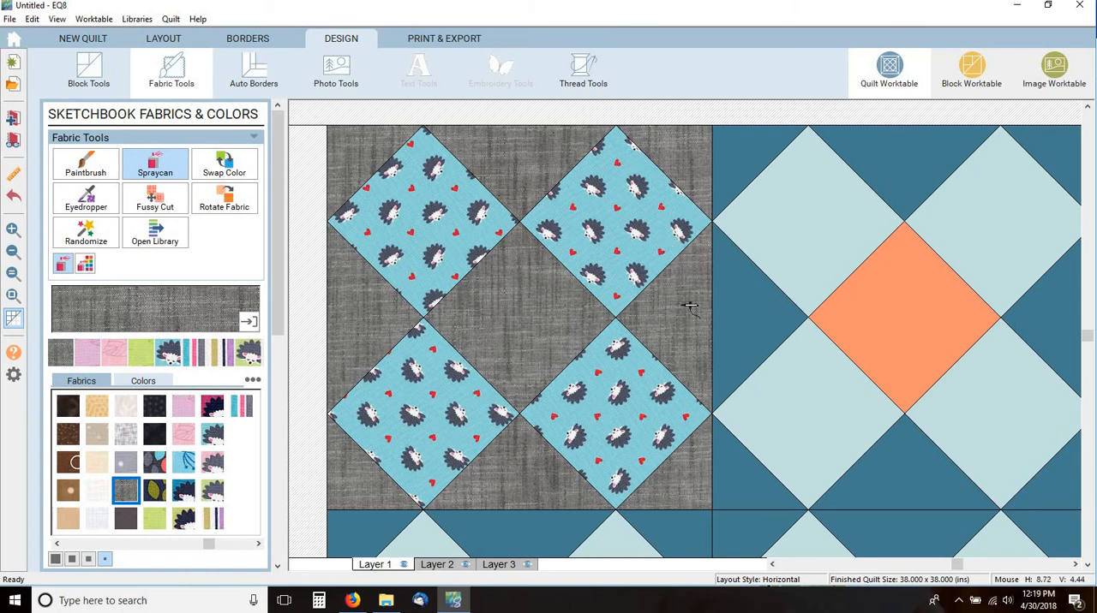
mouse_move(867, 318)
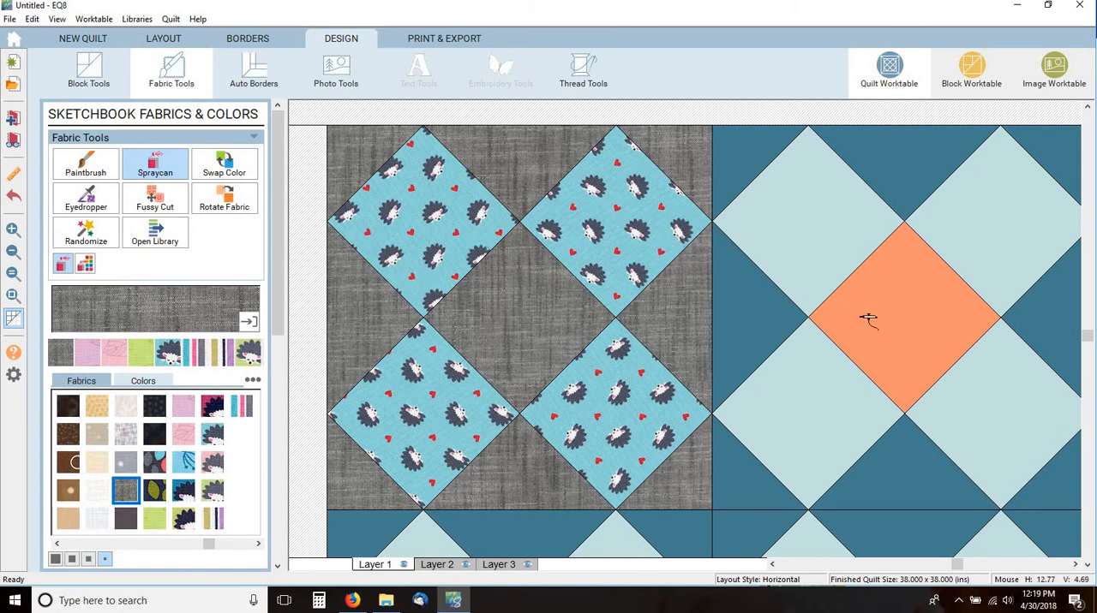
- Swap the blue hedgehog squares to the pink hedgehog print and select the dark floral
click(223, 163)
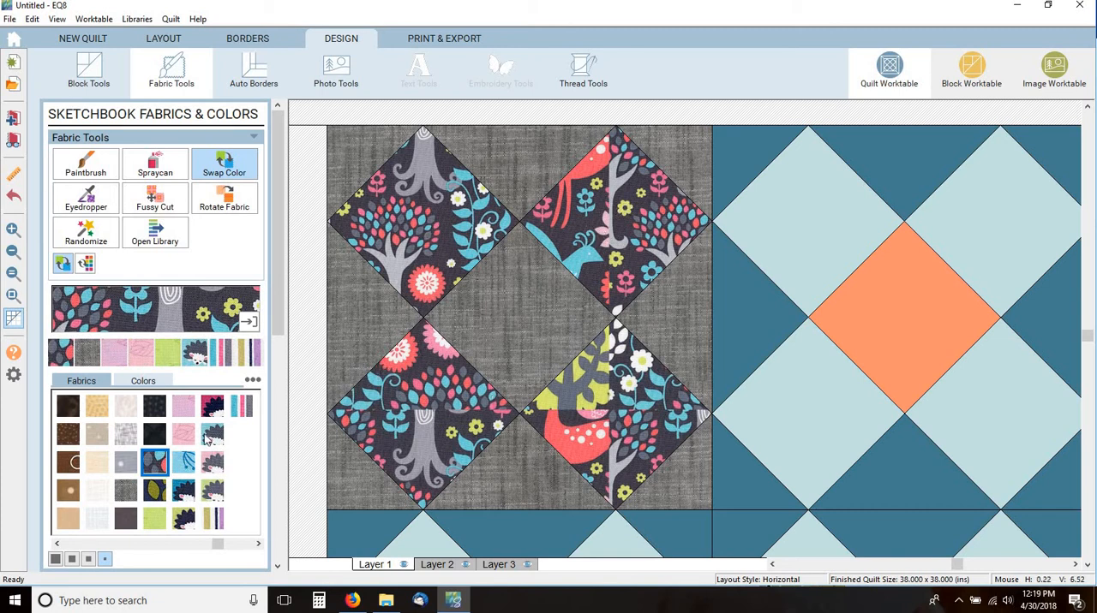
click(212, 404)
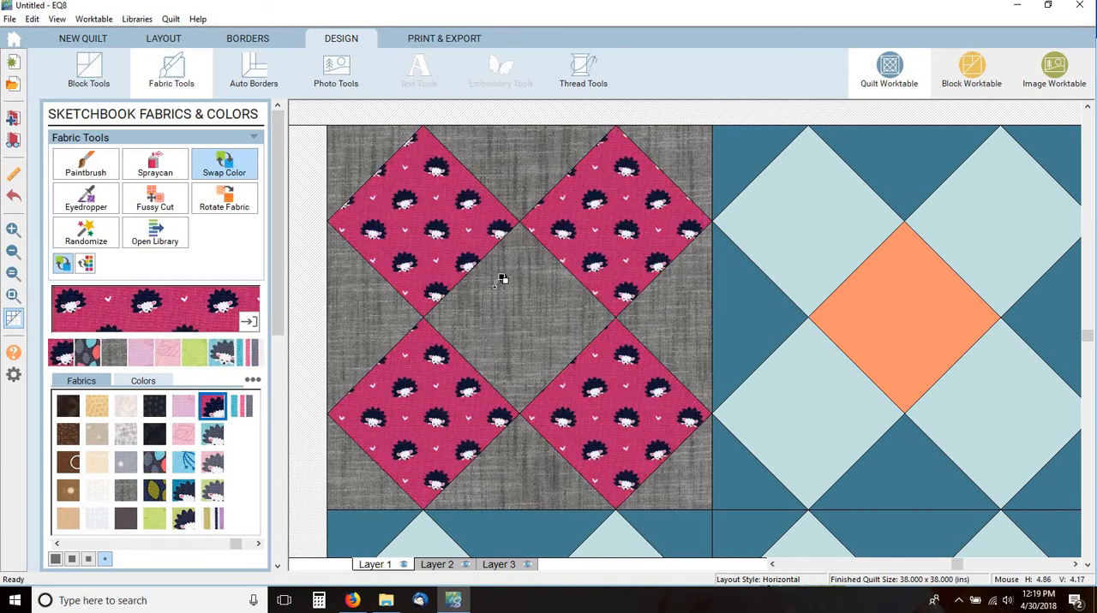
mouse_move(737, 188)
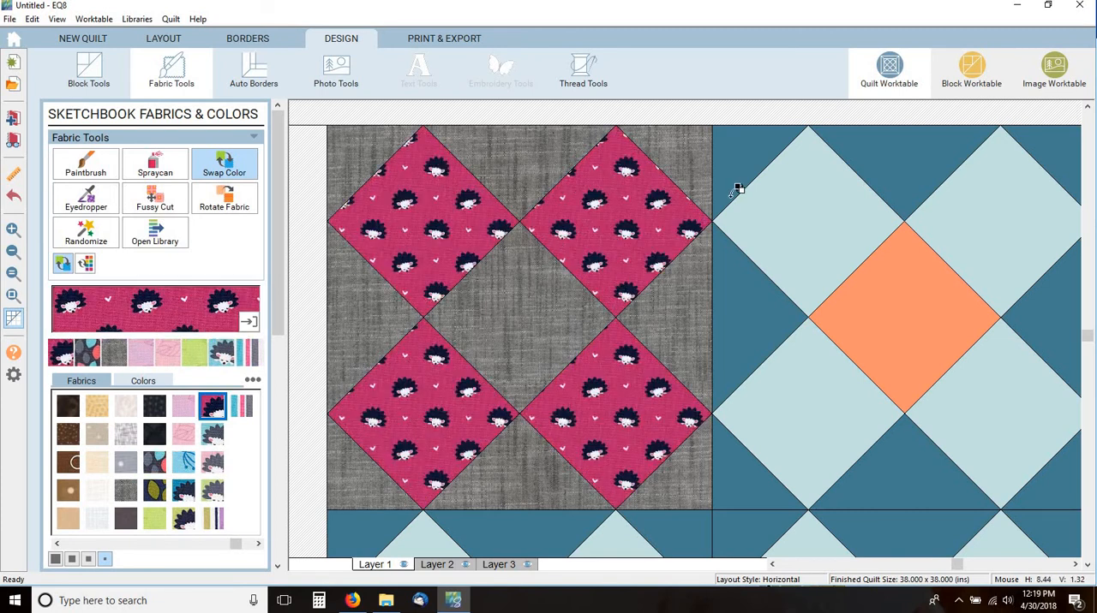
mouse_move(497, 384)
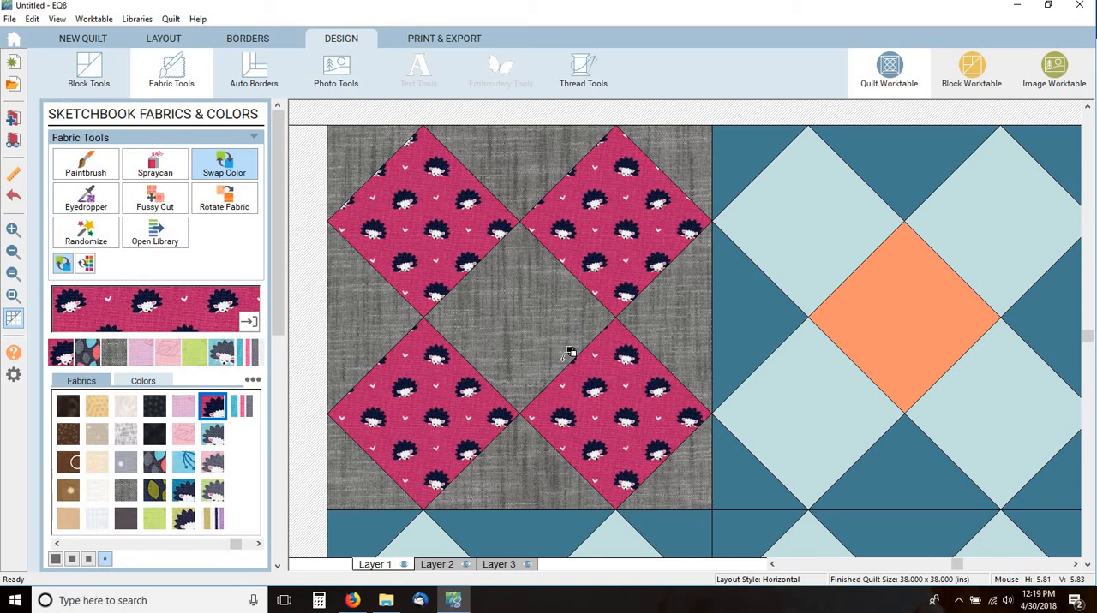
mouse_move(539, 327)
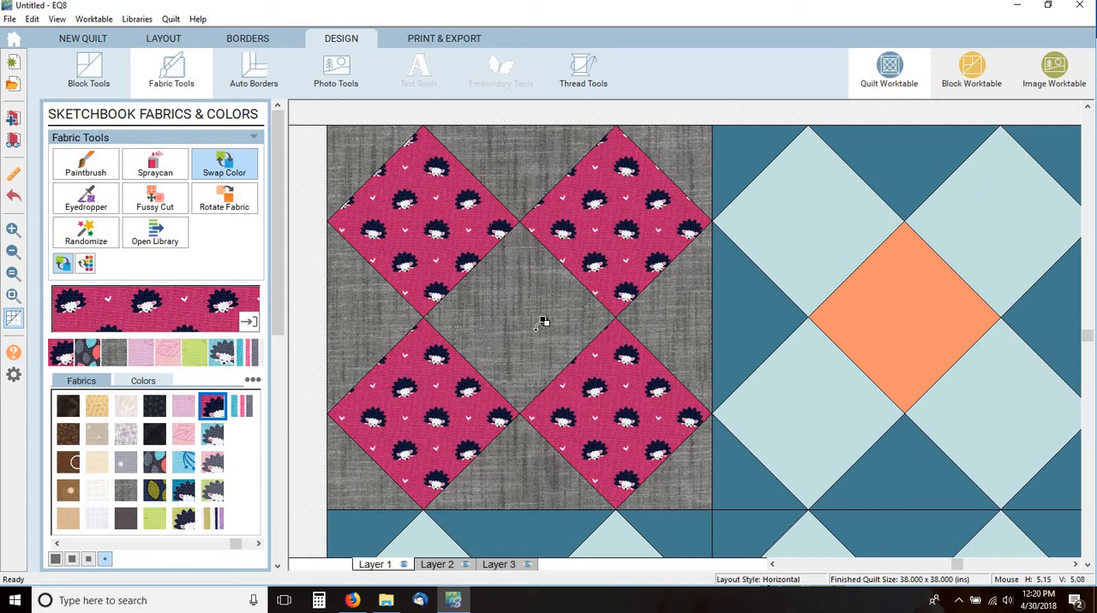
click(154, 463)
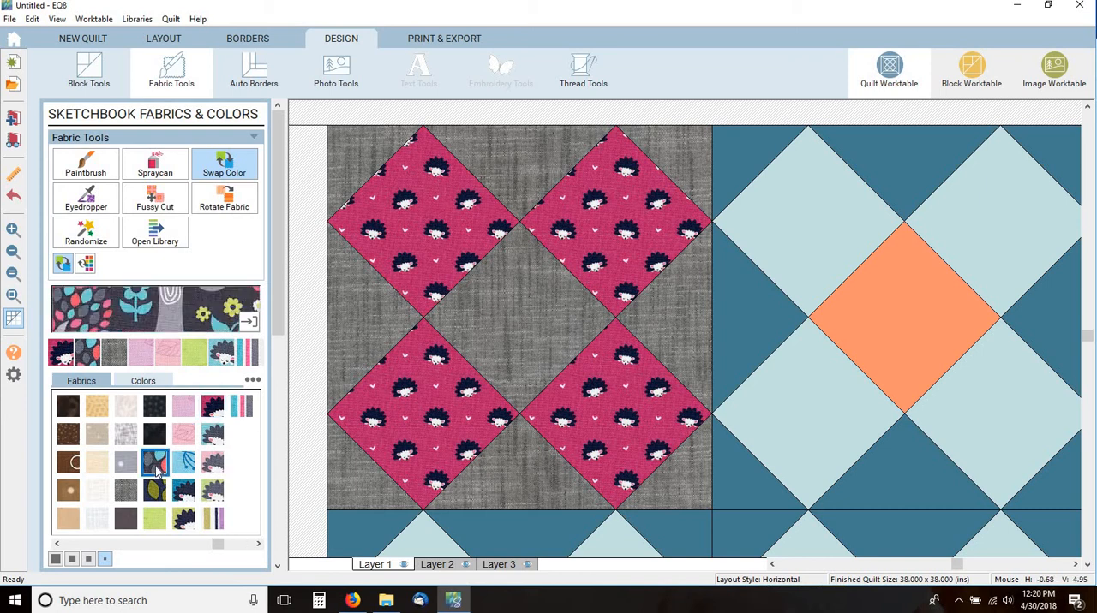
- Paint the dark floral into the centre square and fit the whole quilt in view
click(154, 163)
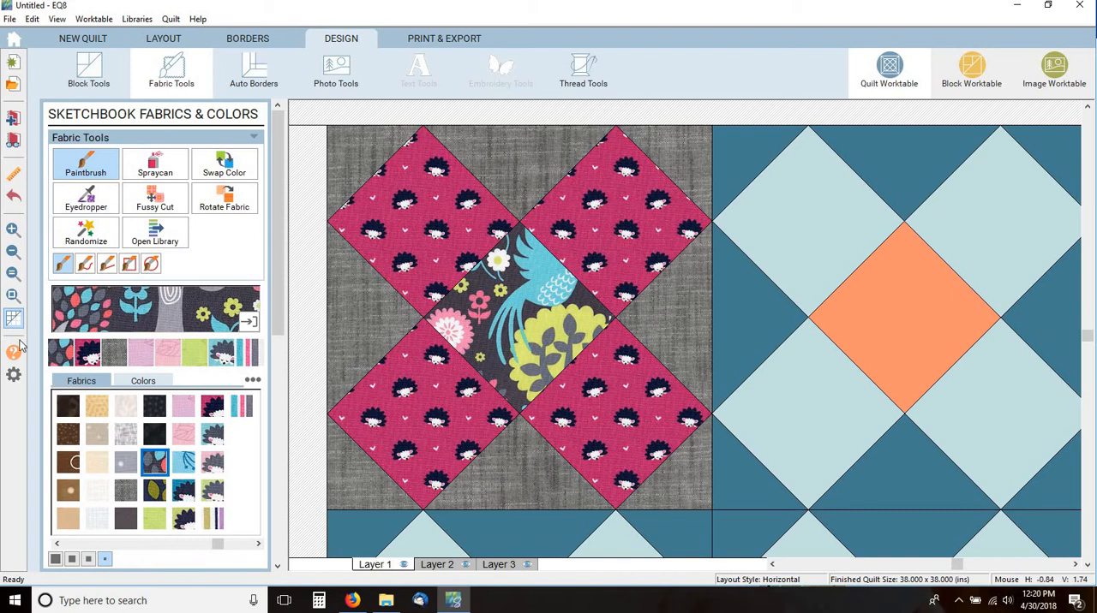
mouse_move(14, 294)
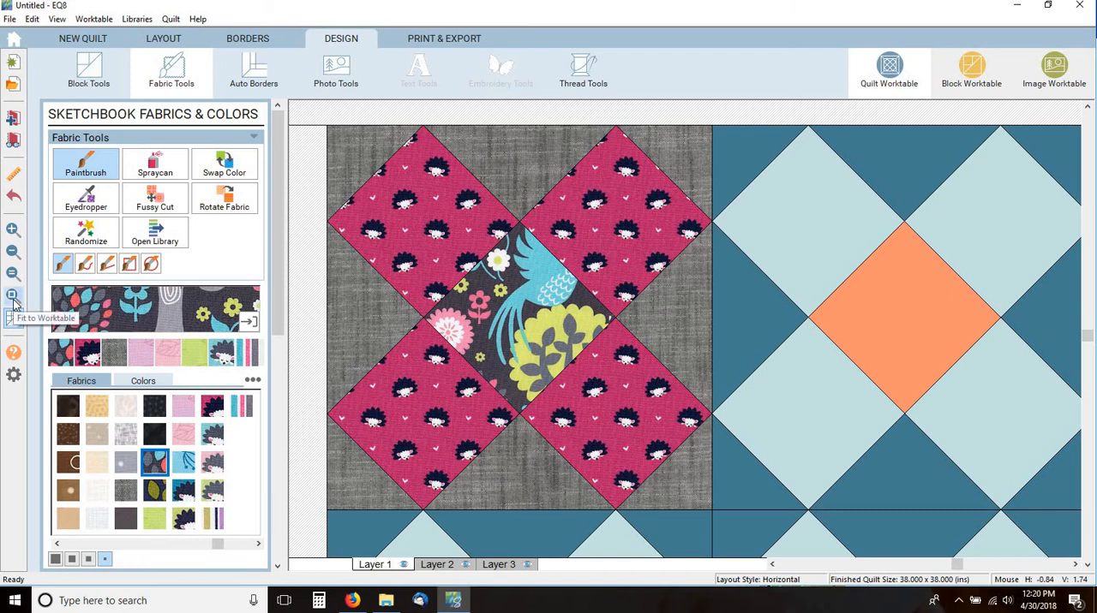
click(14, 295)
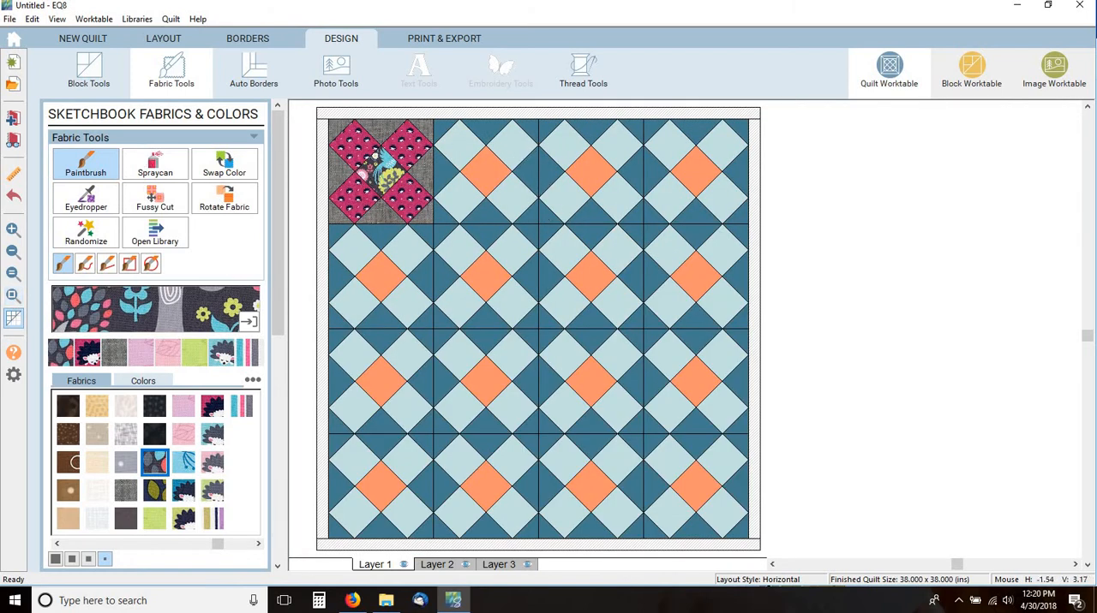
- Add a 5-inch border on all sides, making the quilt 46 by 46 inches
click(254, 72)
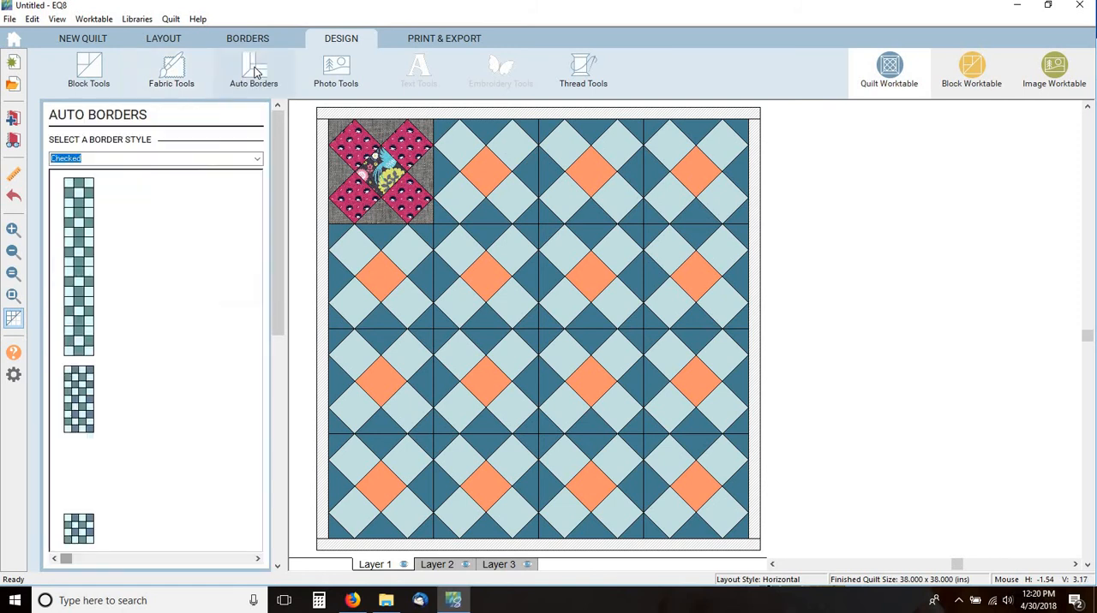
click(246, 38)
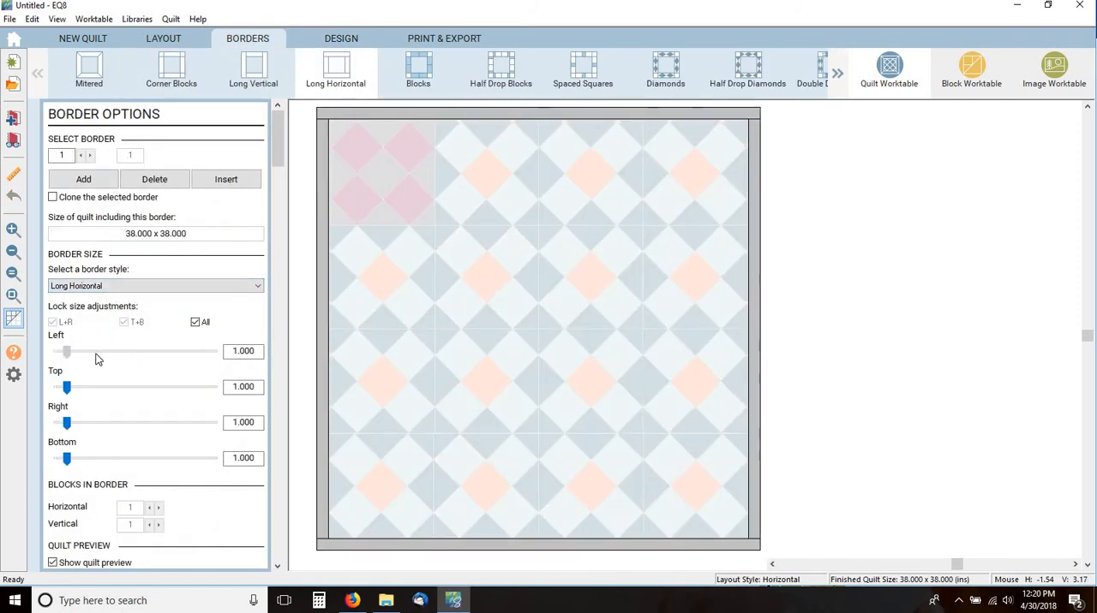
drag(67, 351, 96, 352)
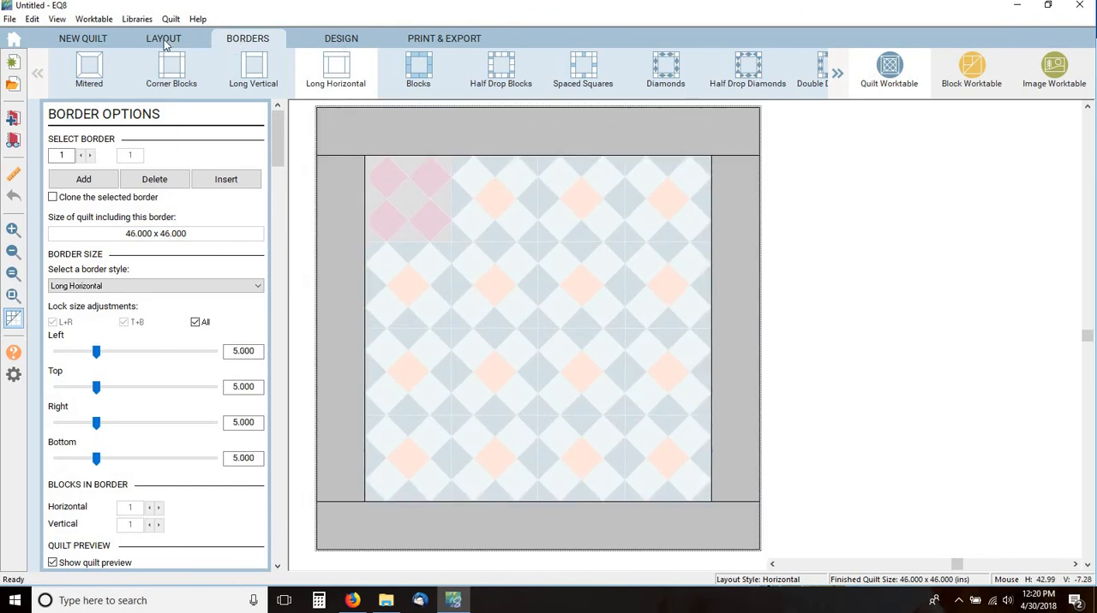
click(162, 37)
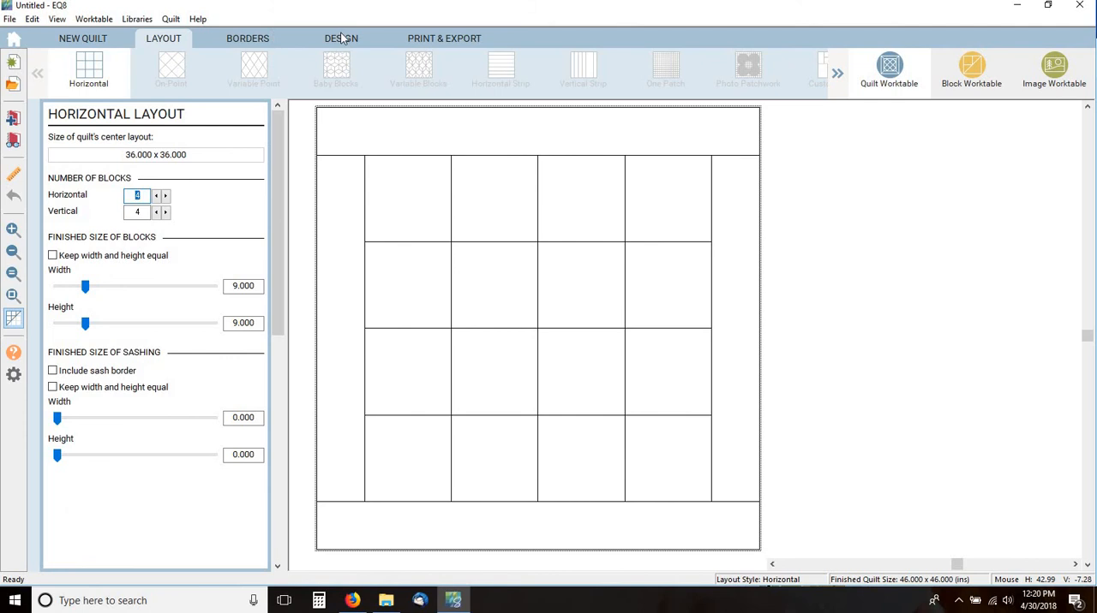
click(339, 37)
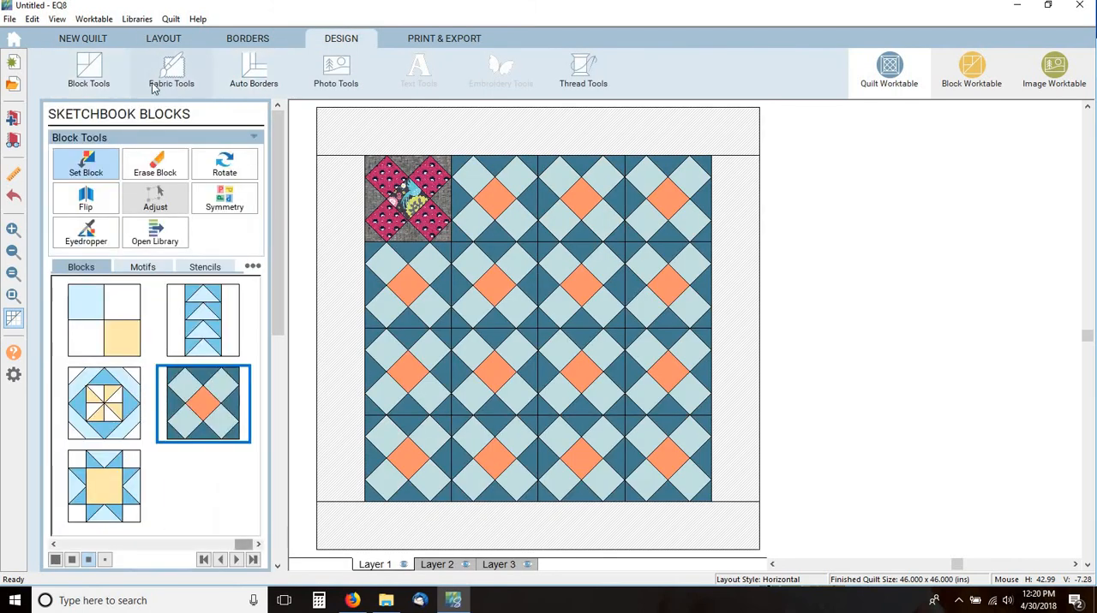
- Paint the border with the dark floral print and quarter-turn the fabric on the sides
click(172, 72)
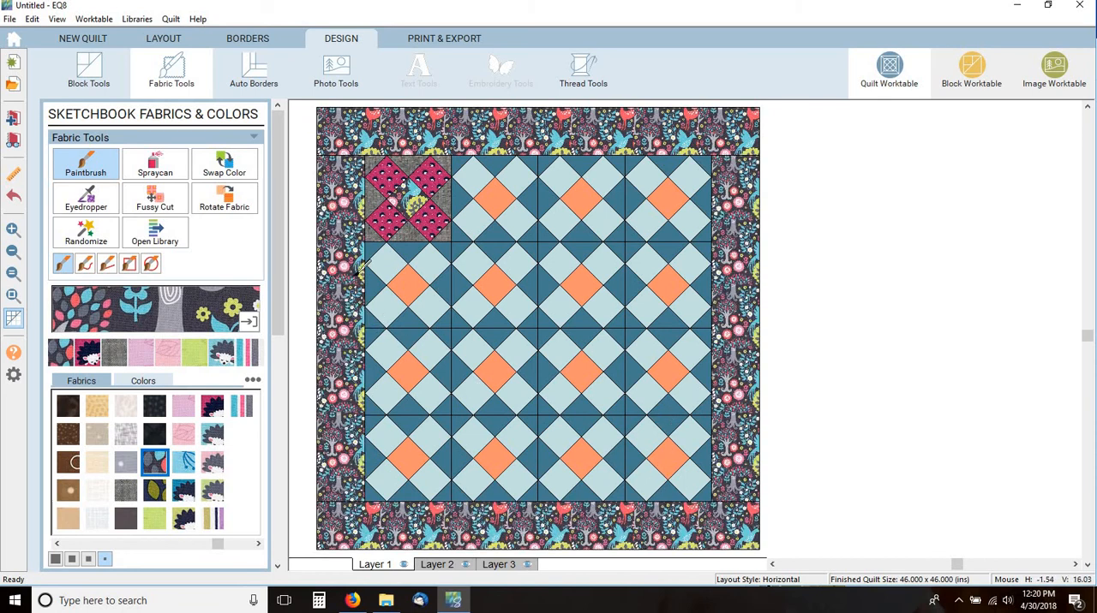
mouse_move(255, 138)
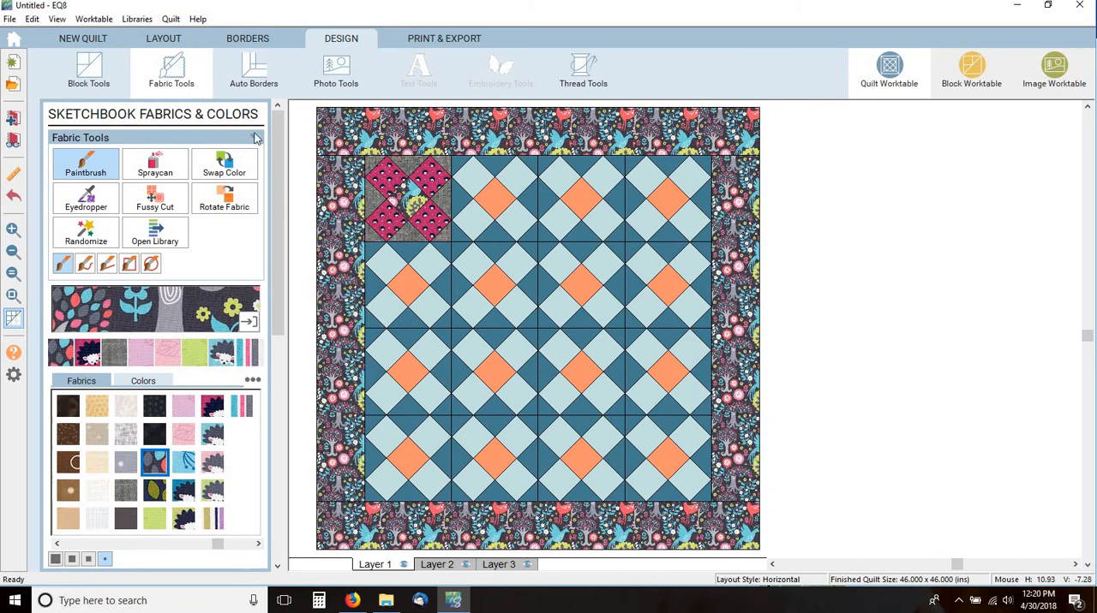
click(222, 197)
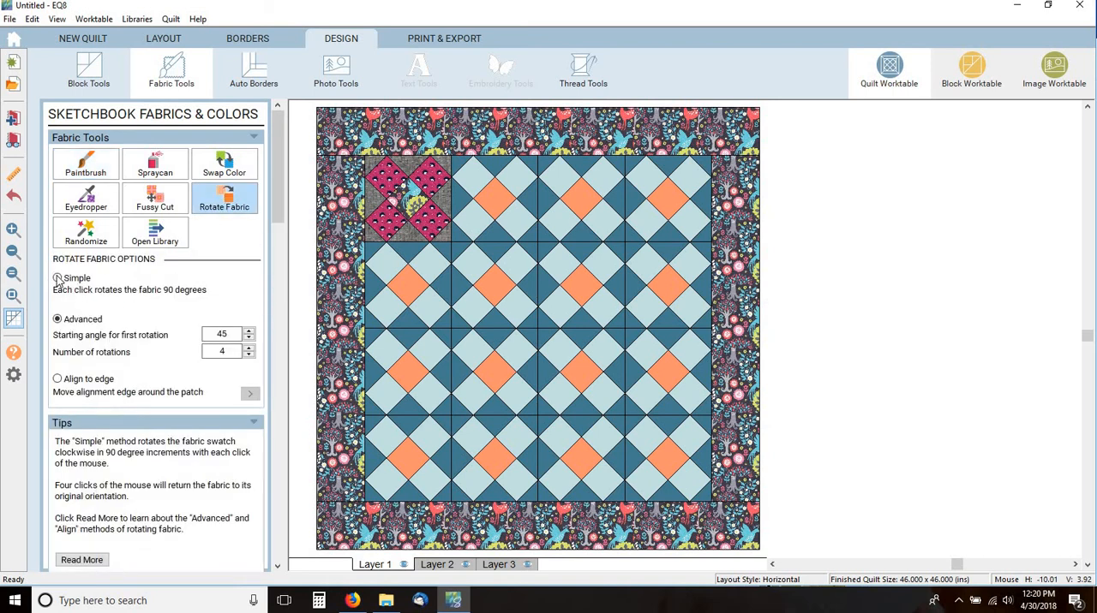
click(59, 278)
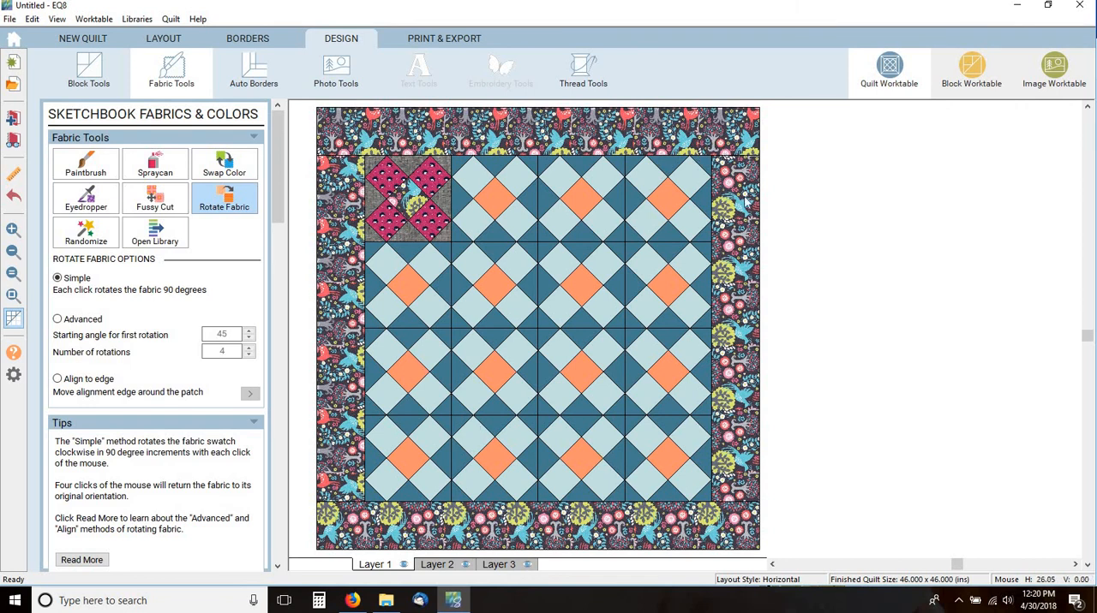
mouse_move(792, 264)
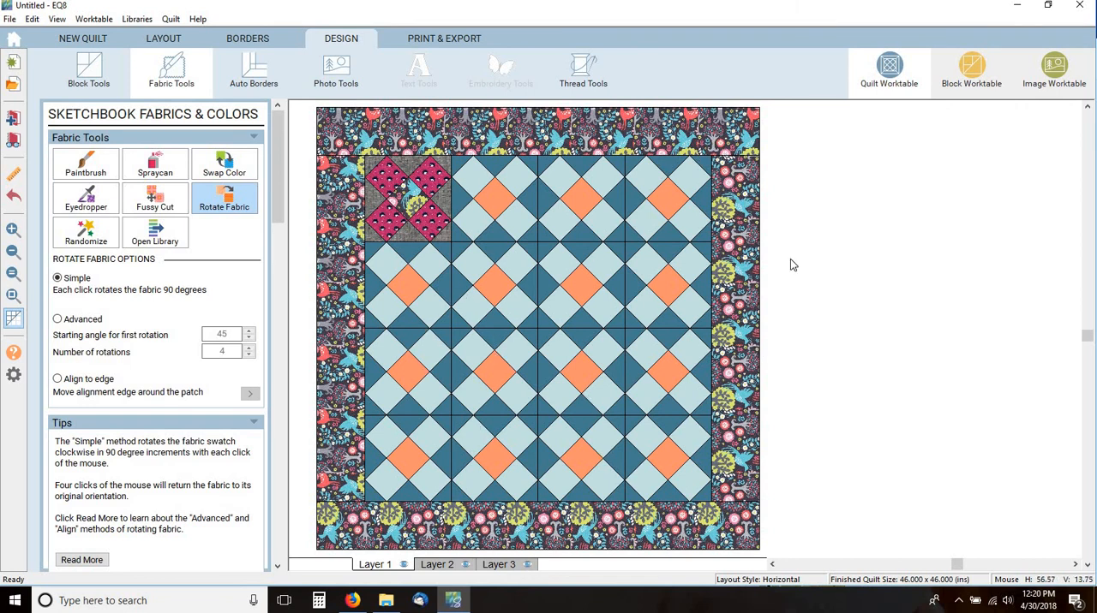
mouse_move(802, 278)
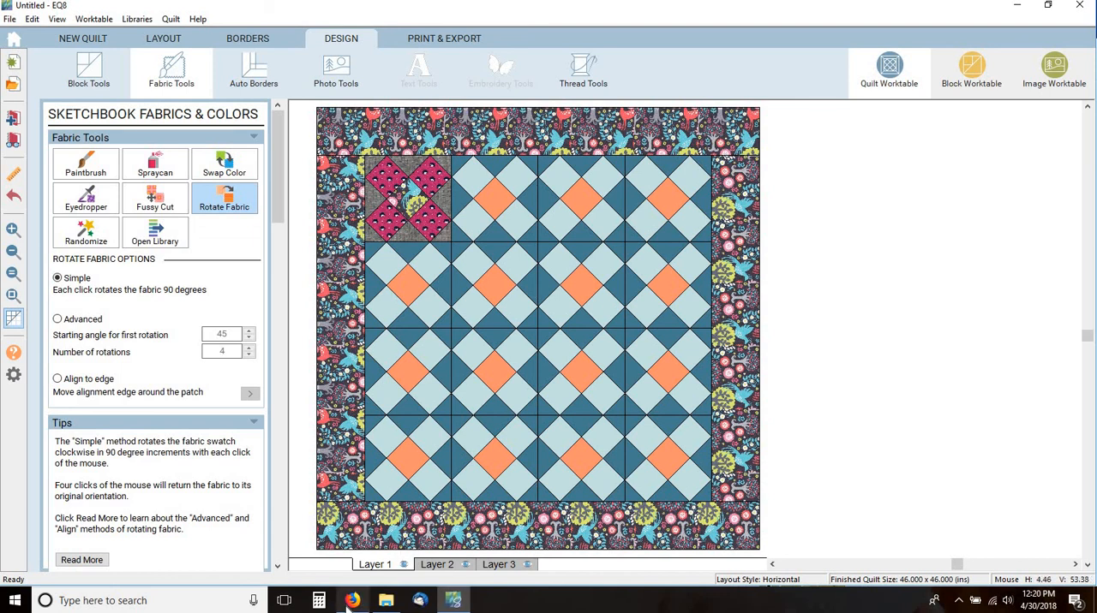
click(353, 600)
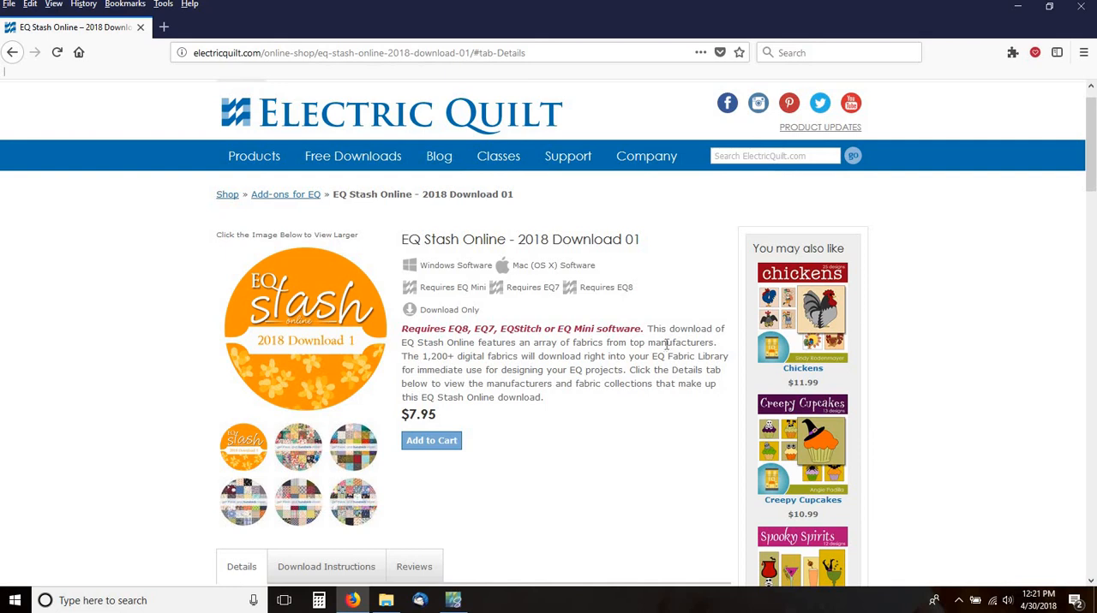
mouse_move(675, 343)
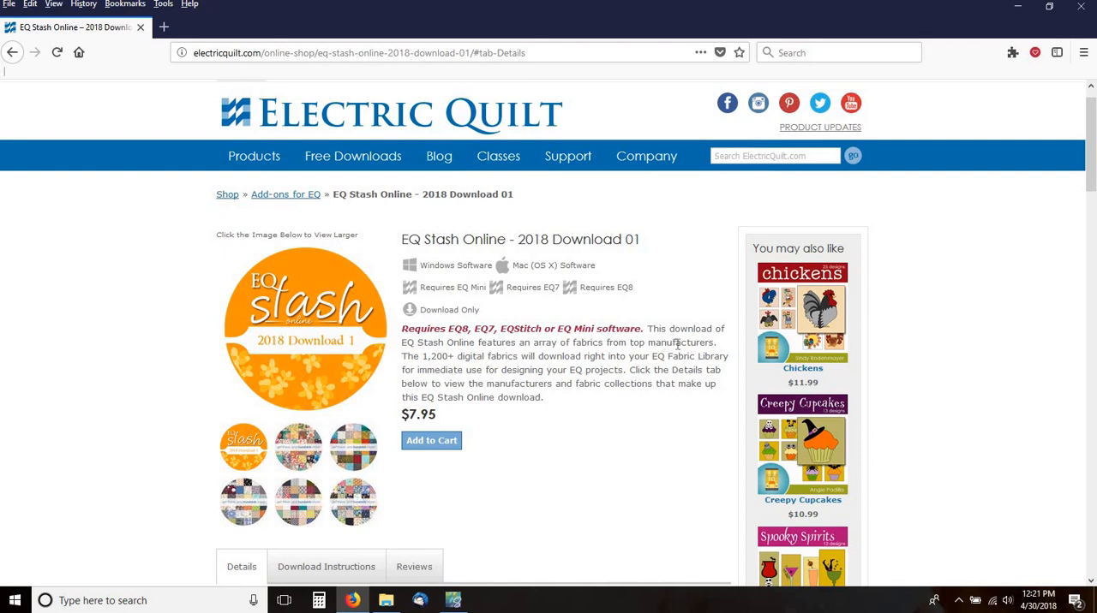